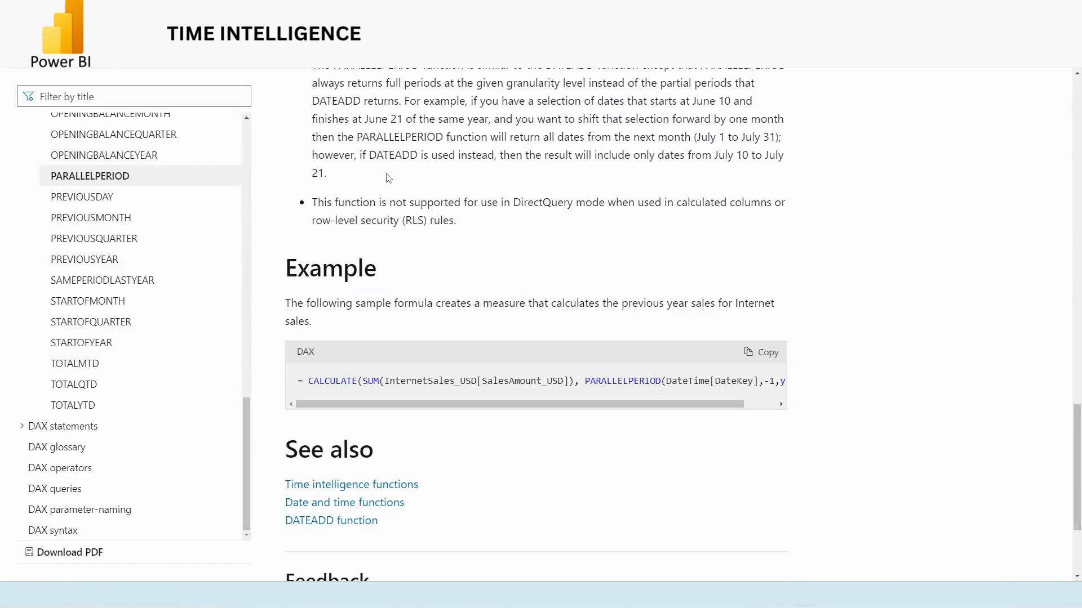
# - Open the SAMEPERIODLASTYEAR article, review its example formula, and return to the Power BI report
pyautogui.scroll(3)
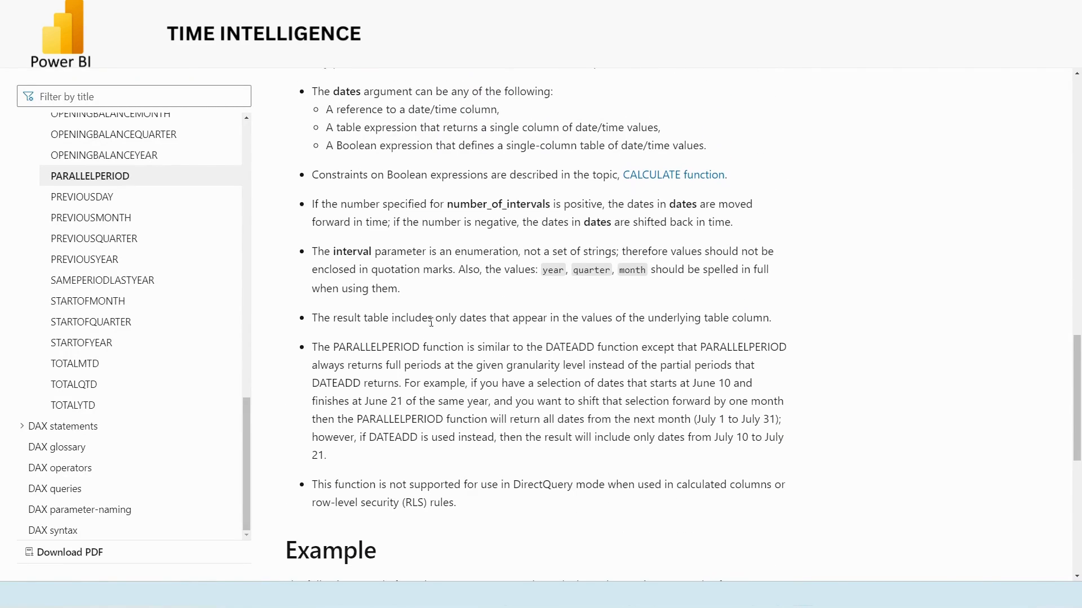
pyautogui.scroll(-3)
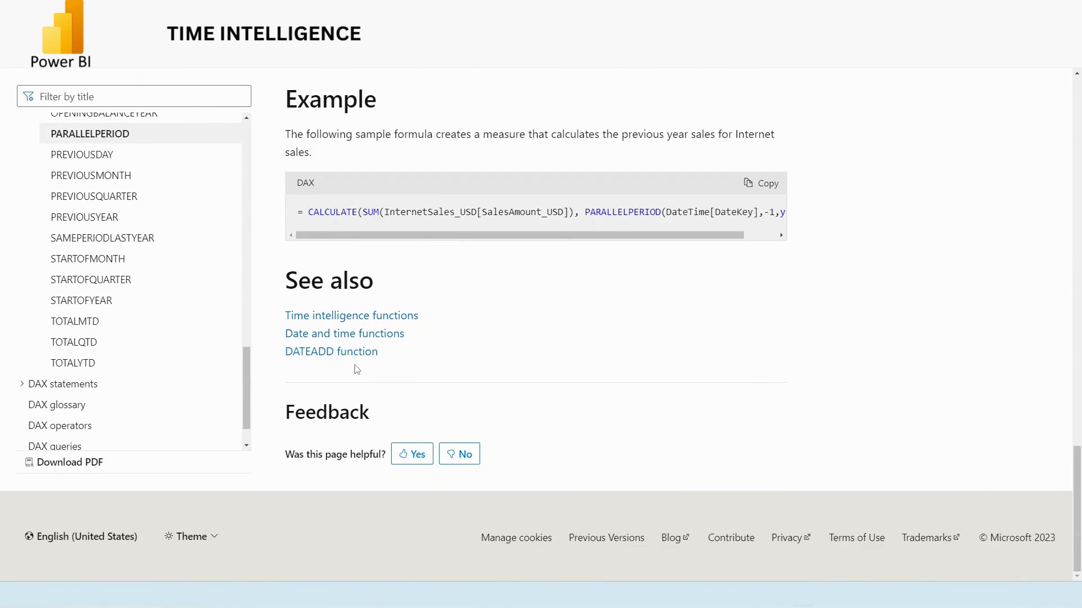
pyautogui.scroll(3)
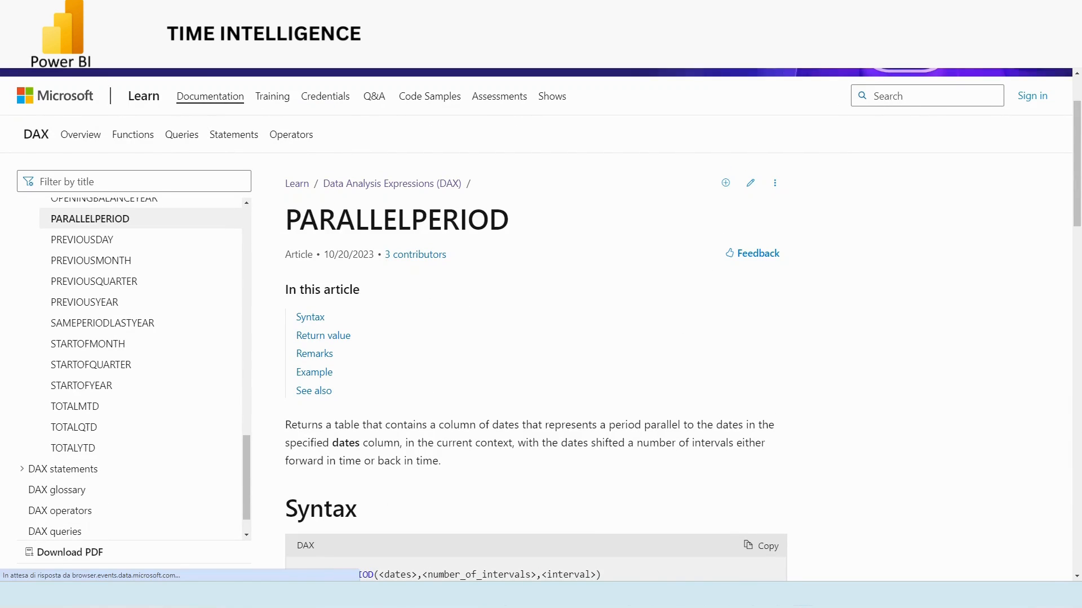
pyautogui.click(103, 323)
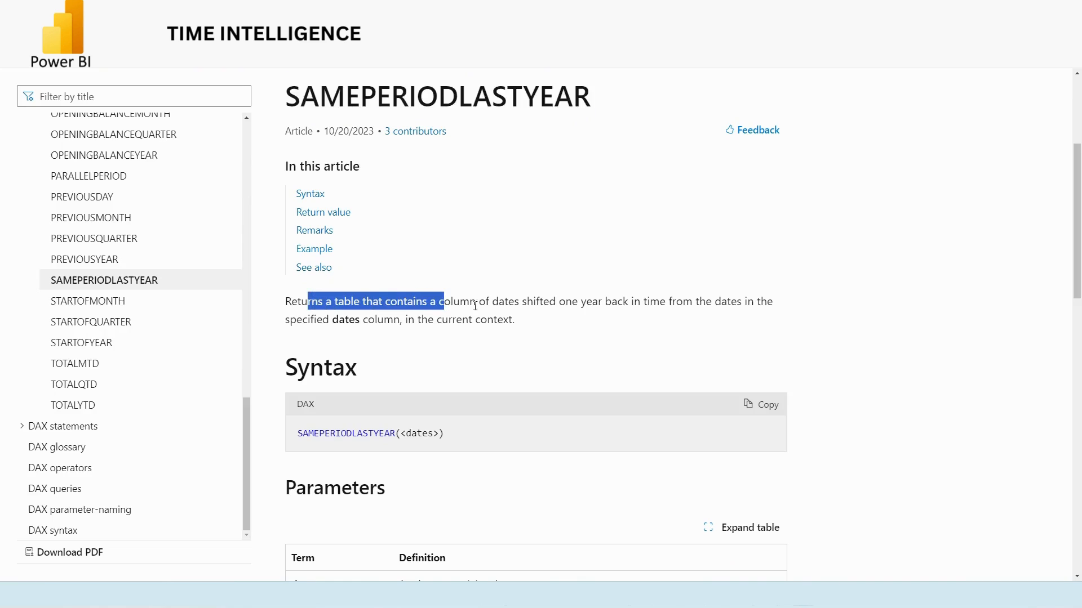
pyautogui.moveTo(598, 316)
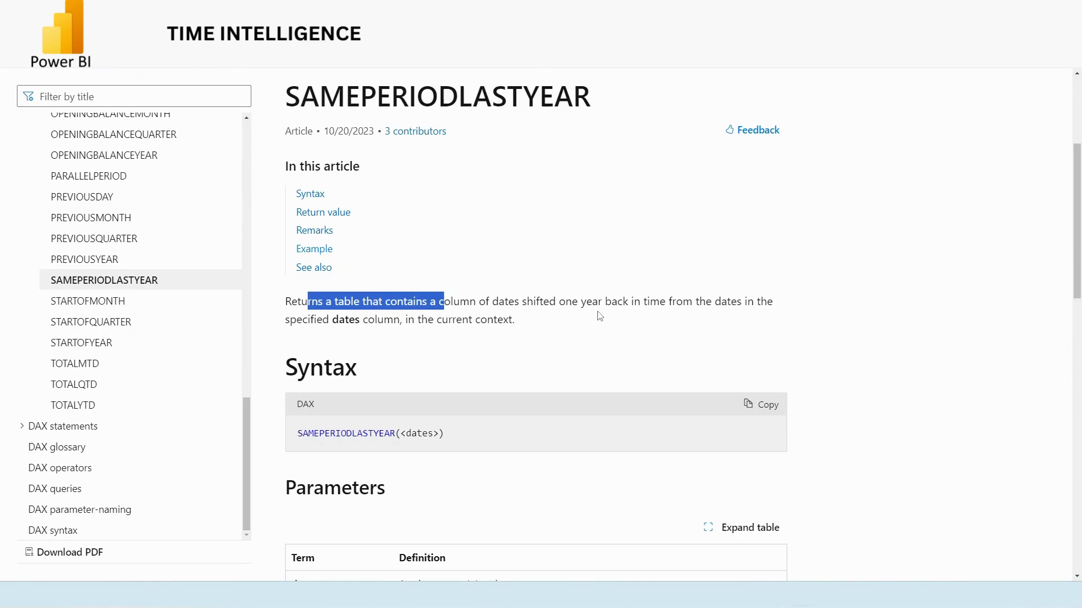
pyautogui.moveTo(443, 337)
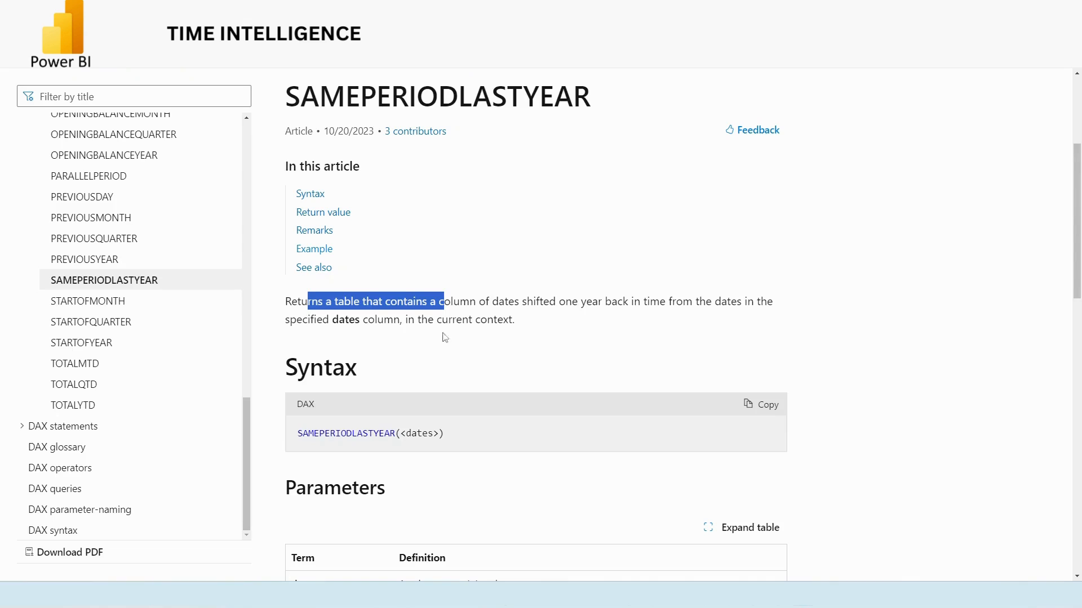
pyautogui.moveTo(479, 323)
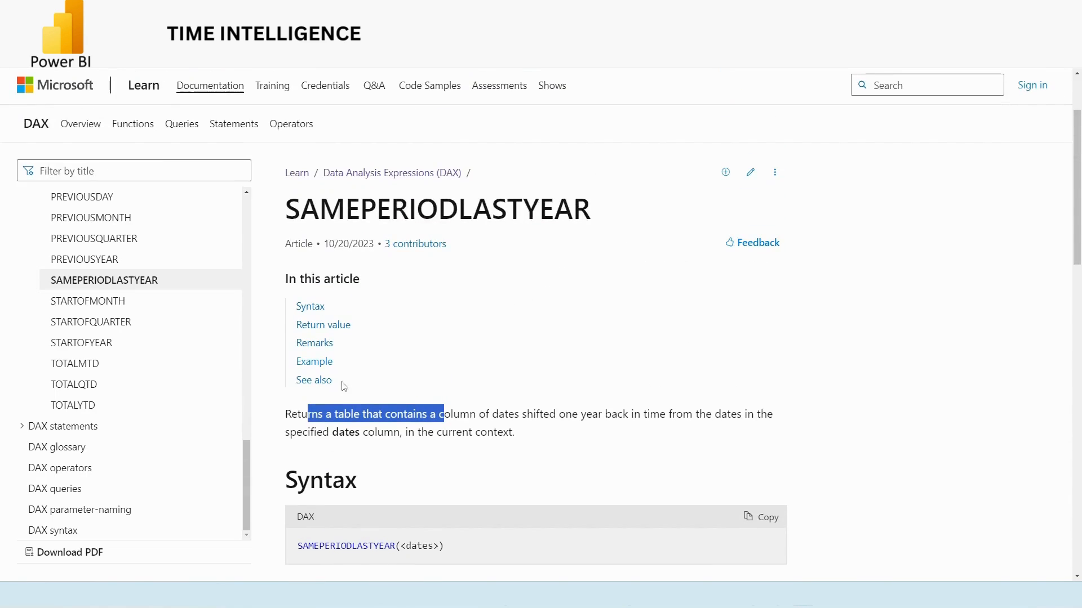
pyautogui.scroll(-3)
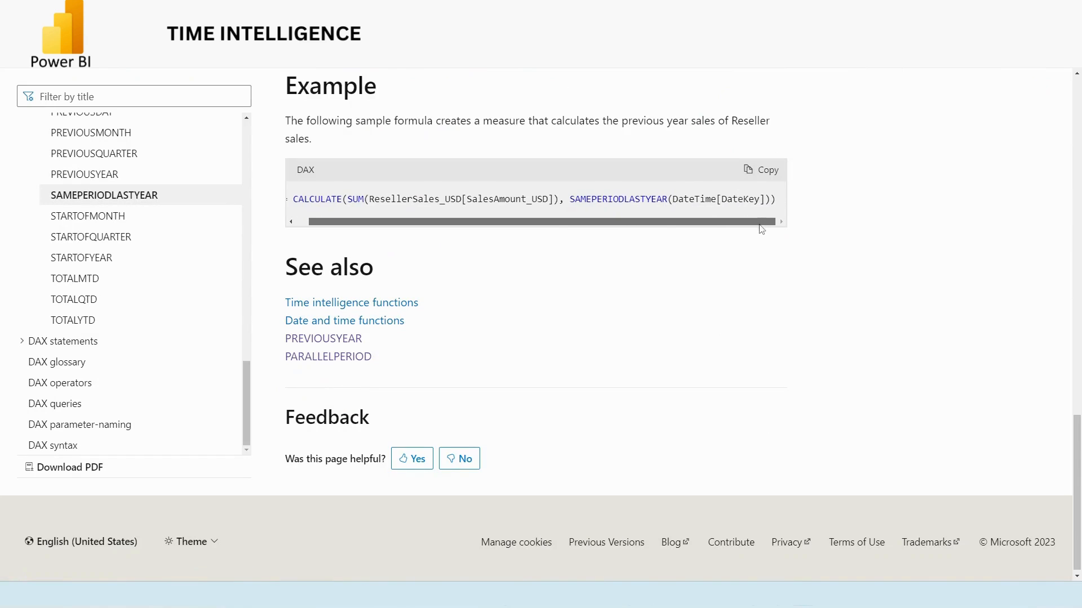
pyautogui.click(759, 170)
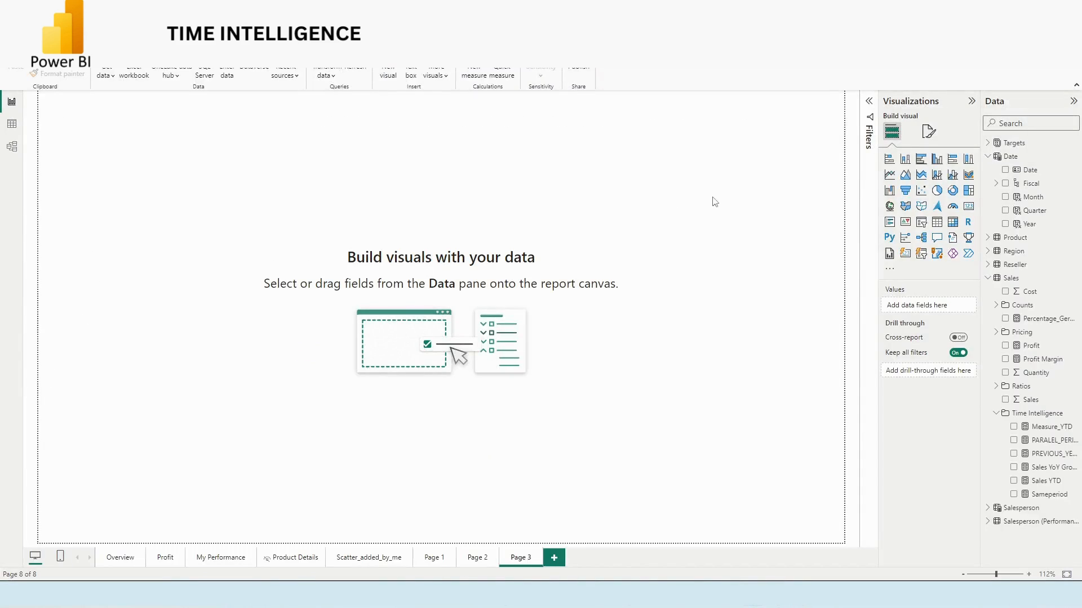
pyautogui.moveTo(303, 210)
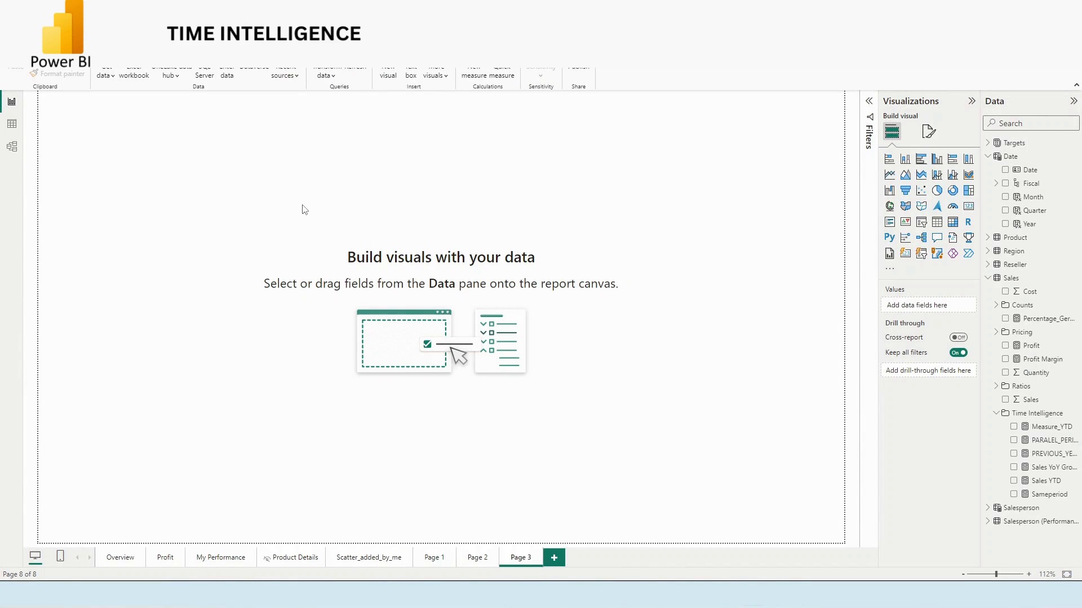
pyautogui.moveTo(822, 275)
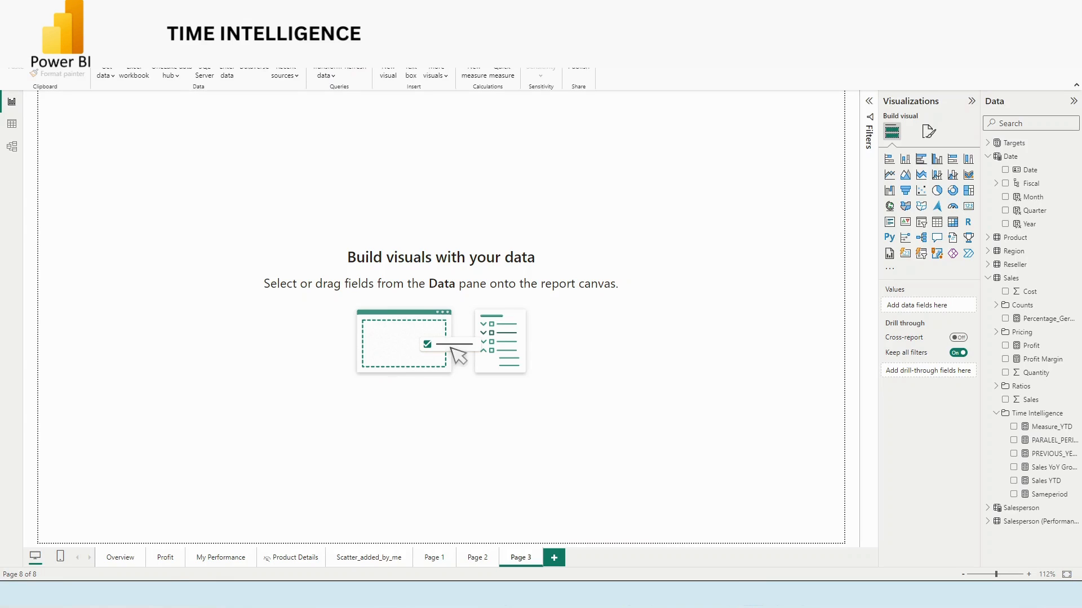
pyautogui.moveTo(677, 249)
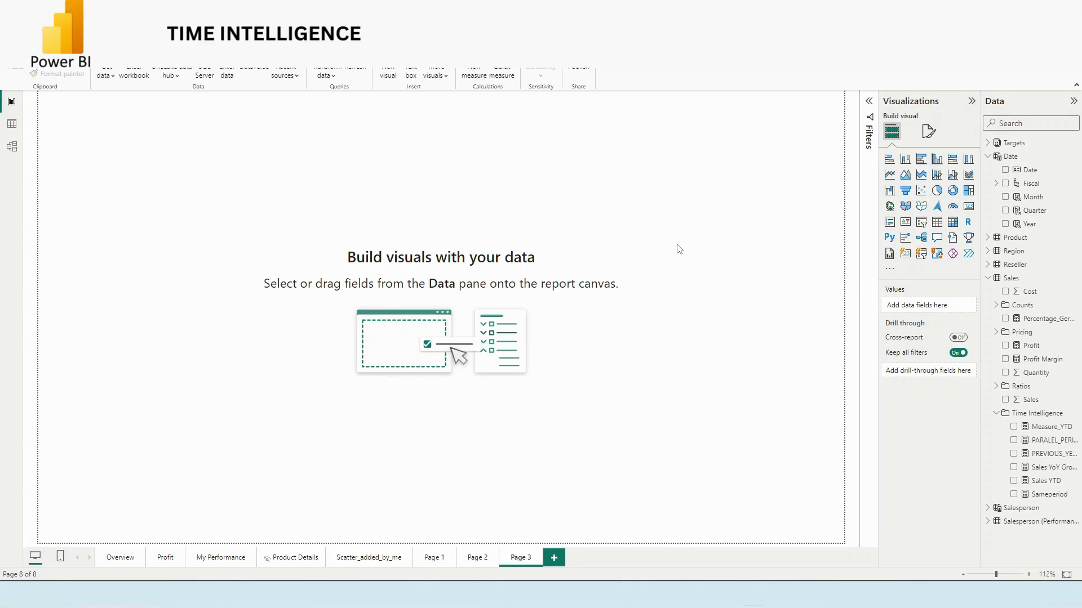
pyautogui.moveTo(630, 302)
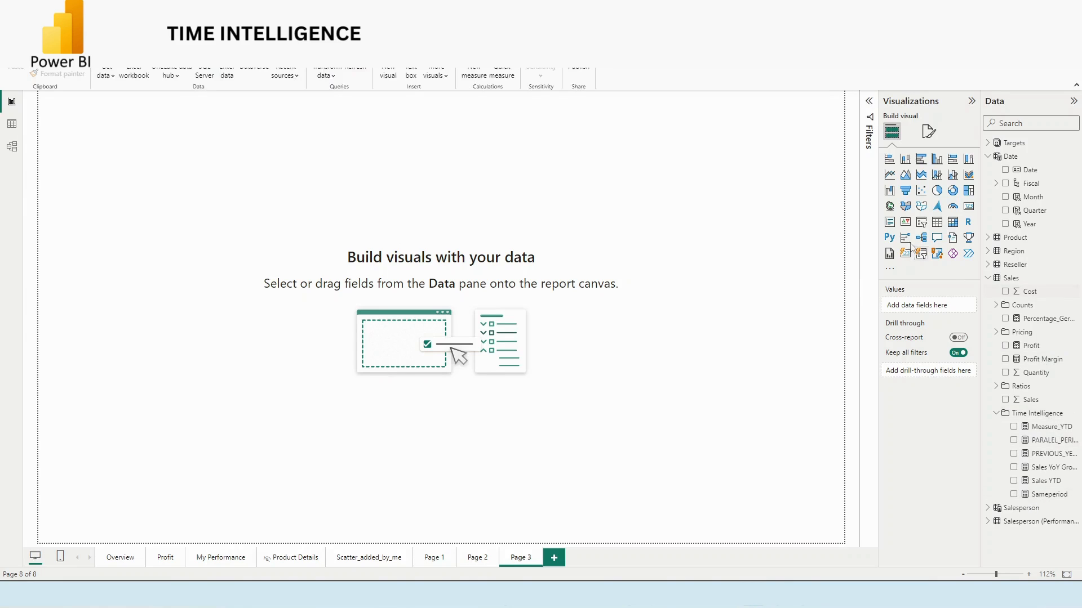
pyautogui.moveTo(335, 248)
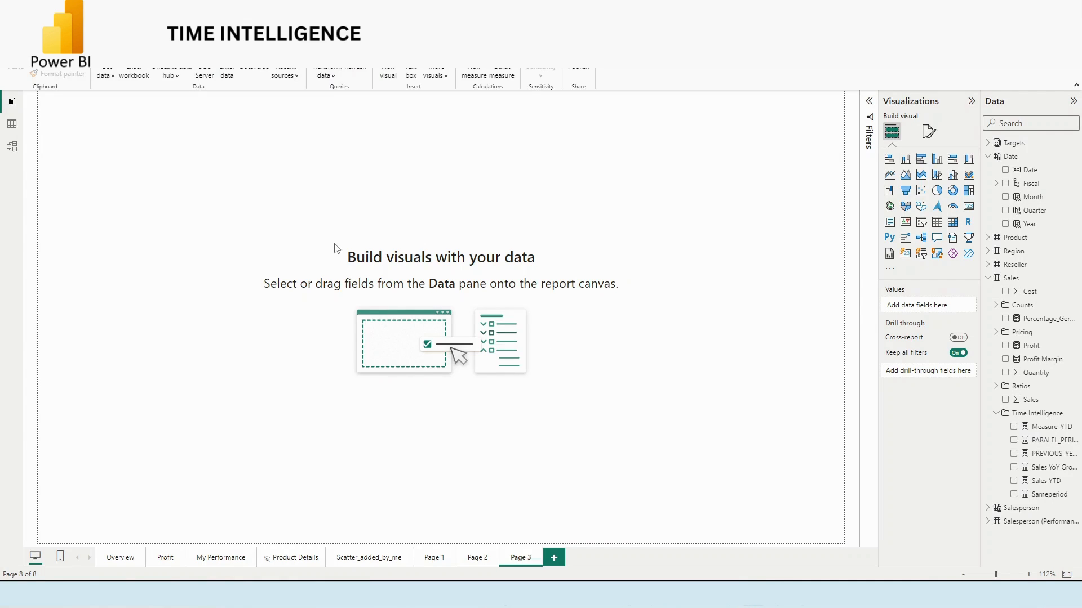
pyautogui.click(990, 156)
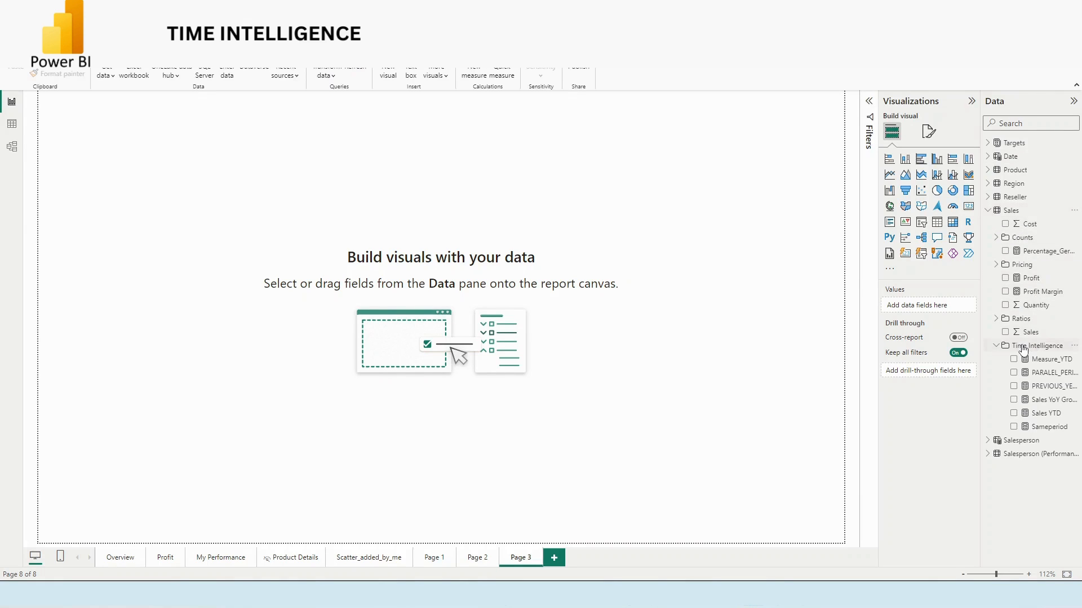
pyautogui.click(991, 155)
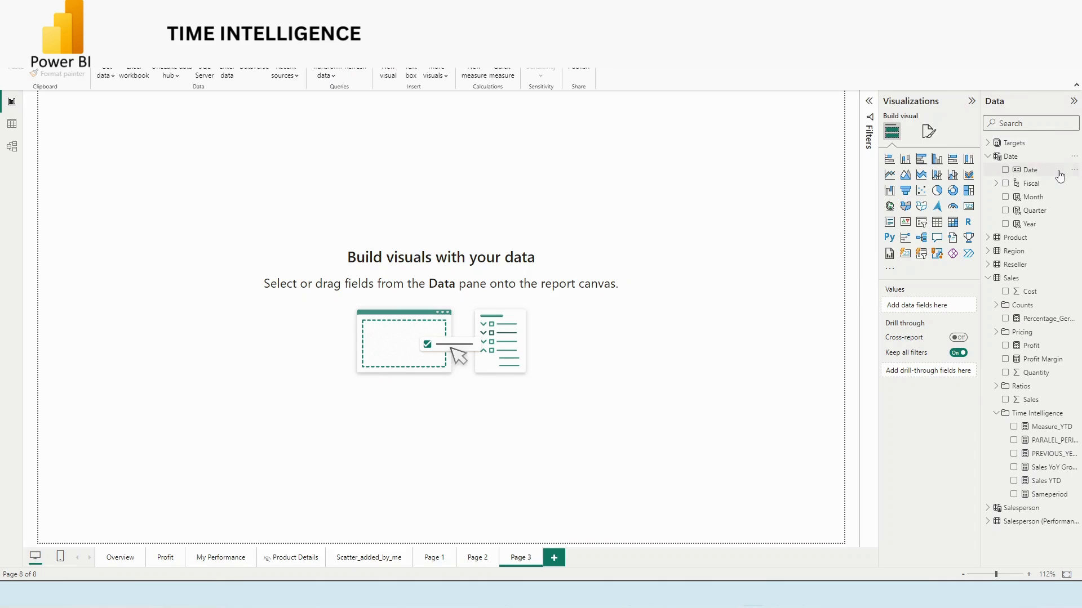
pyautogui.moveTo(1033, 170)
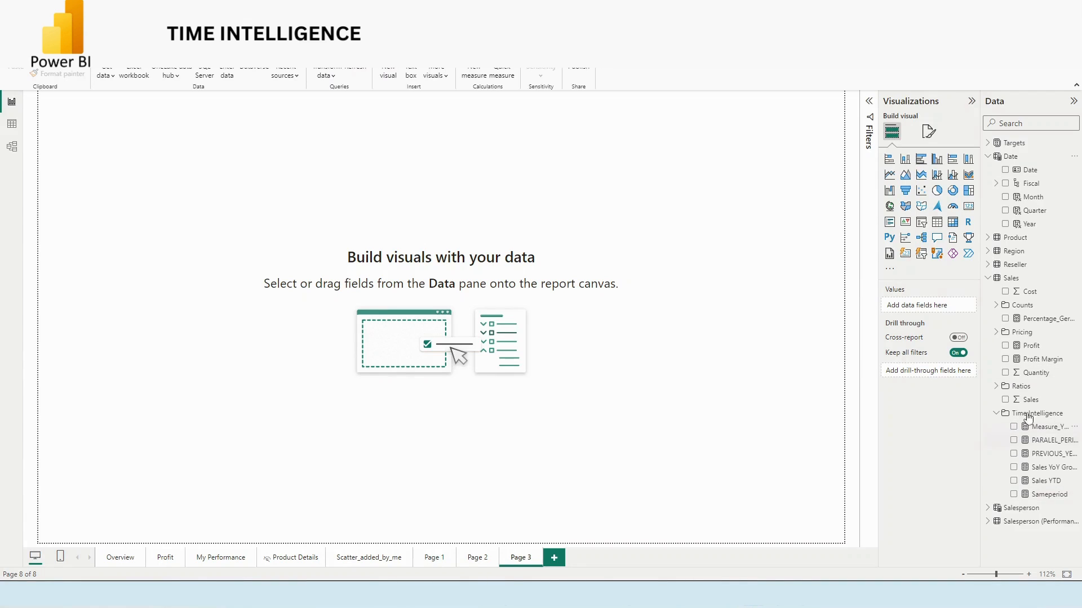
pyautogui.moveTo(1027, 171)
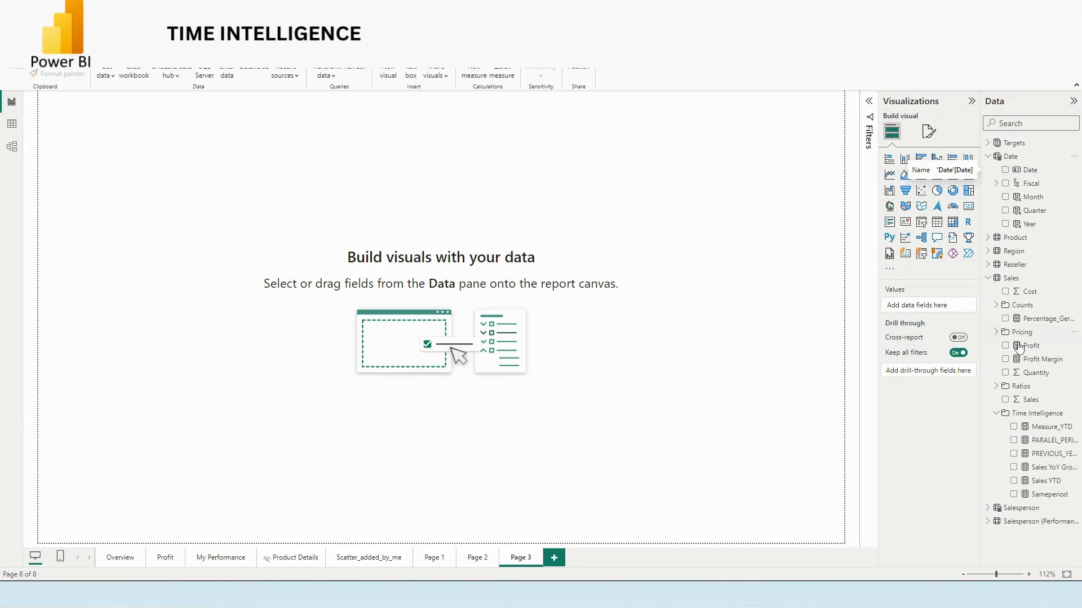
# - Create a new measure in the Time Intelligence folder named SAMEPERIOD_LAST_YEAR
pyautogui.rightClick(1038, 413)
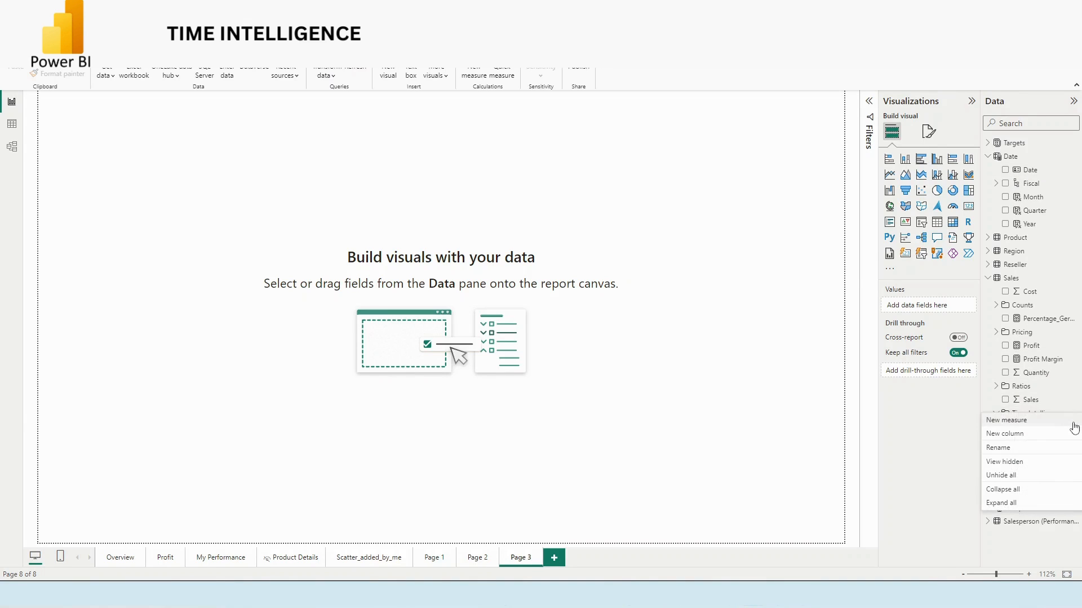
pyautogui.click(1002, 502)
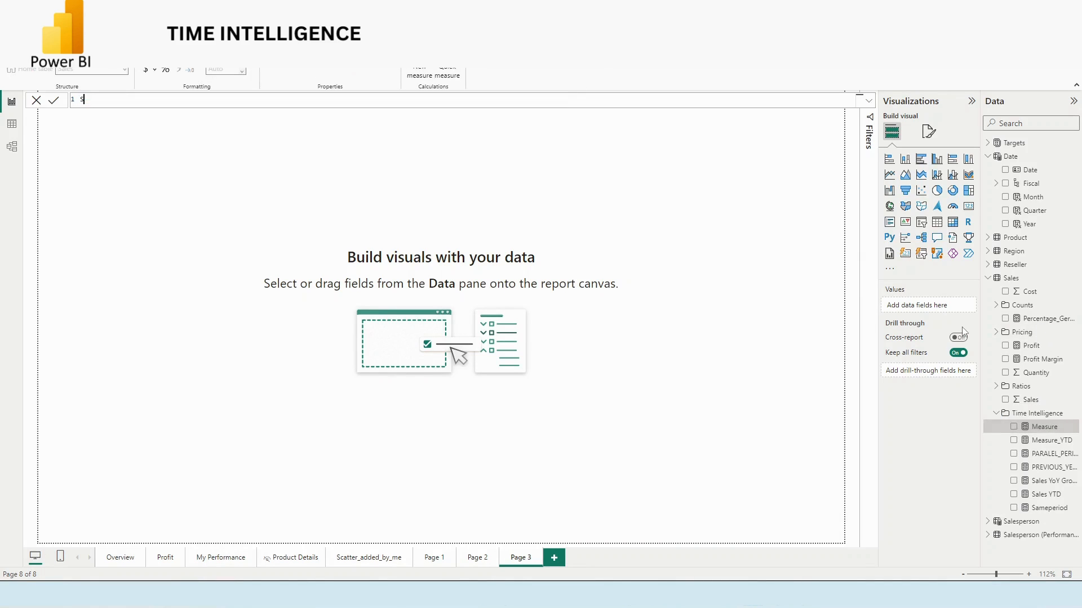
pyautogui.write('SAME')
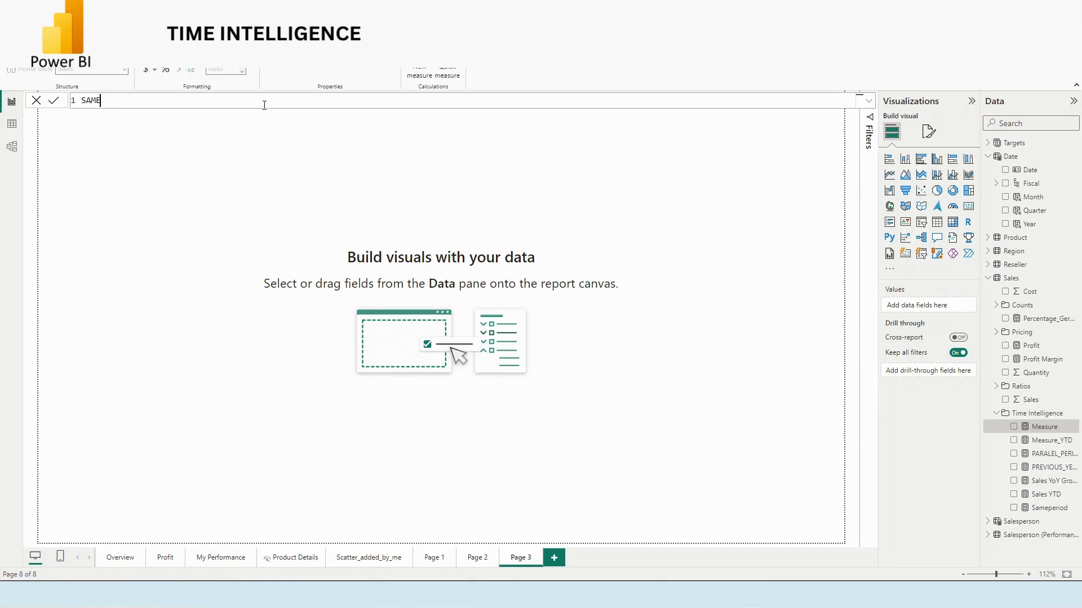
pyautogui.write('P')
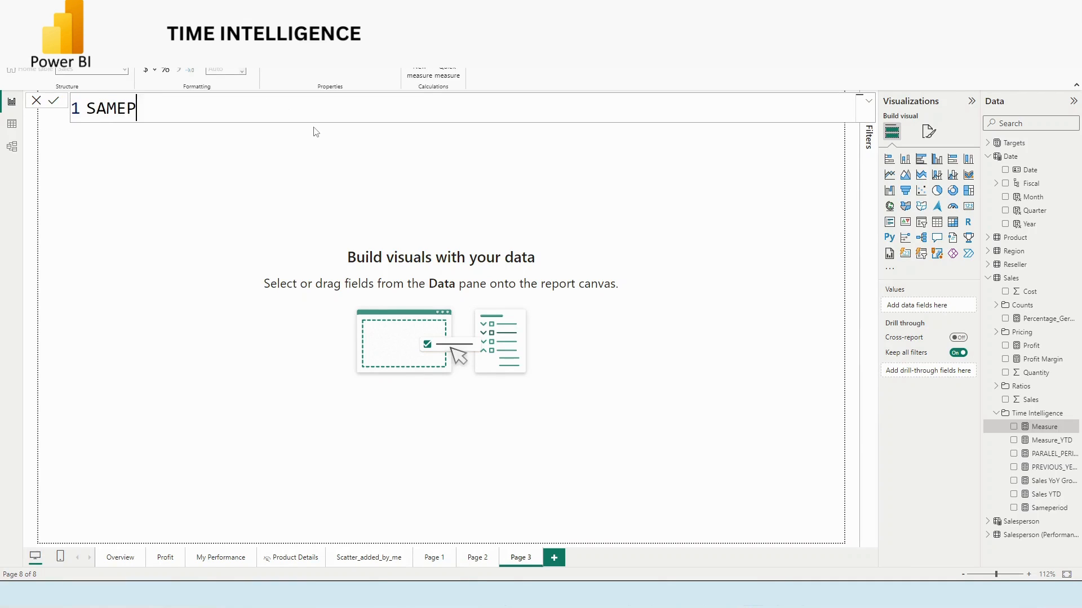
pyautogui.write('ERIOD_LAST_')
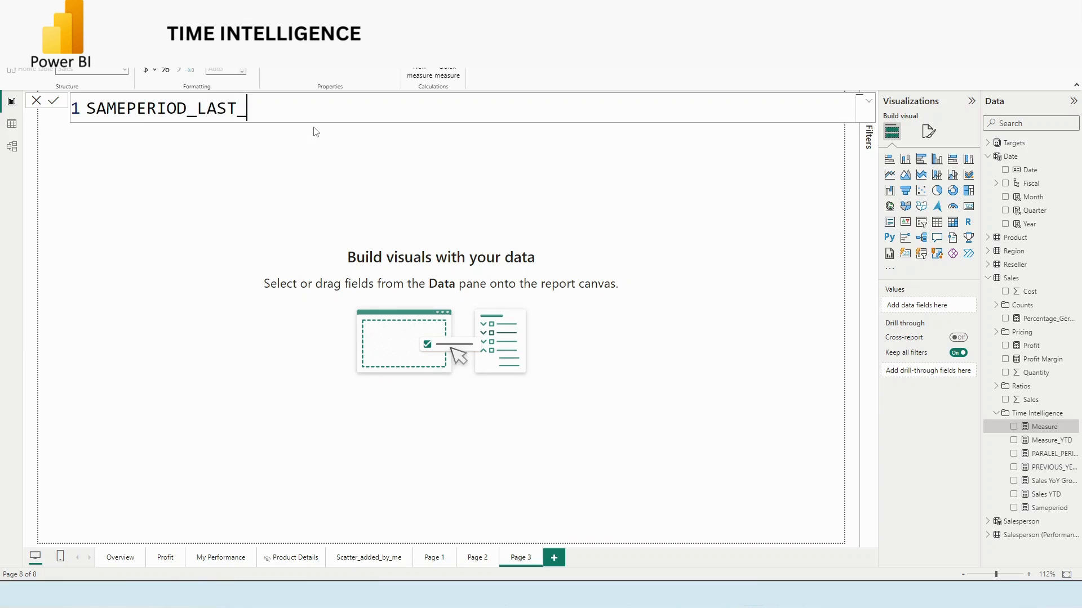
pyautogui.write('YEAR =')
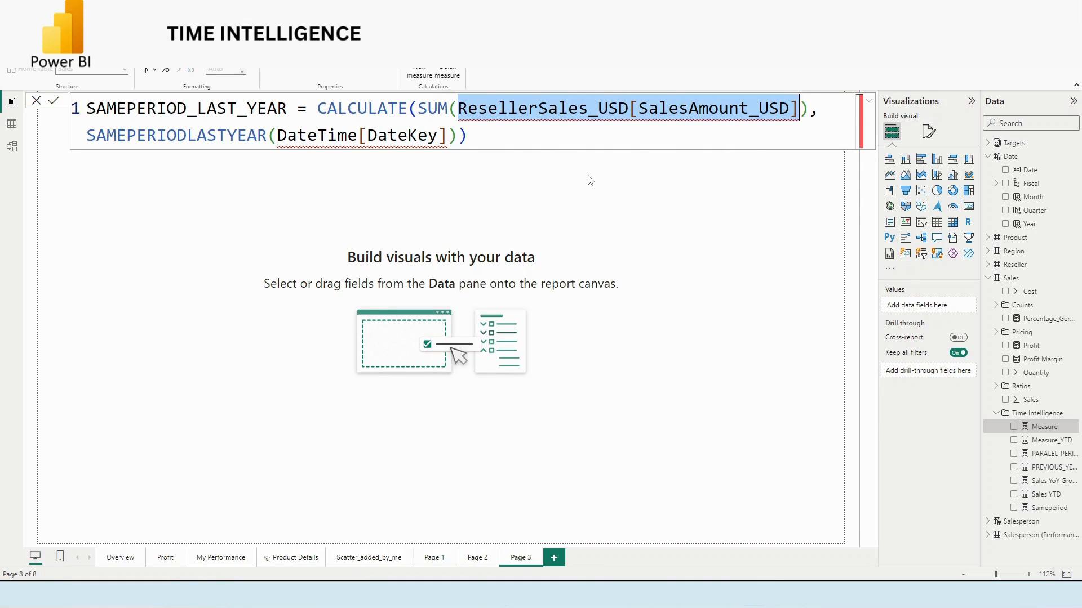
# - Define it as CALCULATE(SUM(Sales[Sales]), SAMEPERIODLASTYEAR('Date'[Date]))
pyautogui.click(468, 109)
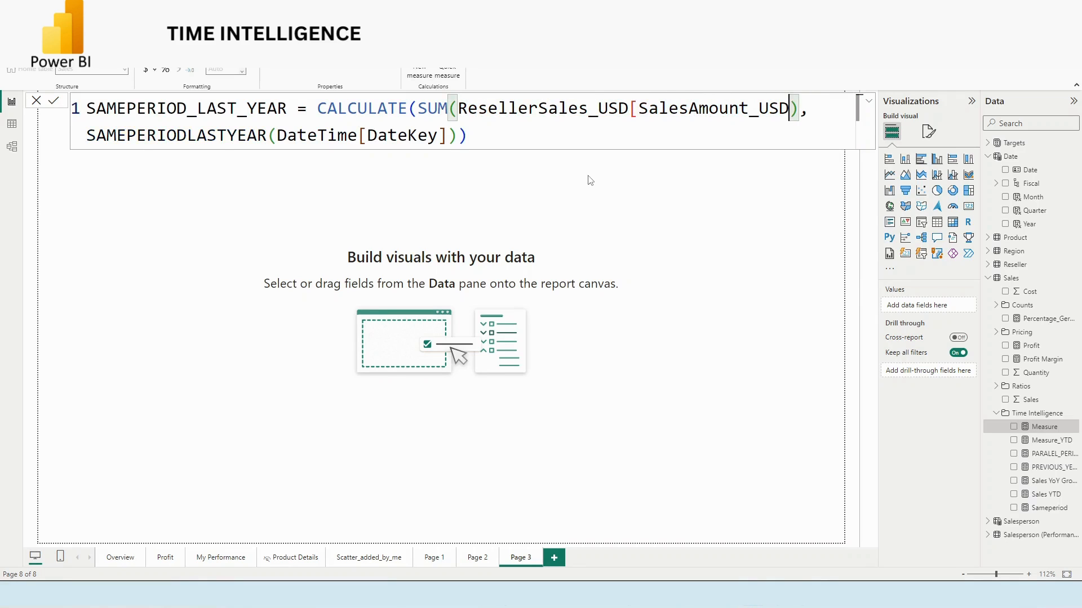
pyautogui.write('R')
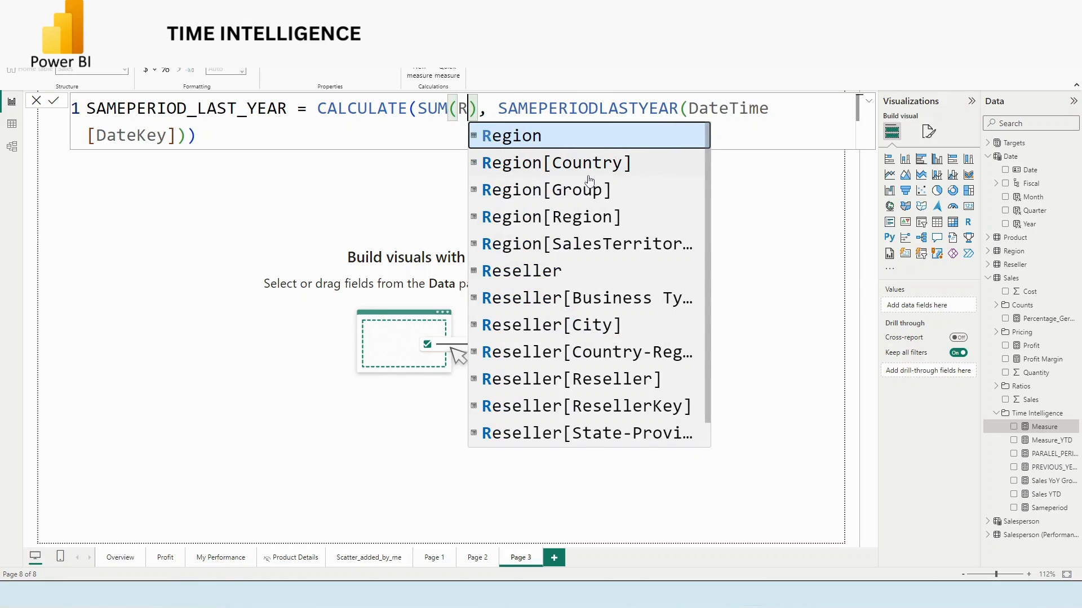
pyautogui.press('Backspace')
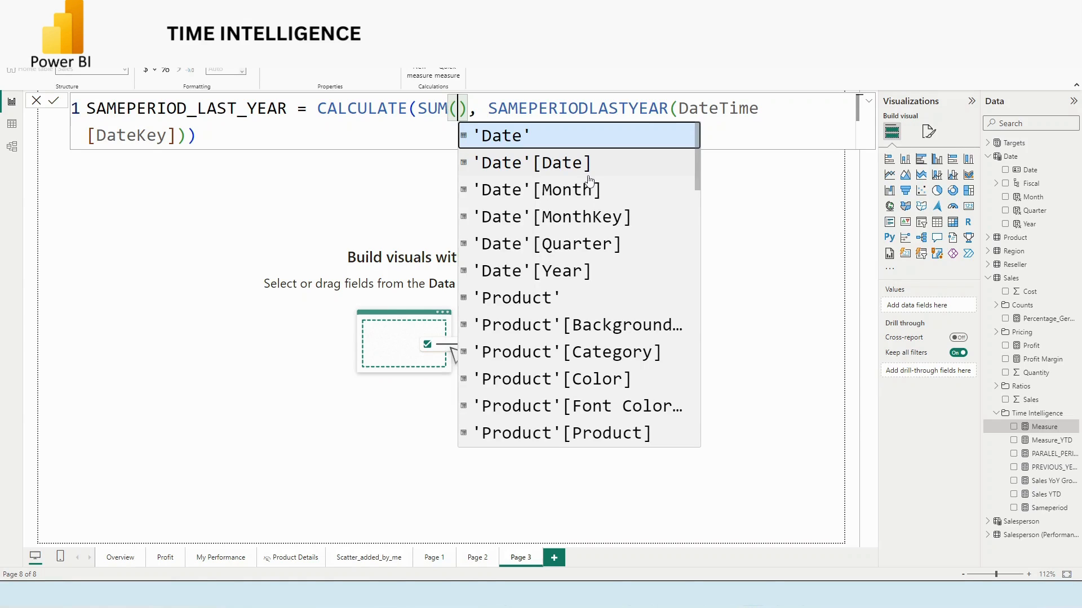
pyautogui.write('SALES')
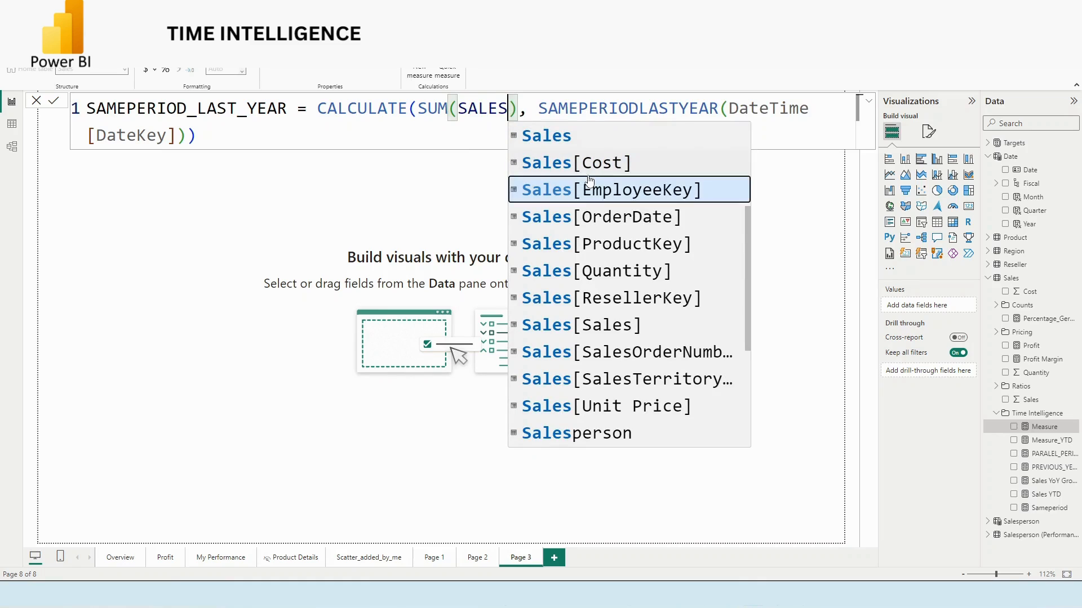
pyautogui.click(581, 324)
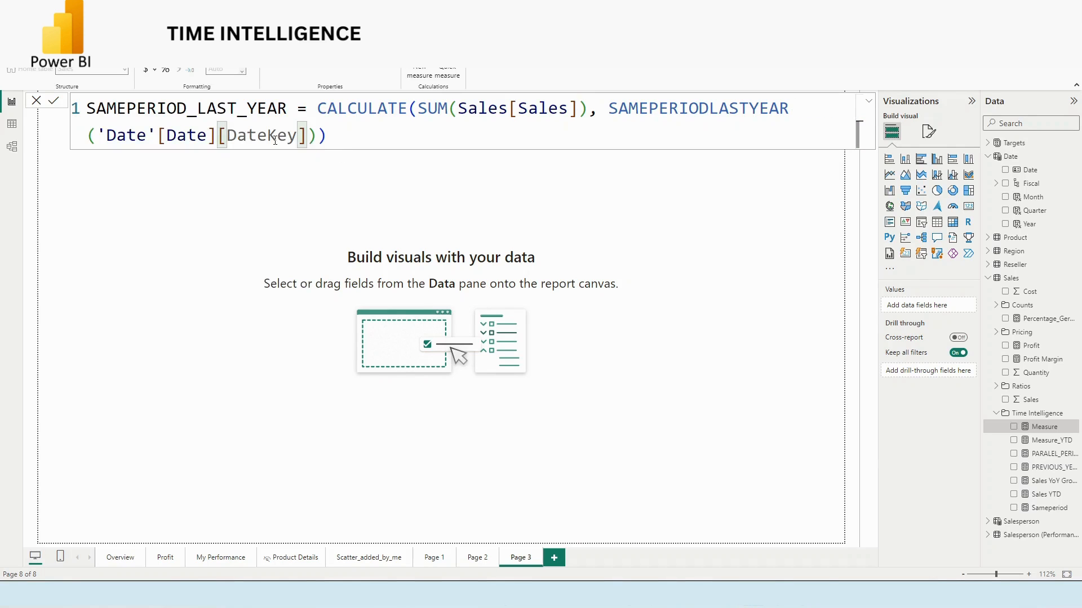
pyautogui.press('Backspace')
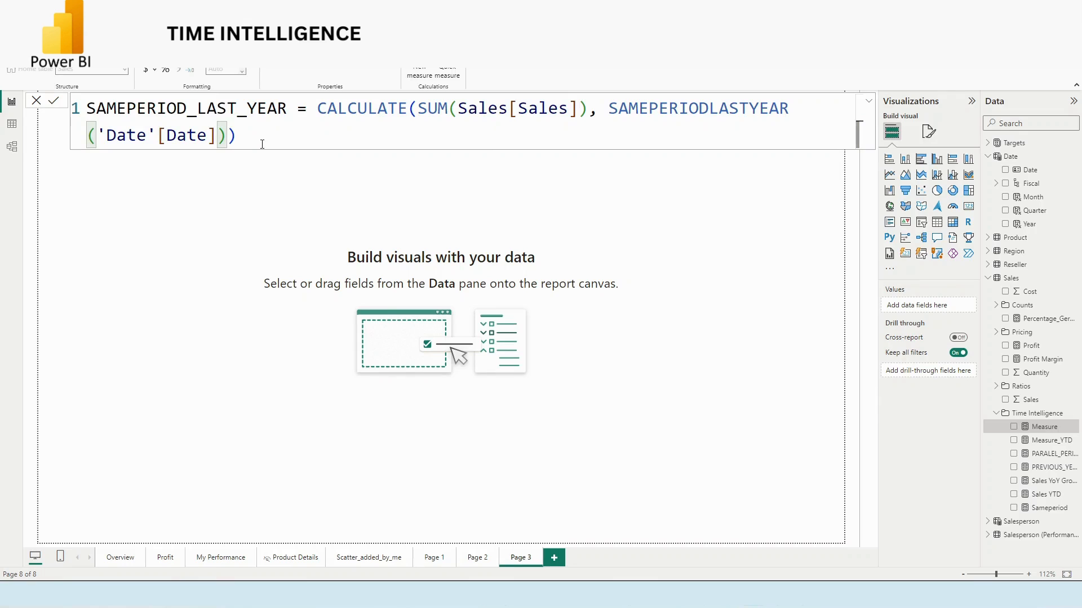
pyautogui.press('ctrl+a')
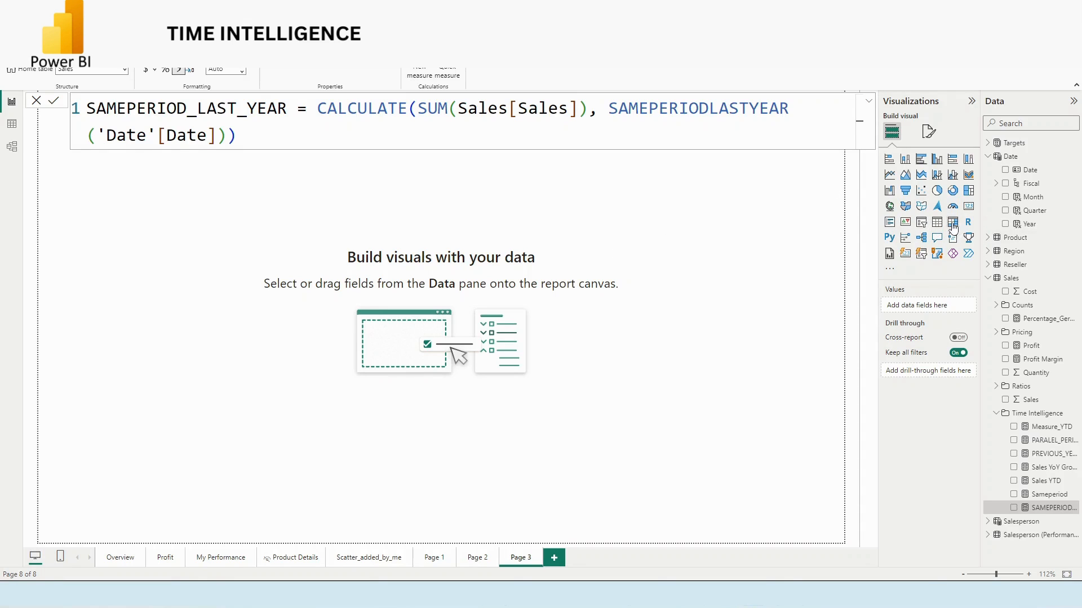
# - Place a matrix on the page with Date from the Date table in its rows
pyautogui.click(953, 222)
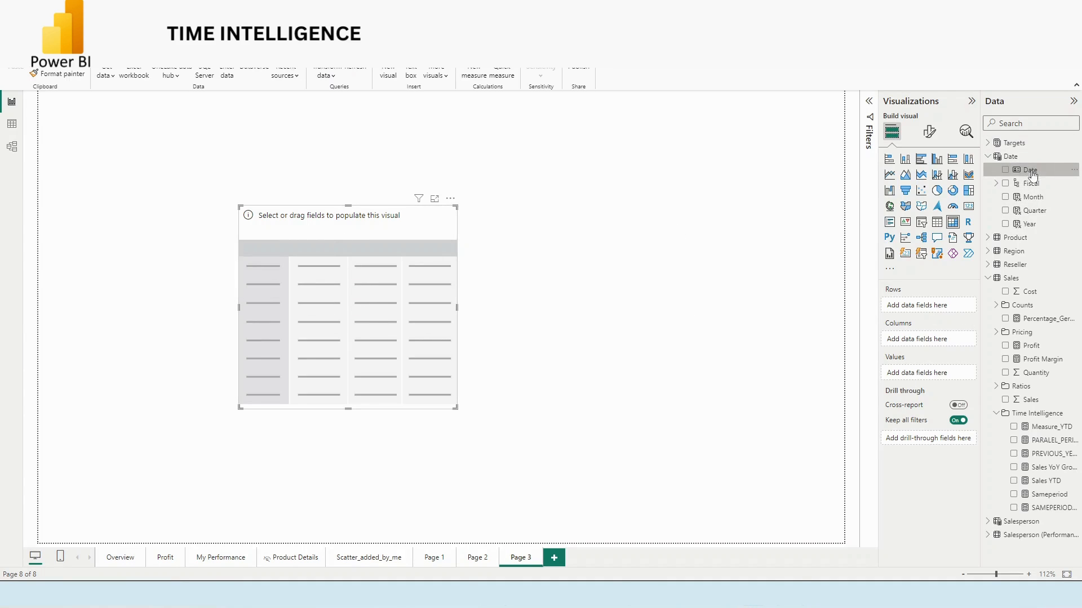
pyautogui.click(1005, 171)
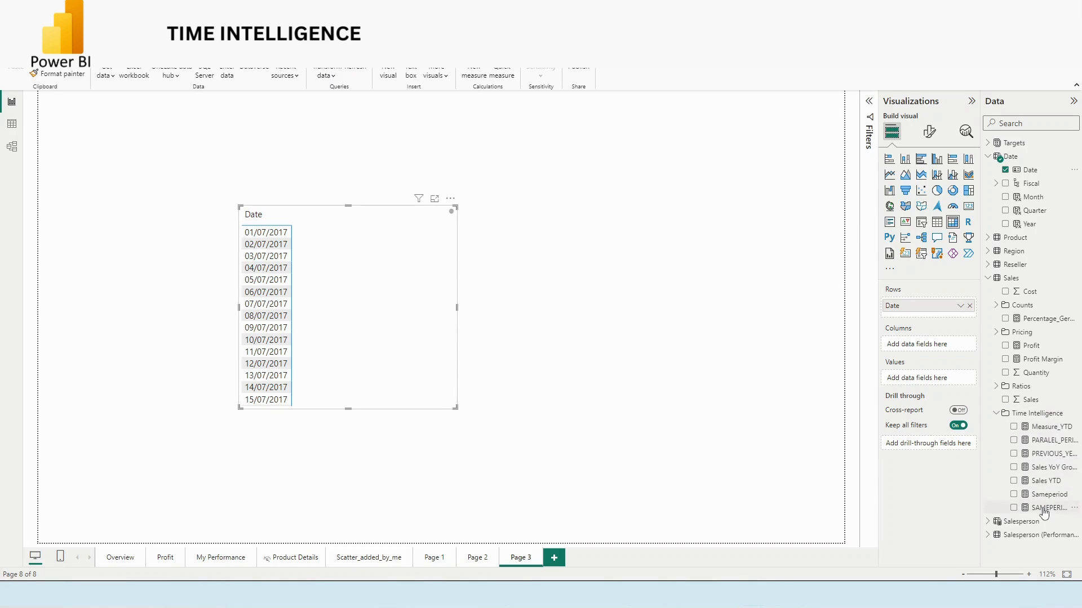
pyautogui.moveTo(1047, 518)
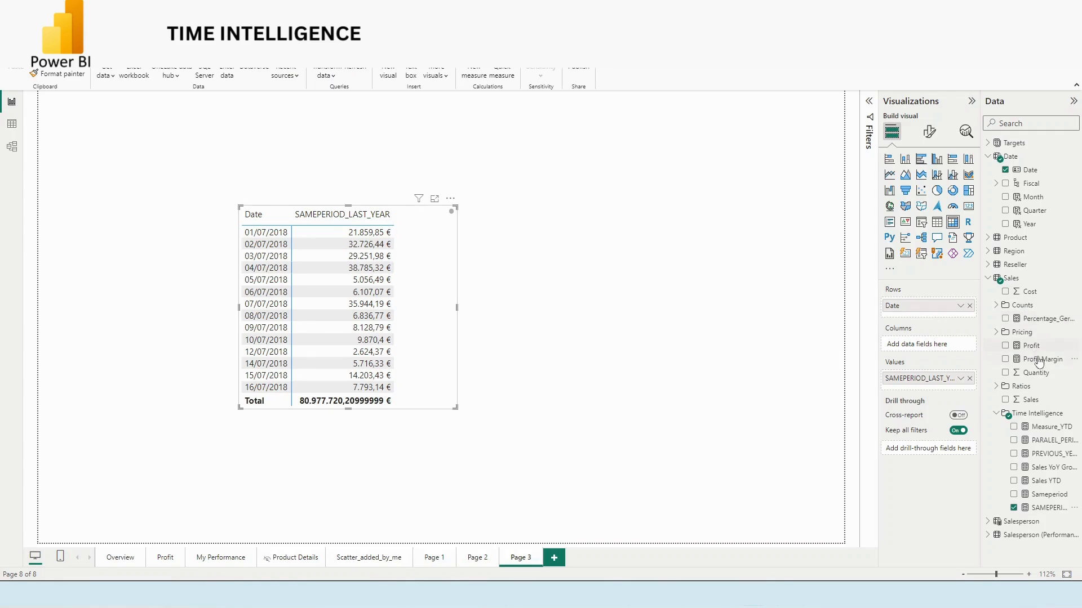
# - Add Sales to the matrix values and scroll the rows to compare it with SAMEPERIOD_LAST_YEAR
pyautogui.click(1005, 399)
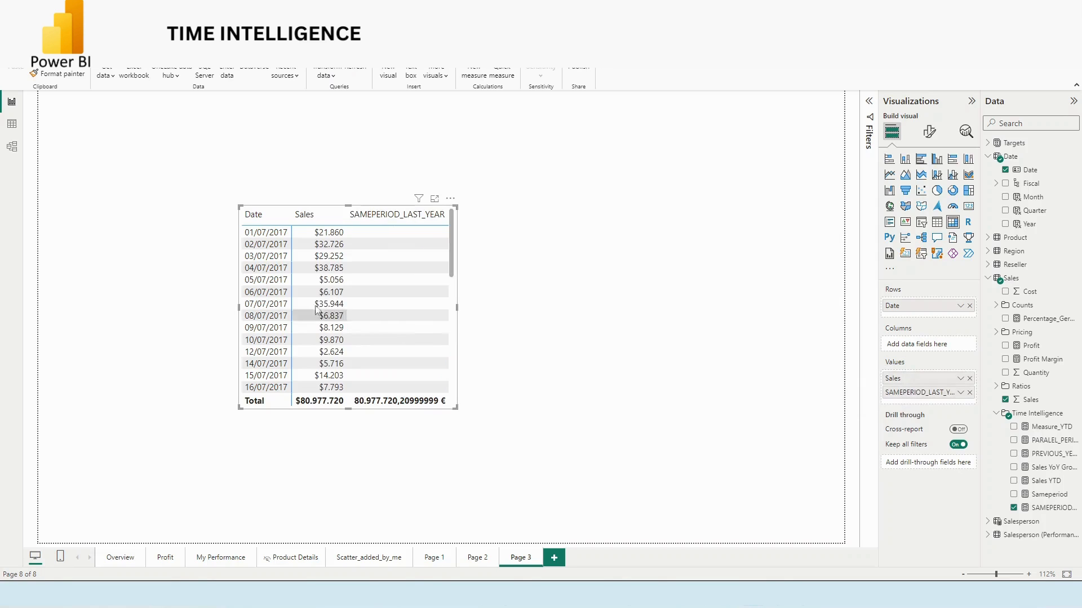
pyautogui.moveTo(450, 292)
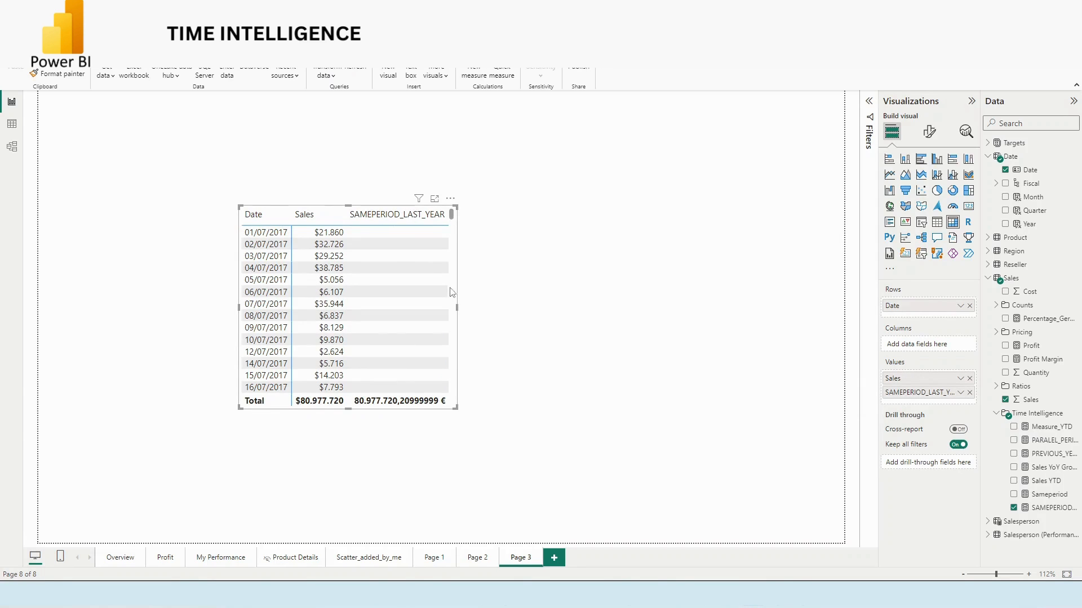
pyautogui.scroll(-3)
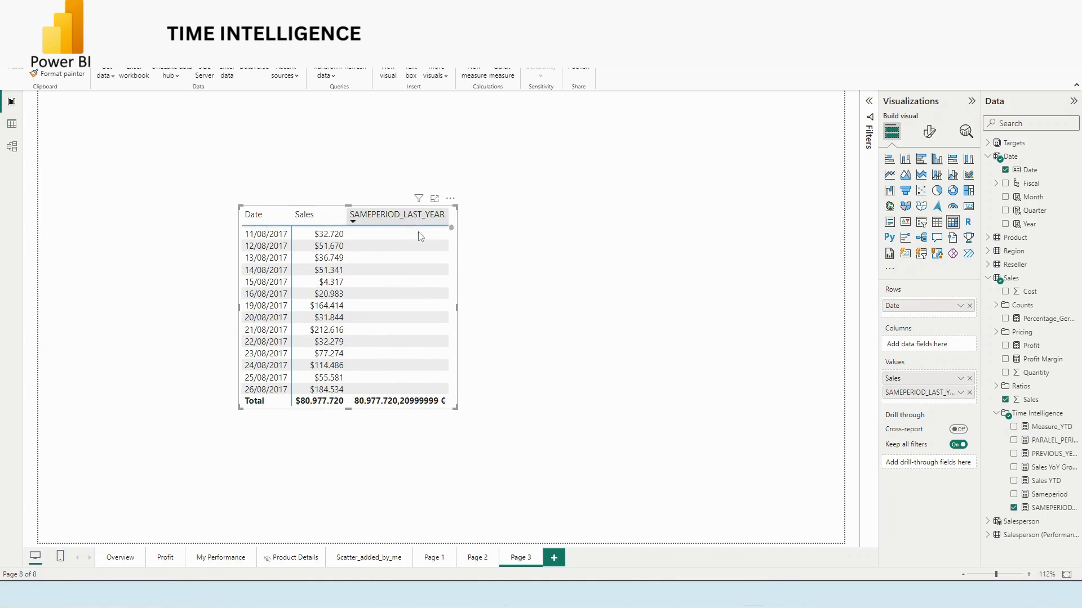
pyautogui.scroll(-3)
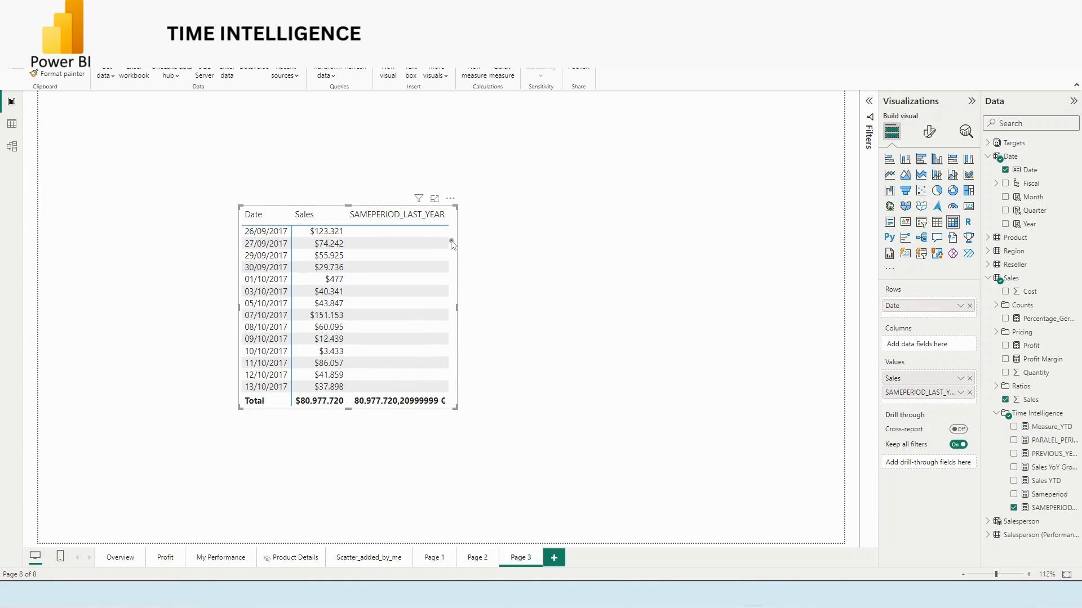
pyautogui.scroll(-3)
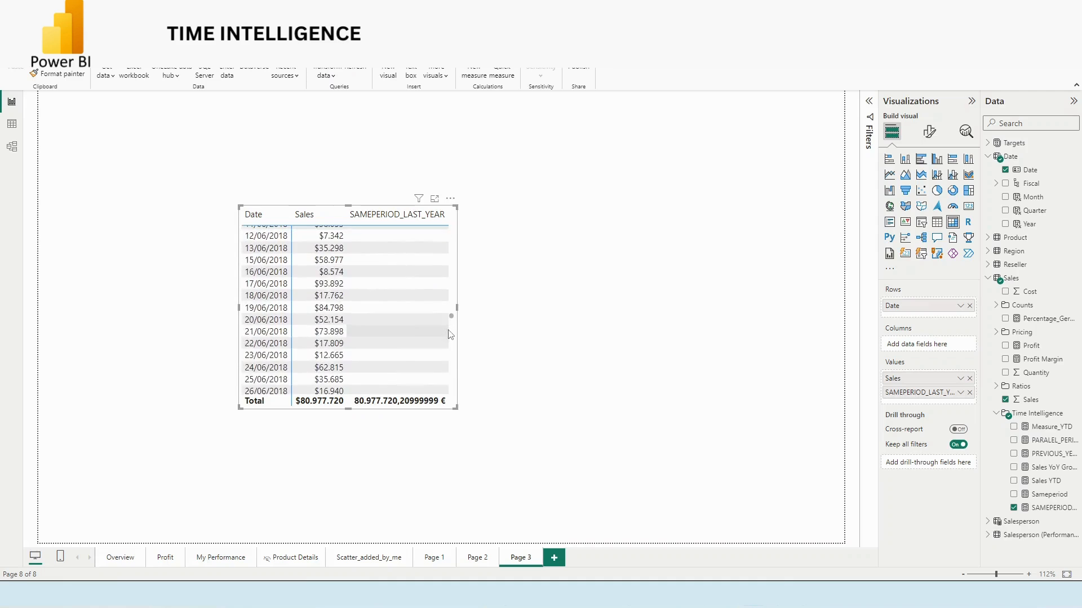
pyautogui.scroll(-3)
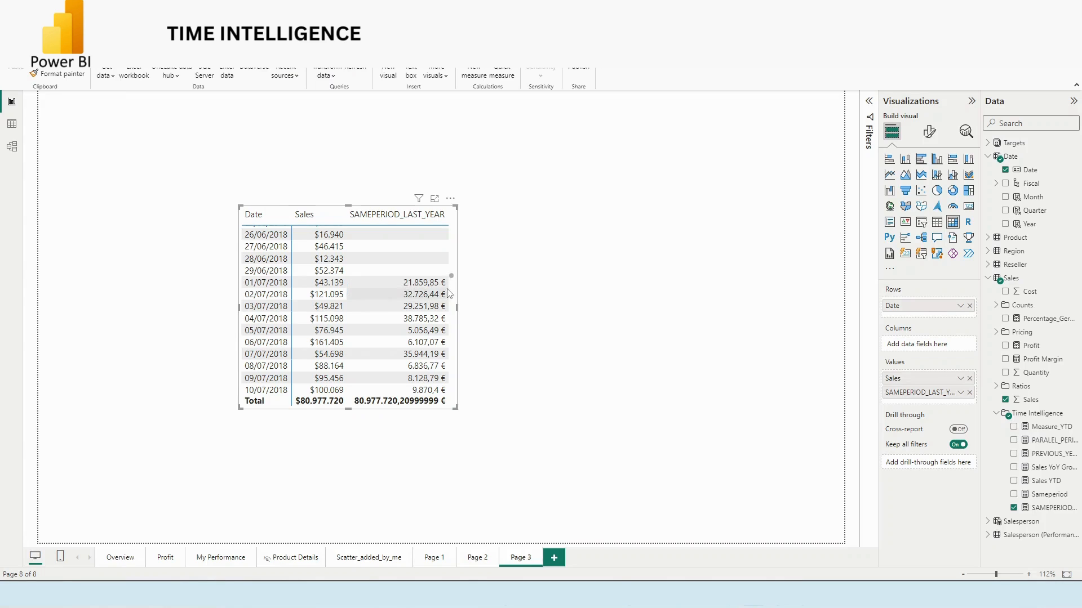
pyautogui.scroll(3)
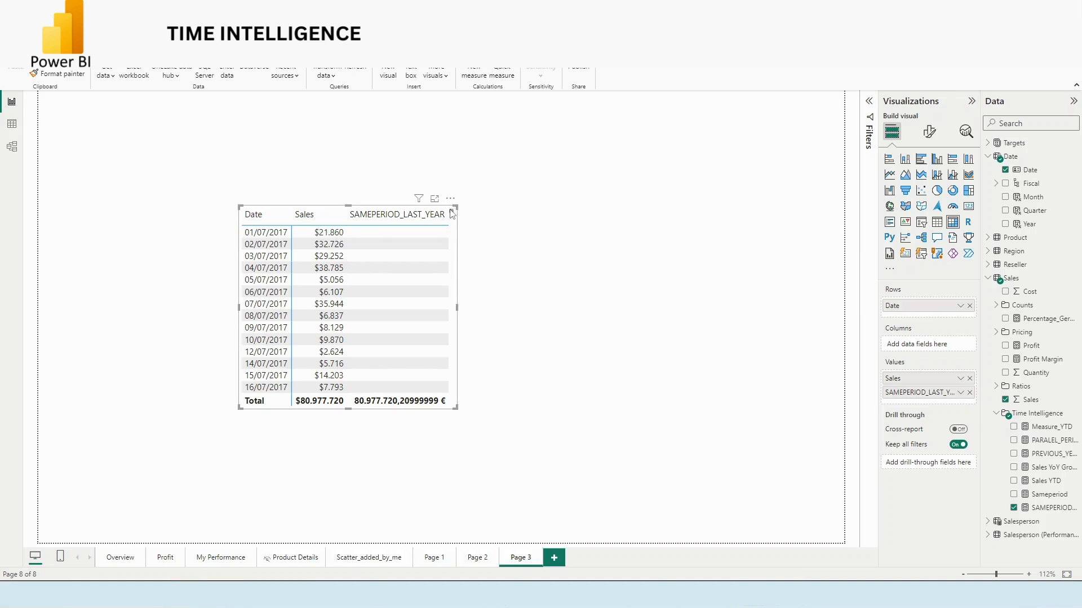
pyautogui.scroll(-3)
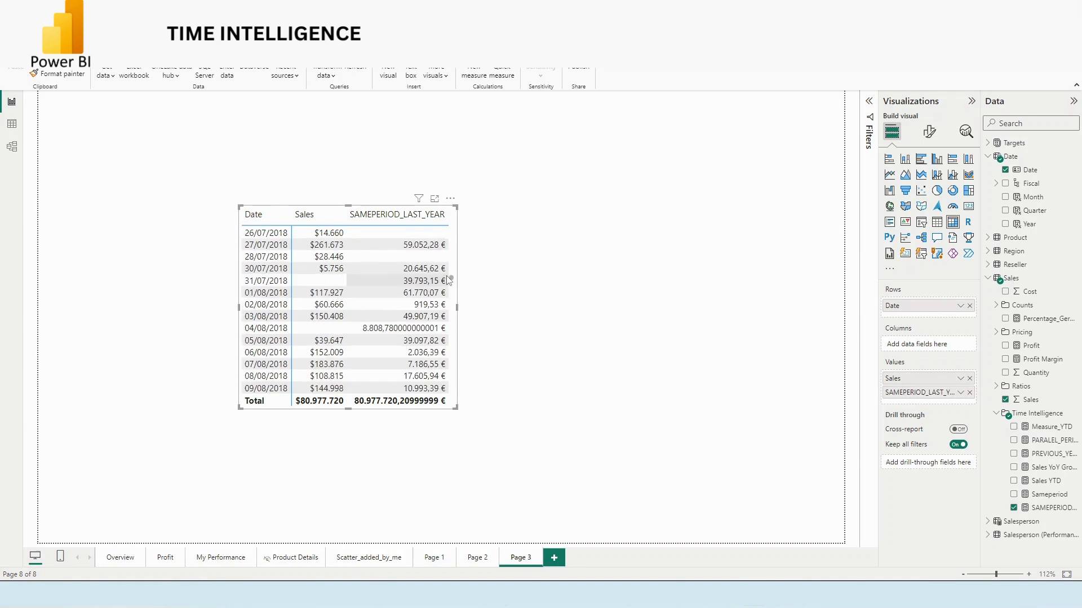
pyautogui.scroll(3)
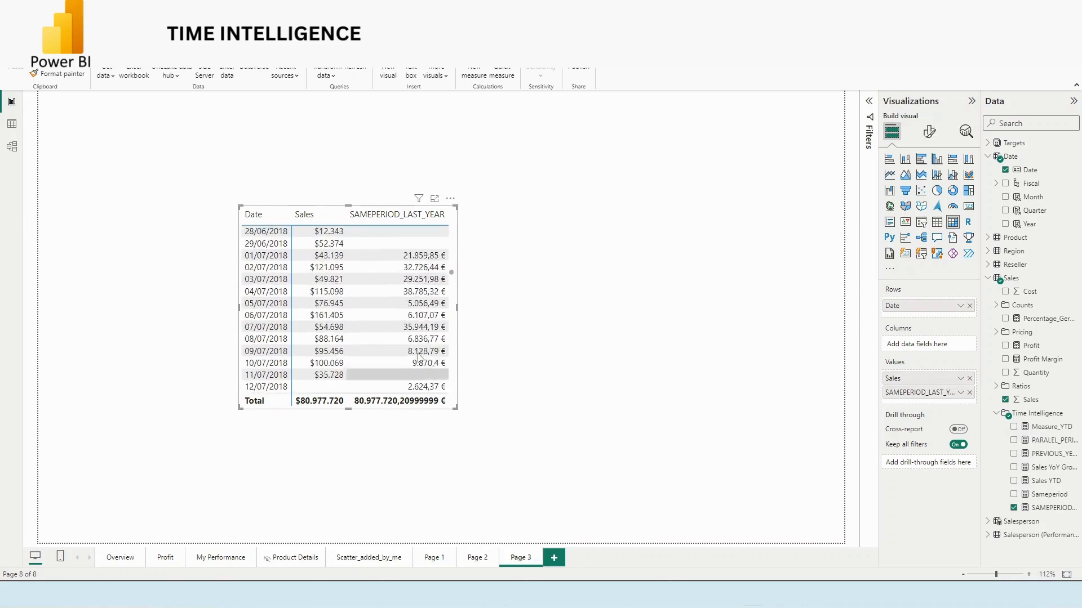
pyautogui.scroll(3)
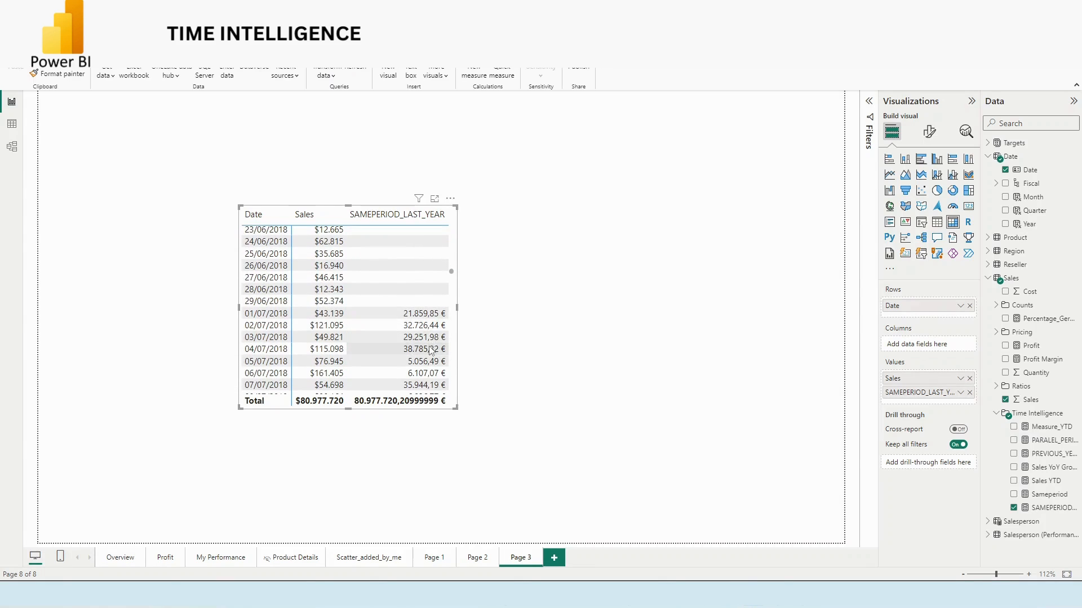
pyautogui.moveTo(359, 406)
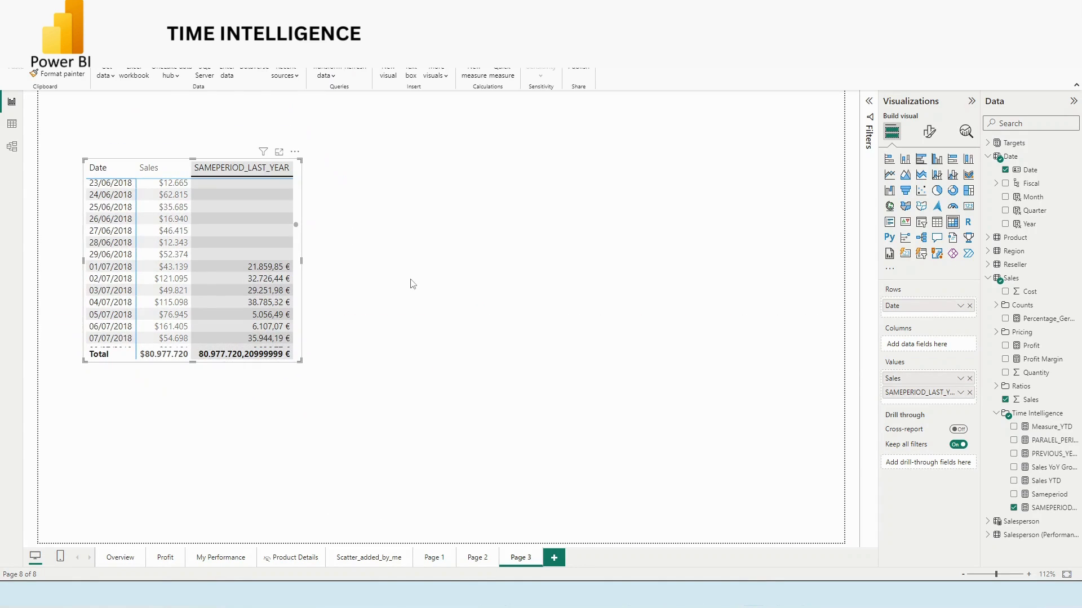
pyautogui.moveTo(668, 338)
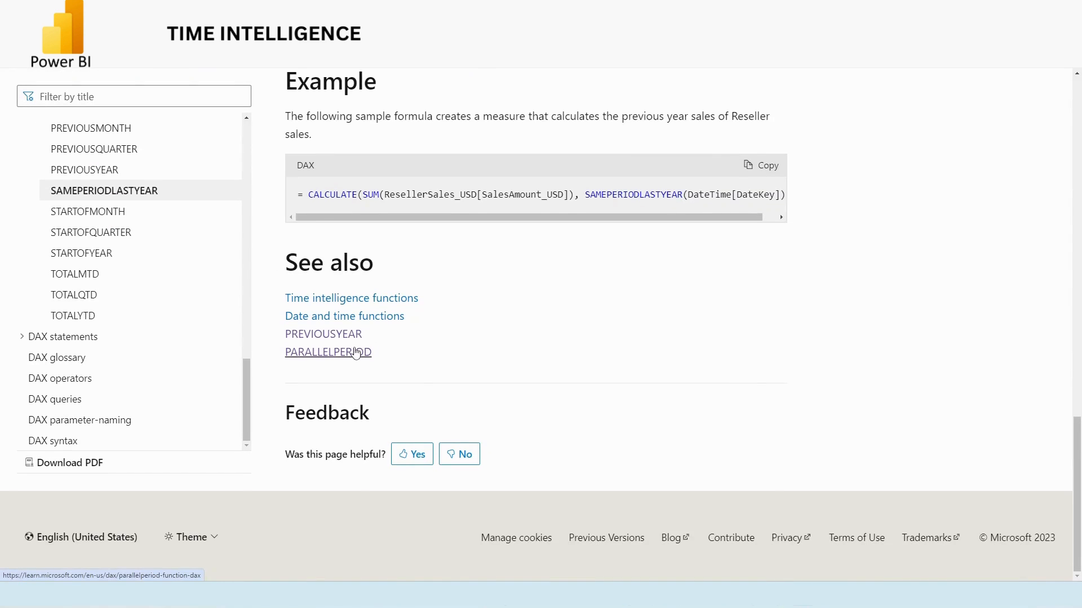
pyautogui.moveTo(336, 360)
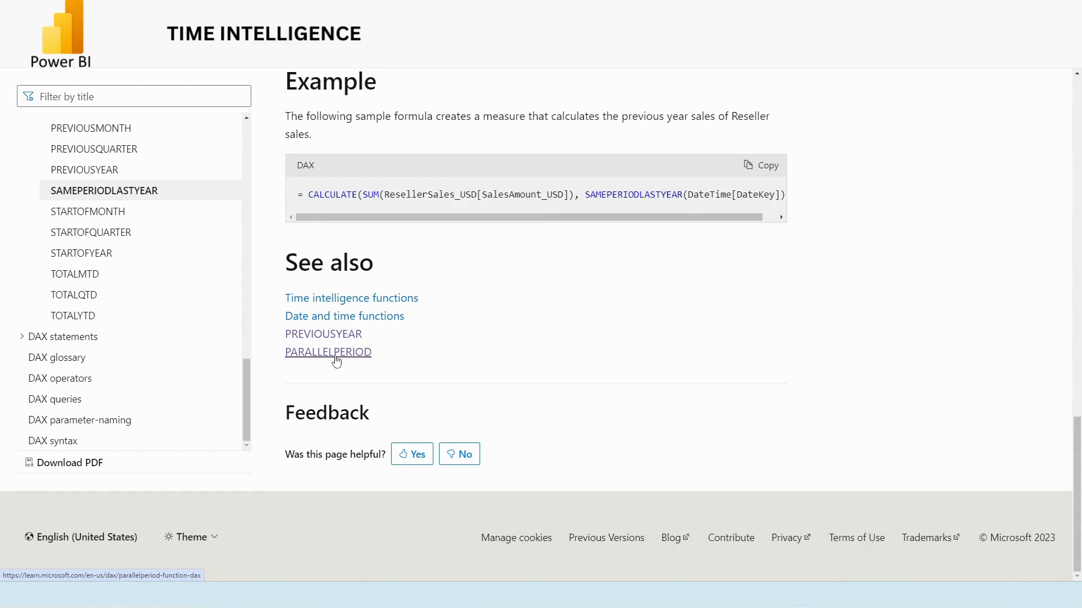
# - Open the PARALLELPERIOD article and select its example previous-year sales formula
pyautogui.click(328, 352)
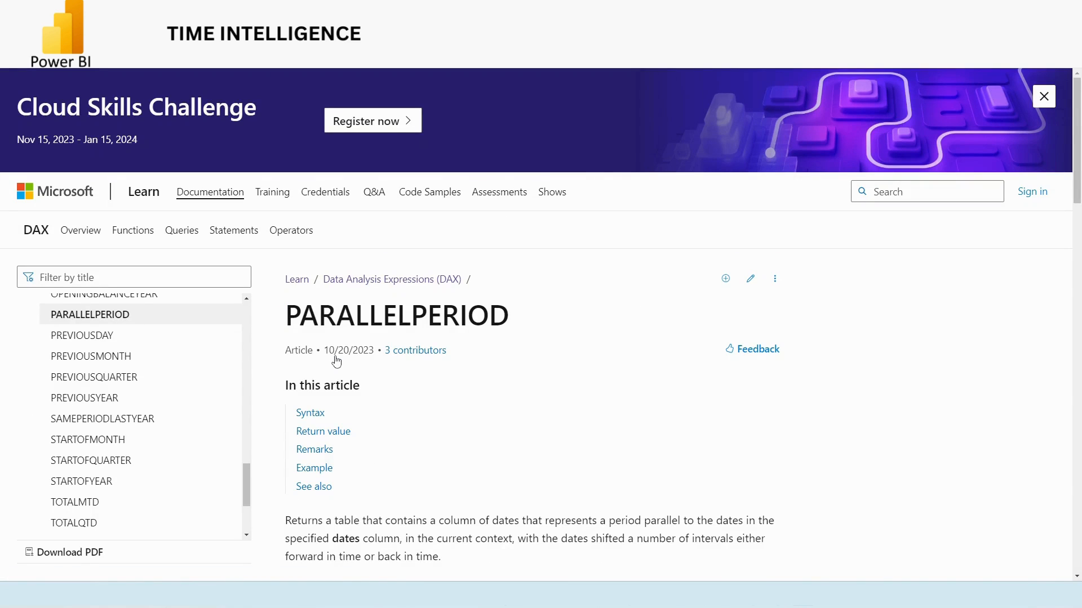
pyautogui.scroll(-3)
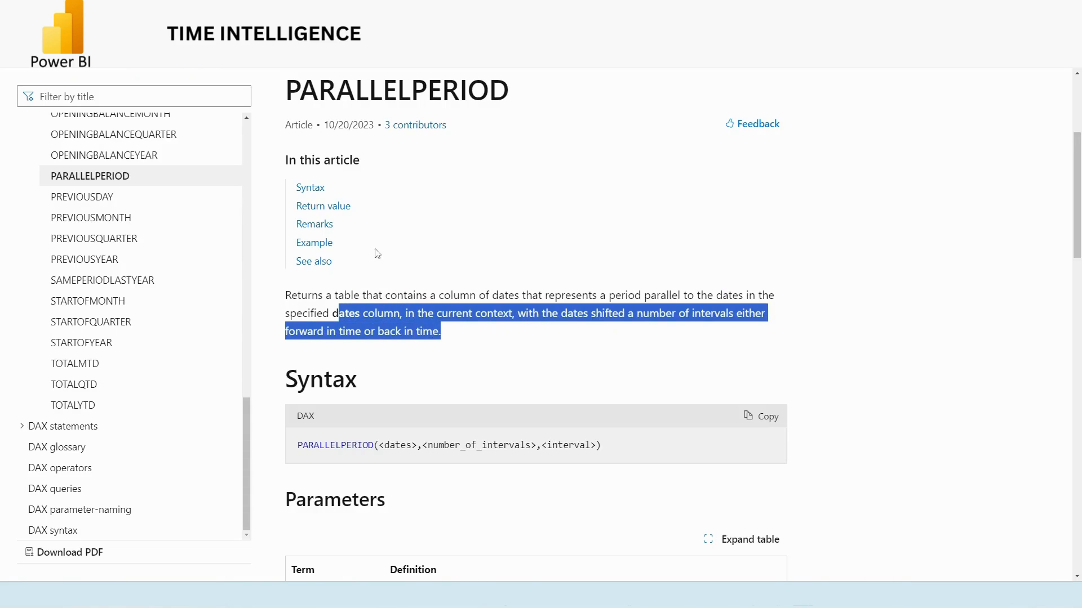
pyautogui.scroll(-3)
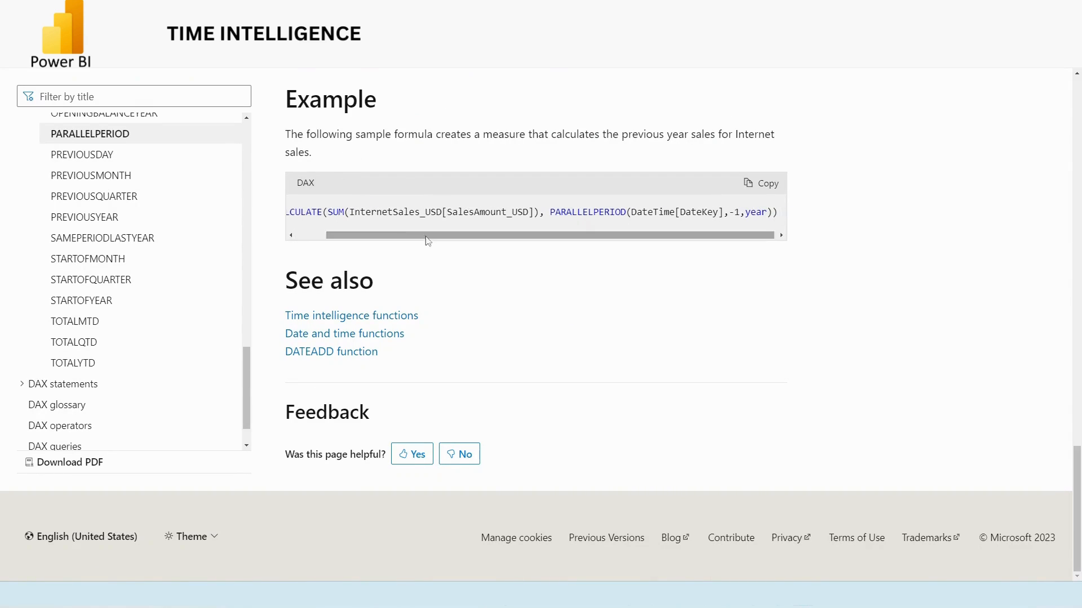
pyautogui.doubleClick(602, 212)
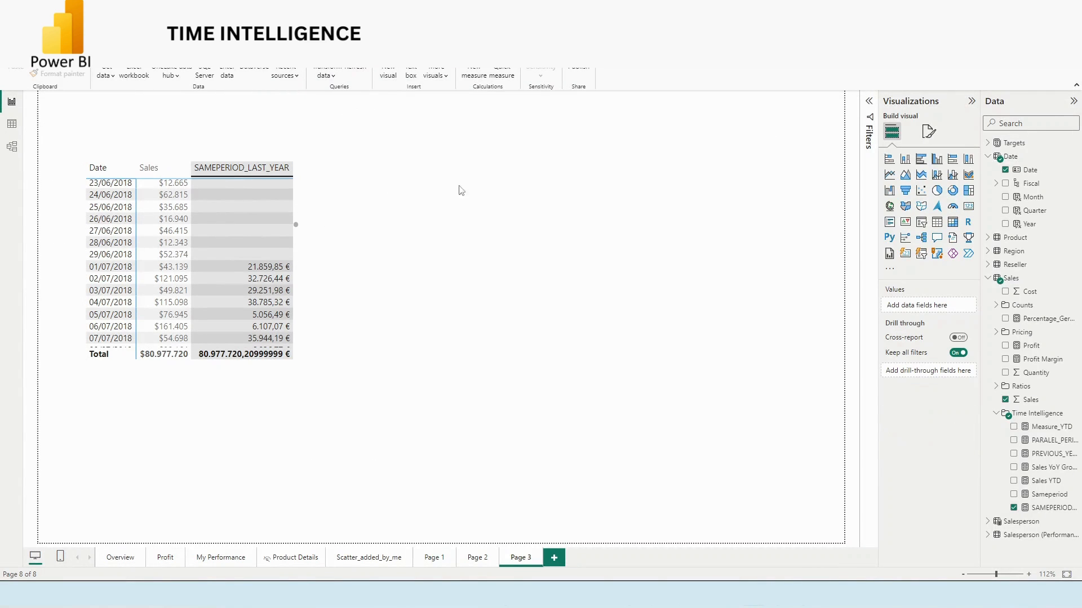
# - Create a new measure in the Time Intelligence folder named PARALEL_PRD_LST
pyautogui.rightClick(1035, 413)
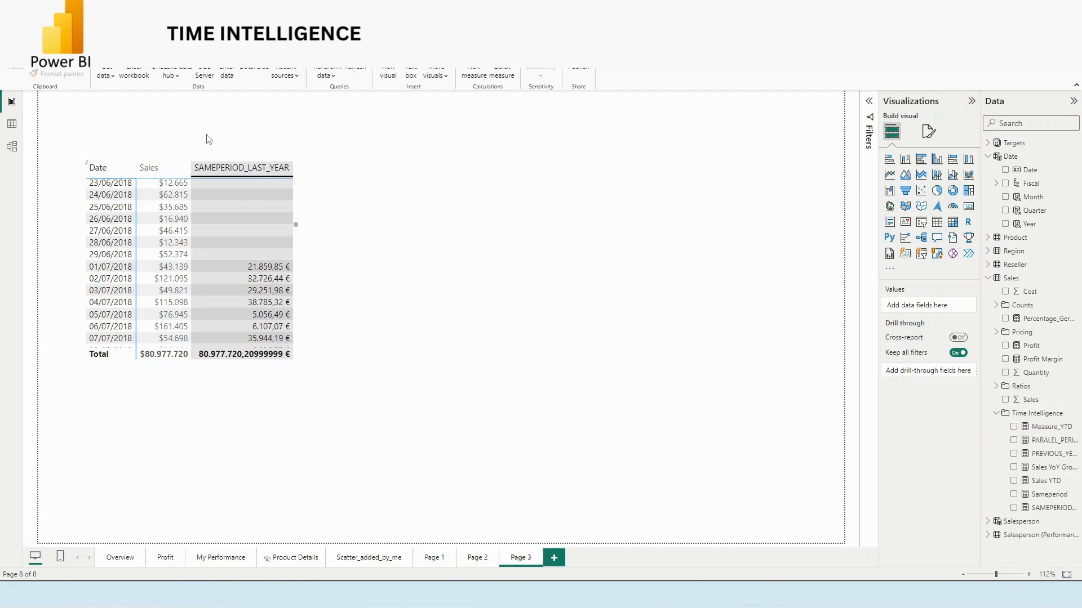
pyautogui.click(488, 71)
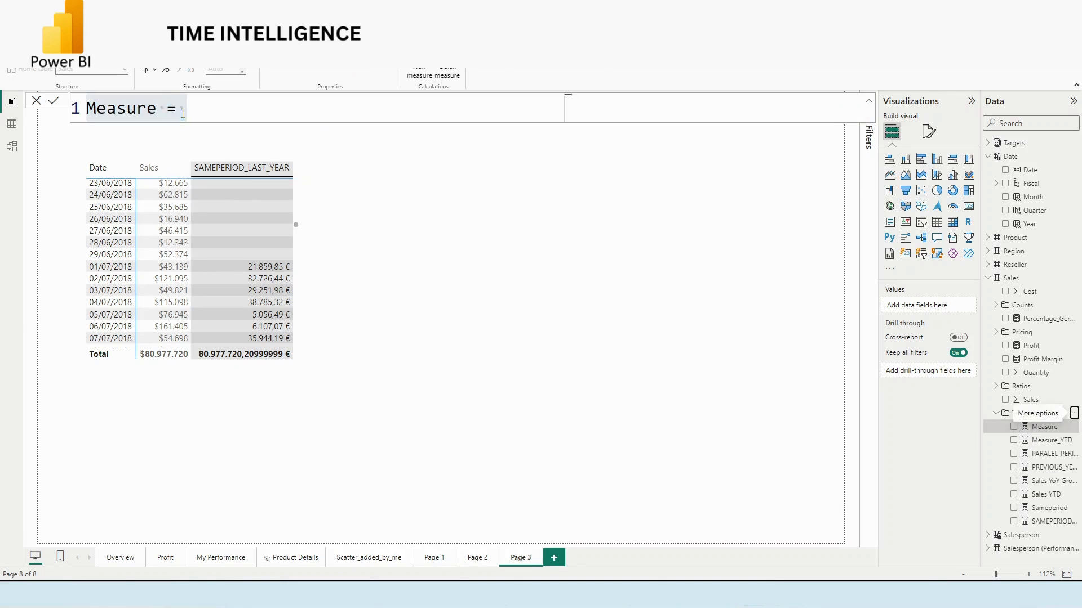
pyautogui.doubleClick(121, 108)
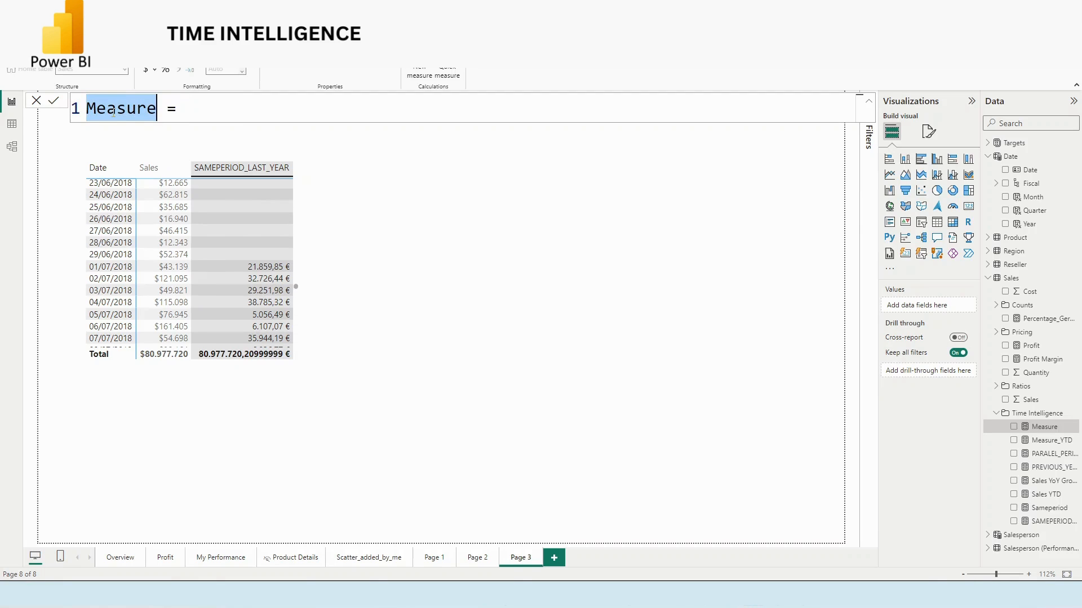
pyautogui.write('PARALEL_ =')
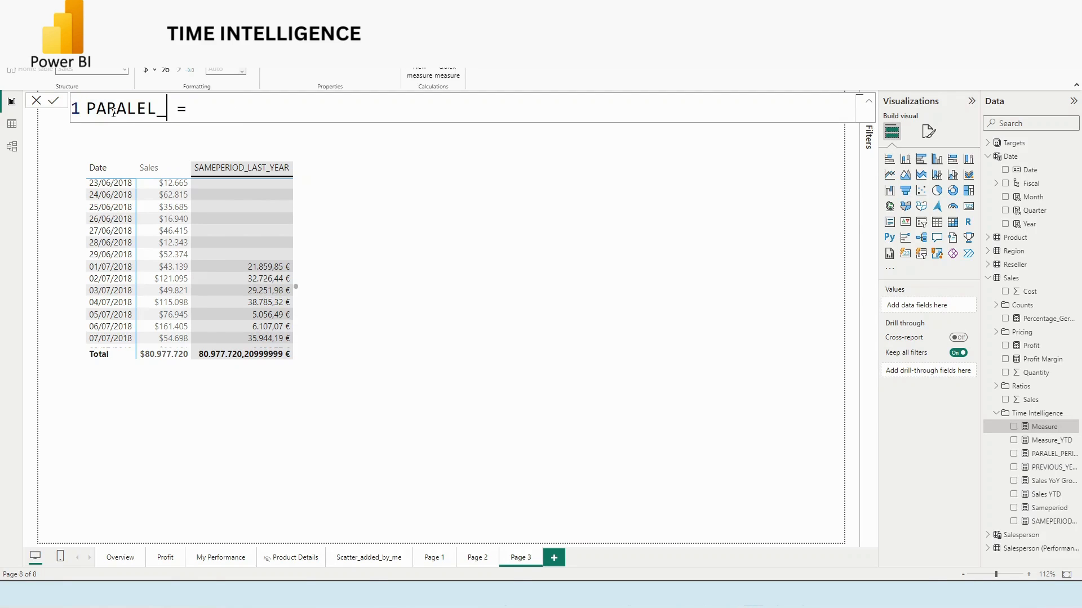
pyautogui.write('PRD_LS')
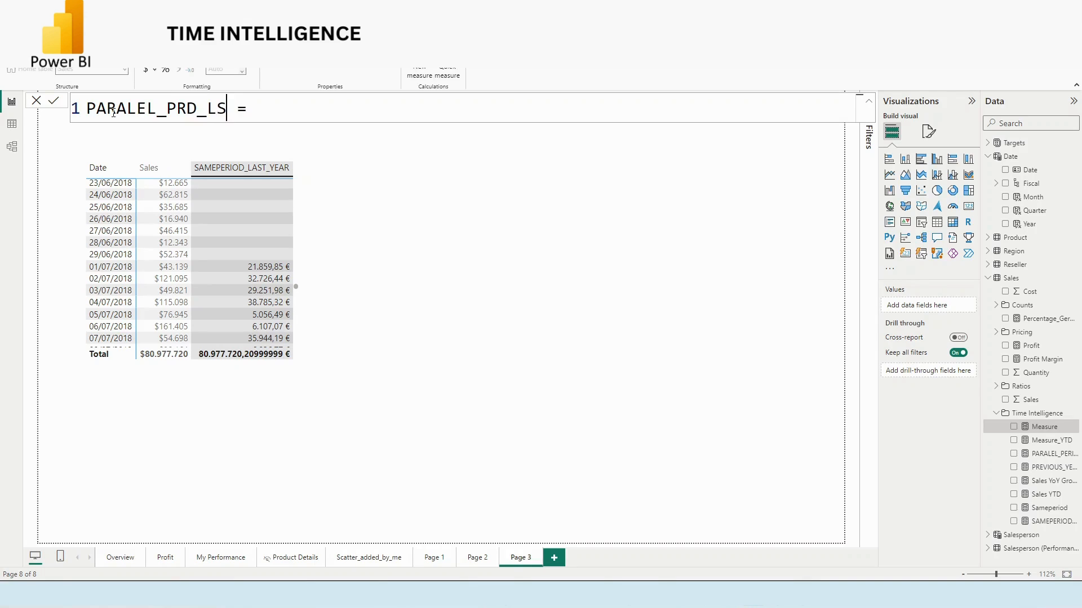
pyautogui.write('T')
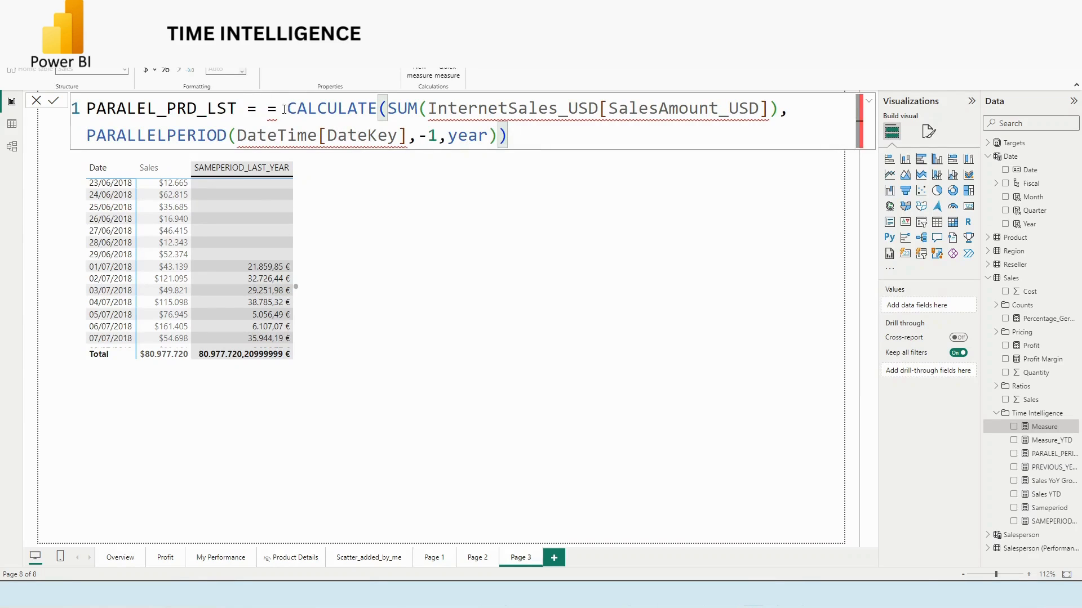
# - Define it as CALCULATE(SUM(Sales[Sales]), PARALLELPERIOD('Date'[Date],-1,year)) and commit
pyautogui.doubleClick(491, 108)
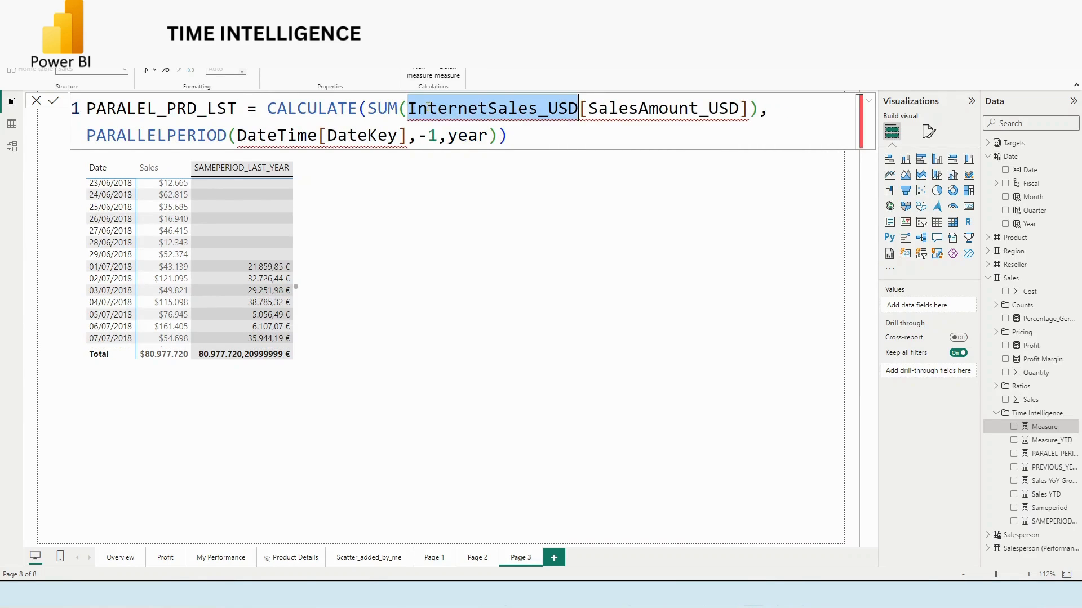
pyautogui.write('SALES')
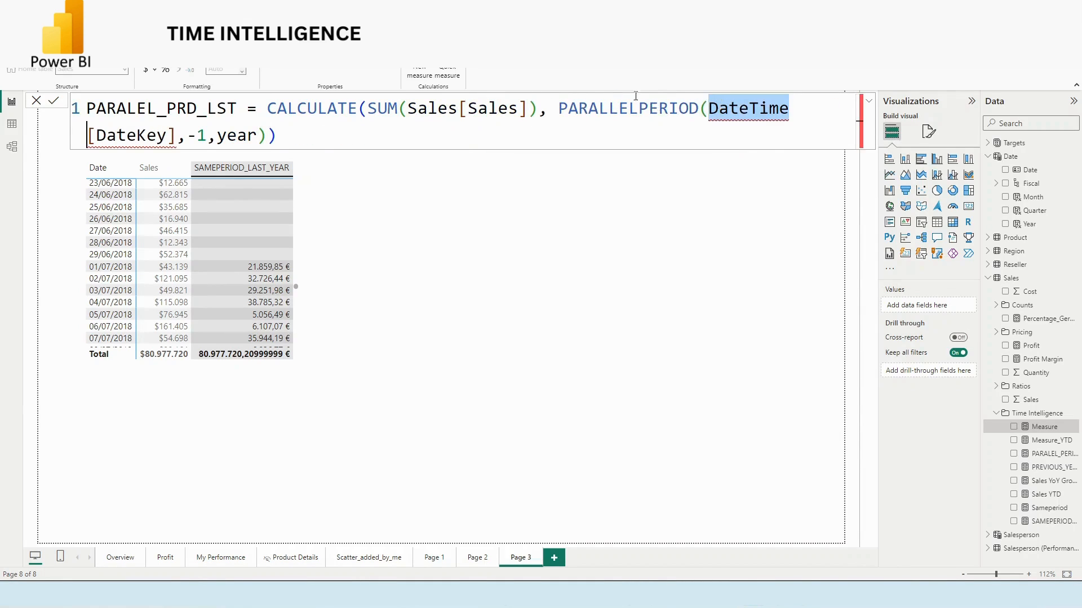
pyautogui.write("'Date'[Date]")
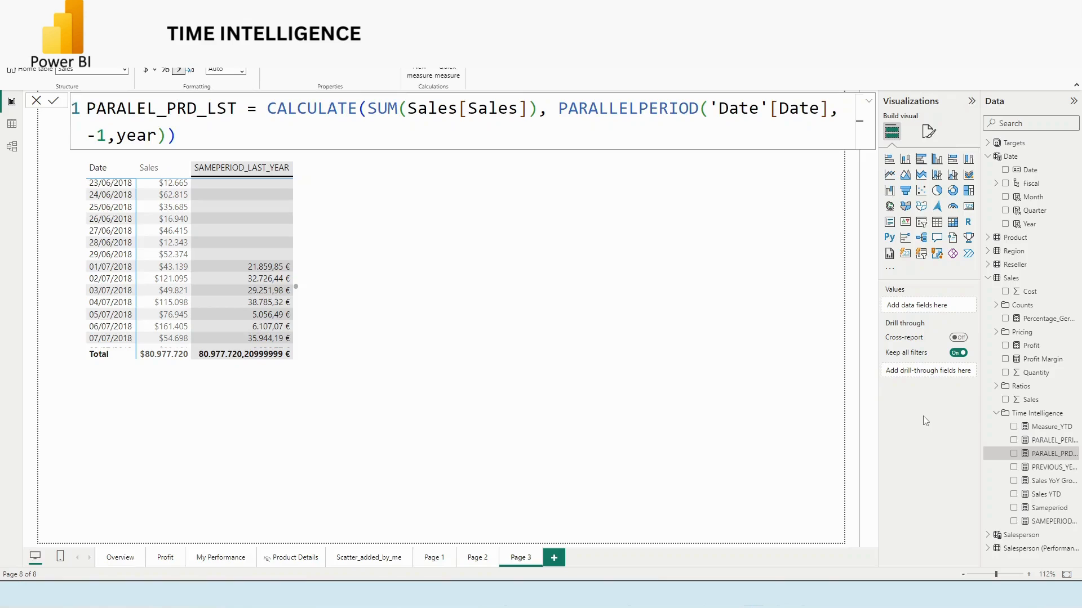
pyautogui.moveTo(1052, 453)
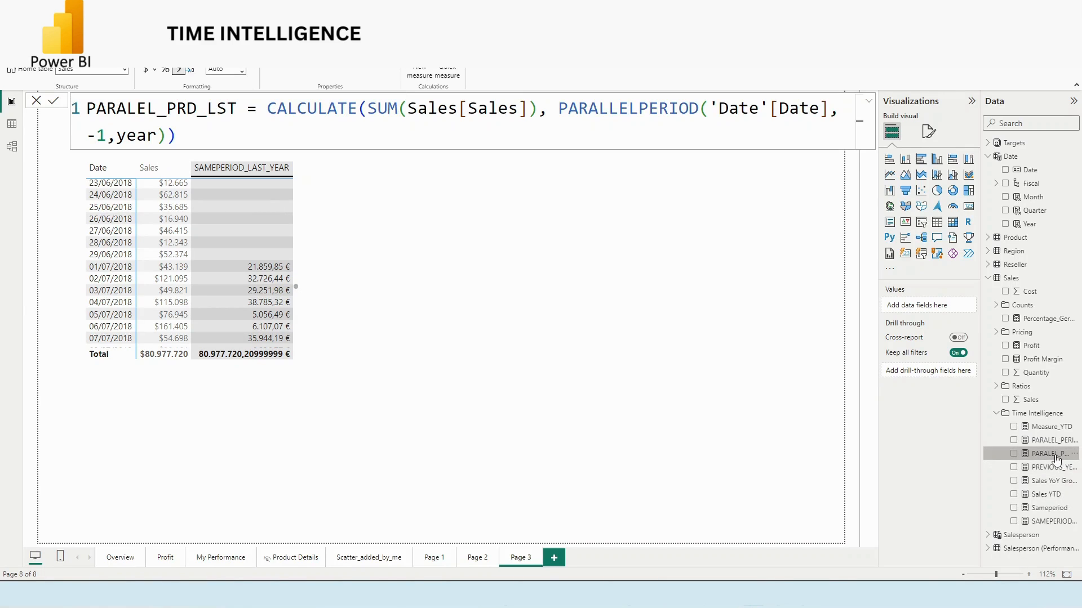
pyautogui.moveTo(1053, 453)
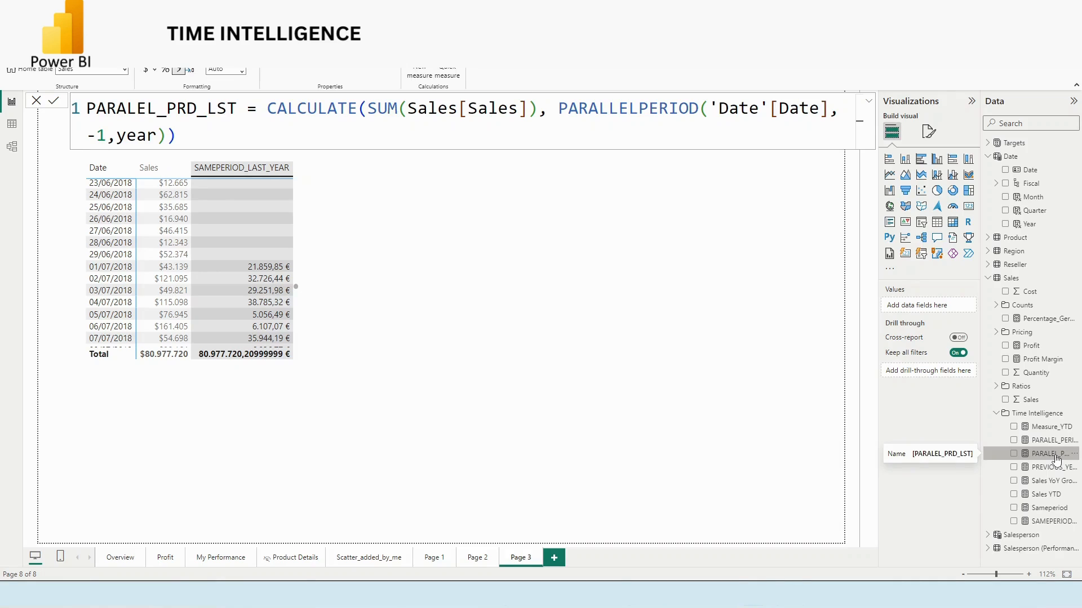
pyautogui.click(1014, 453)
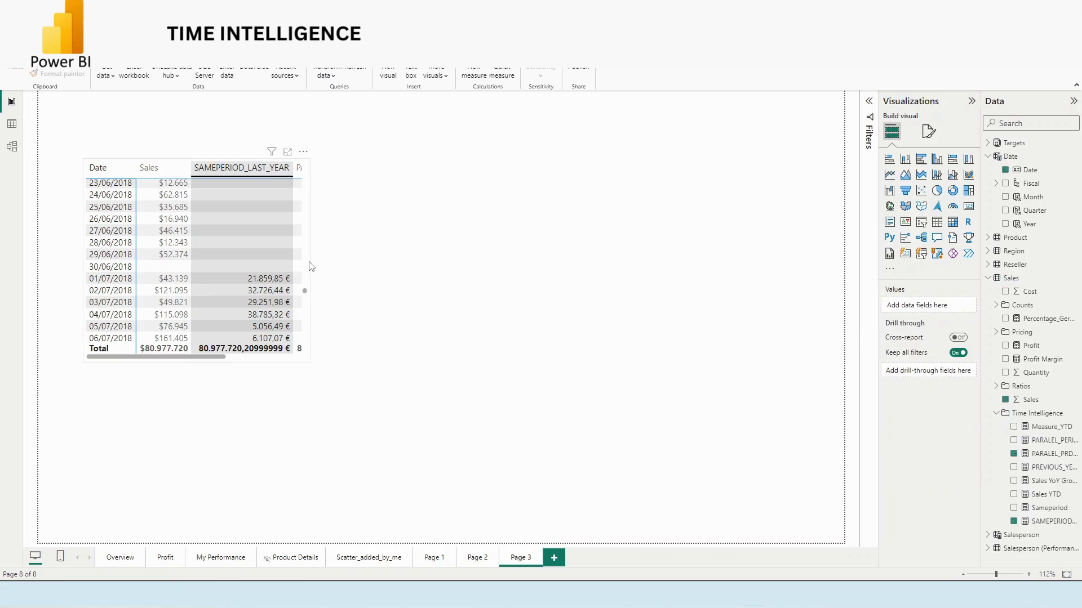
# - Select the table and scroll its rows to review the PARALEL_PRD_LST values from 01/01/2018
pyautogui.click(193, 266)
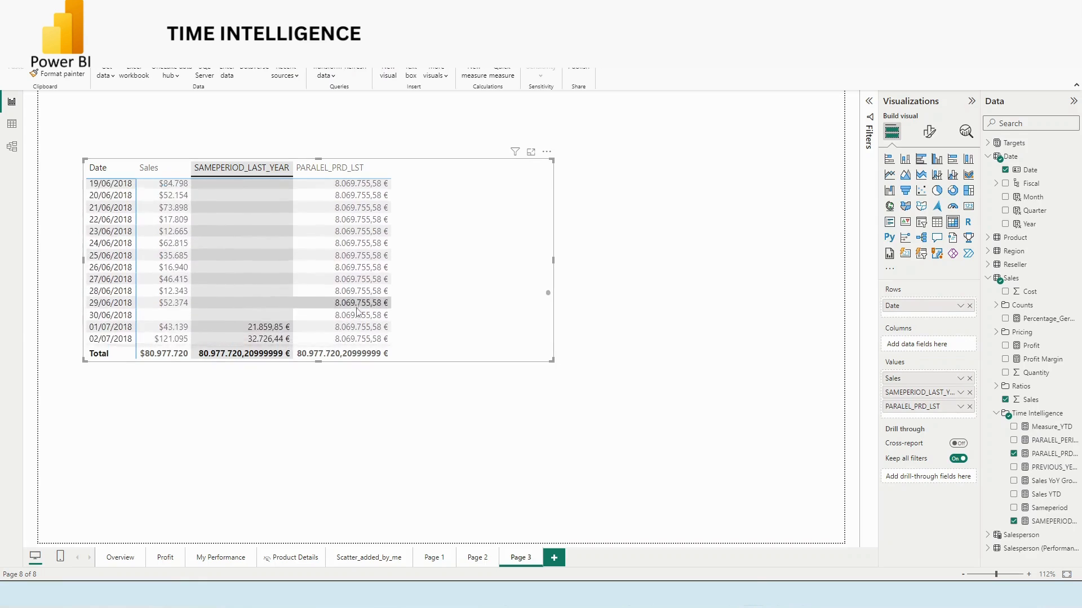
pyautogui.scroll(3)
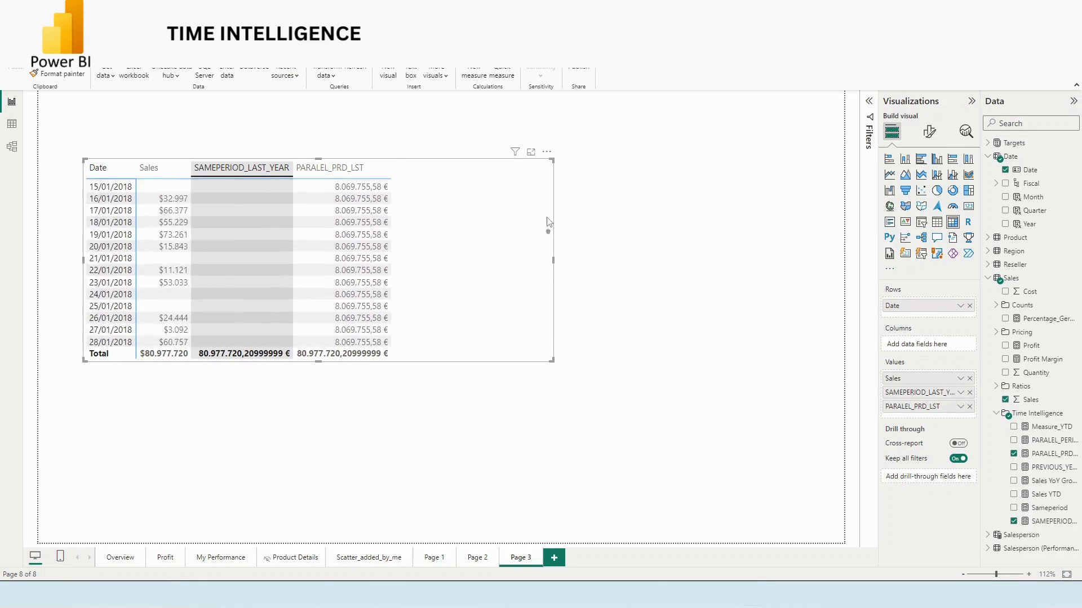
pyautogui.scroll(3)
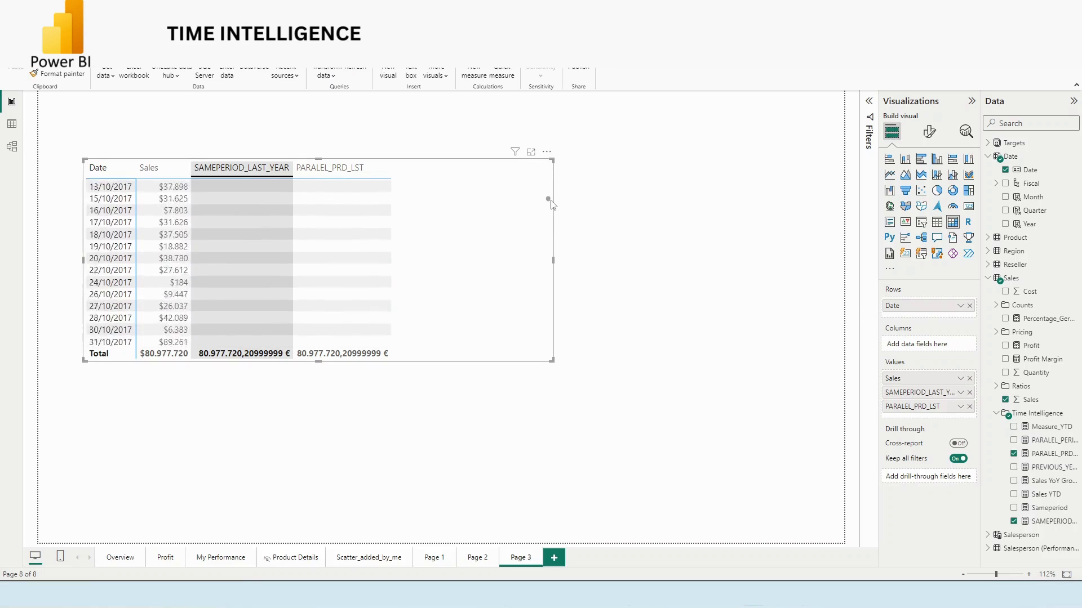
pyautogui.scroll(-3)
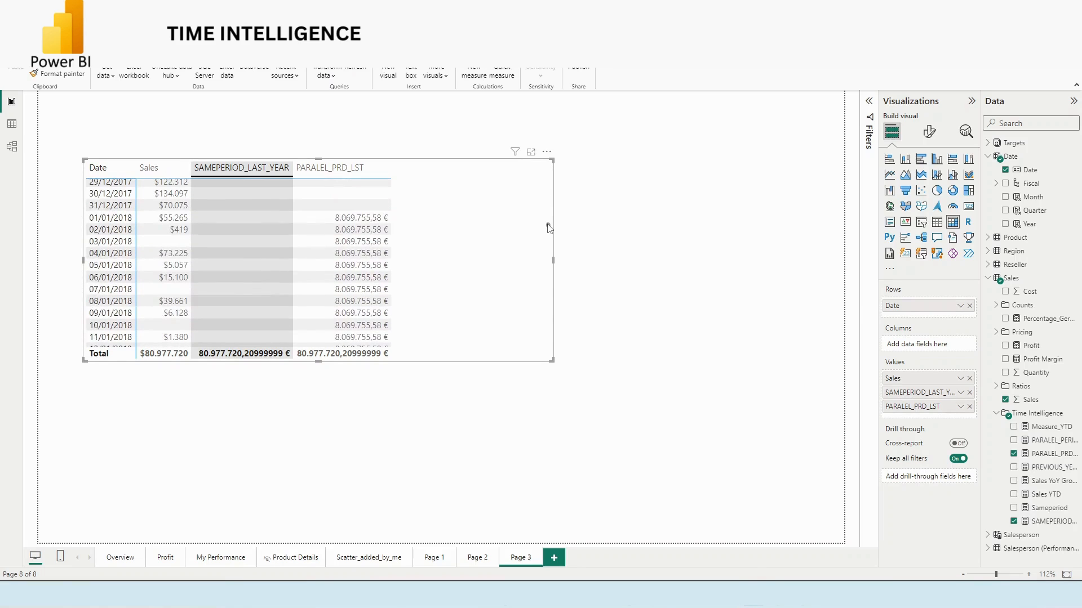
pyautogui.scroll(-3)
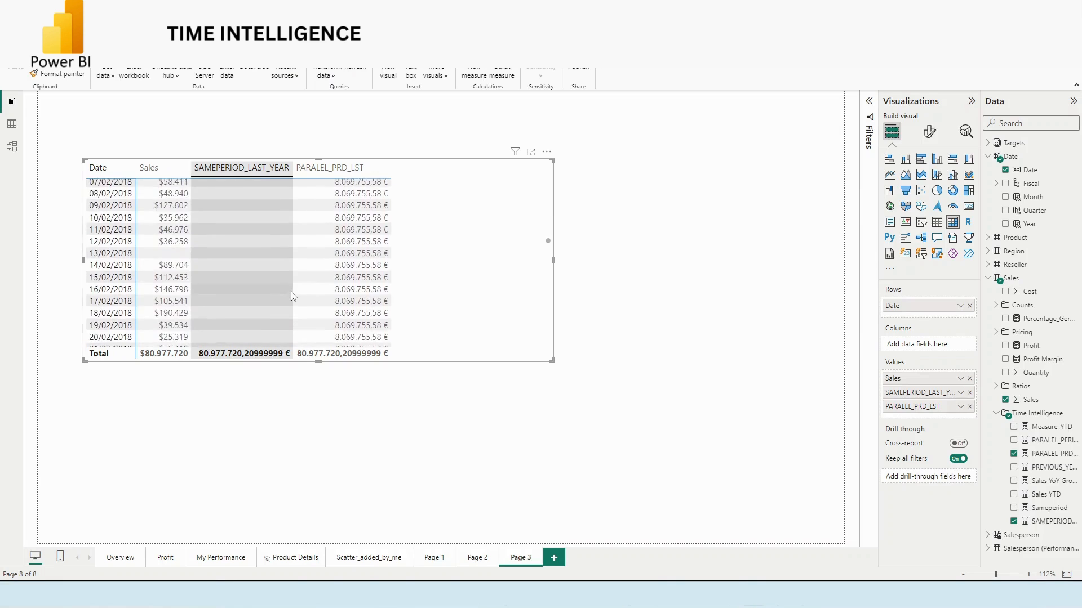
pyautogui.scroll(-3)
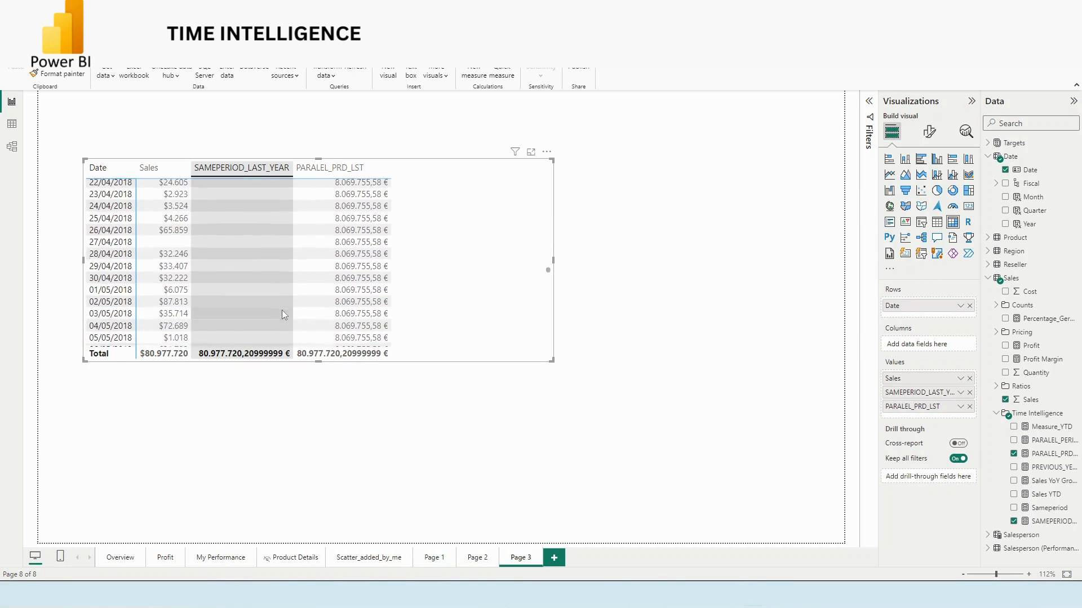
pyautogui.scroll(-3)
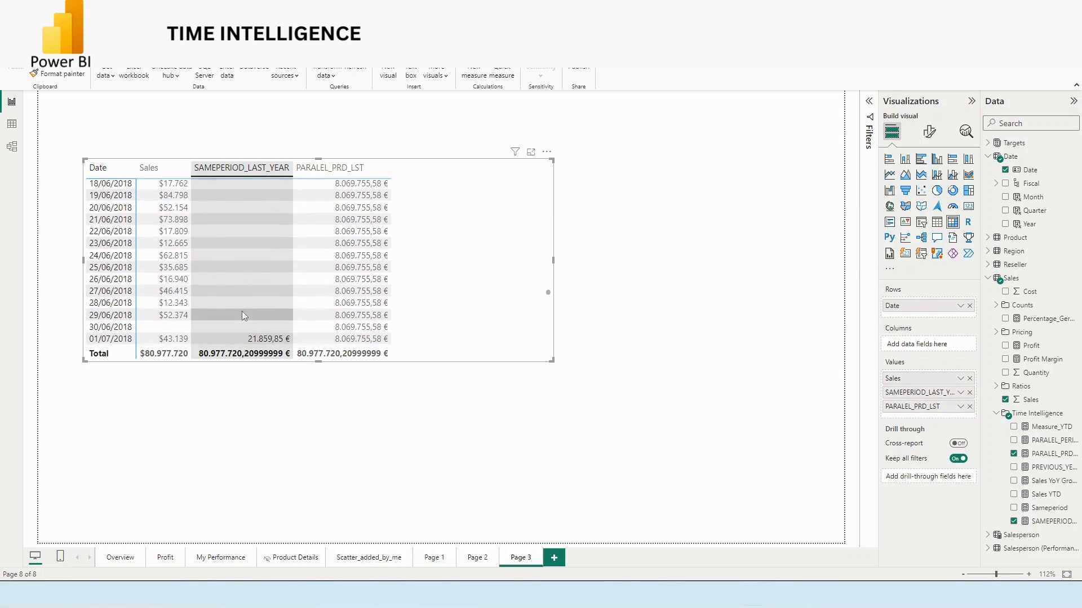
pyautogui.scroll(-3)
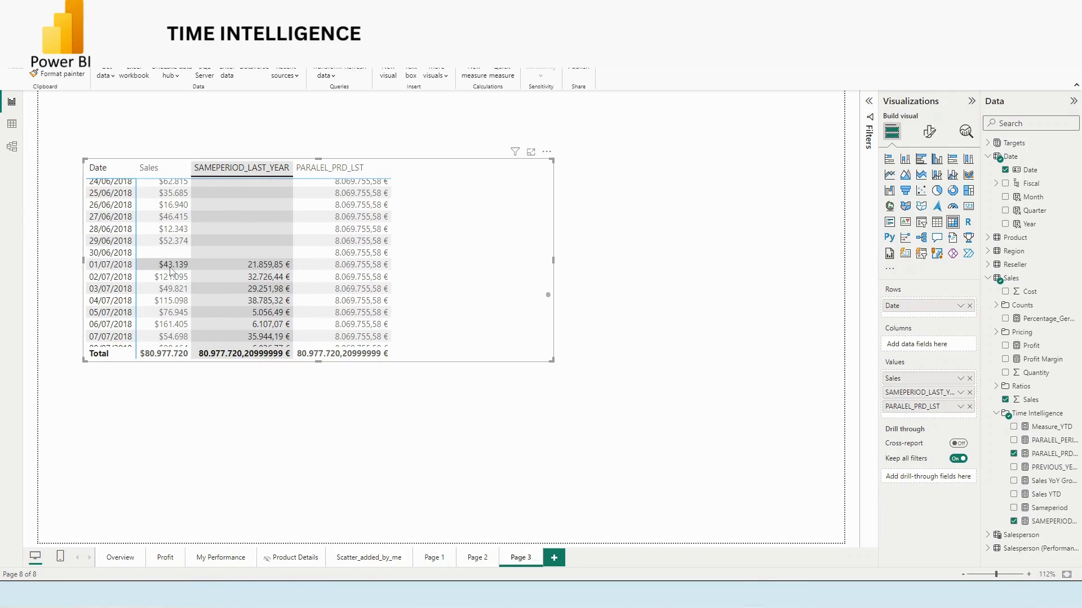
pyautogui.scroll(3)
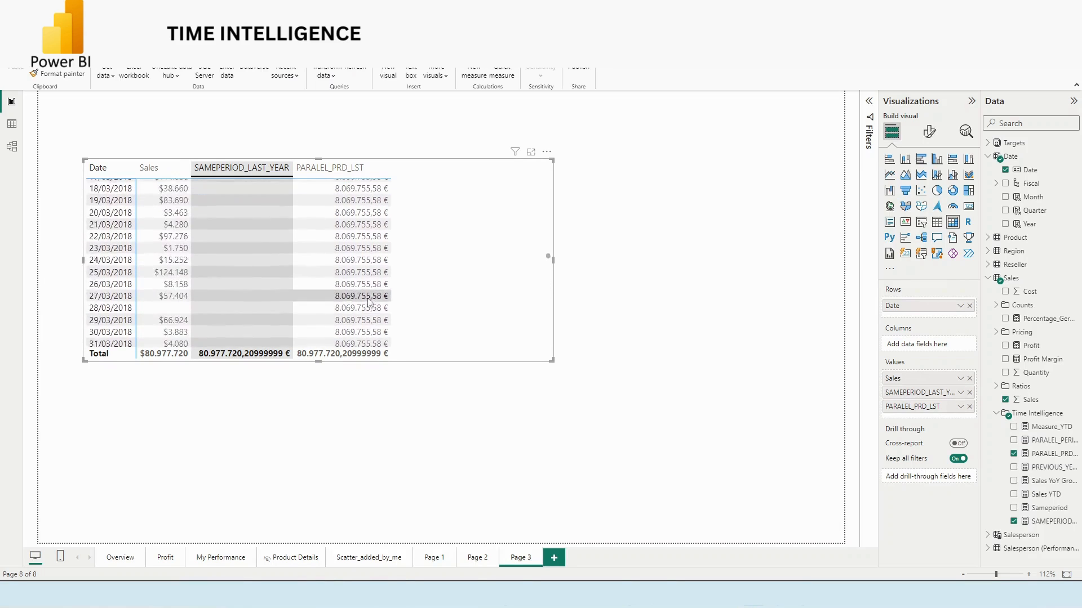
pyautogui.scroll(3)
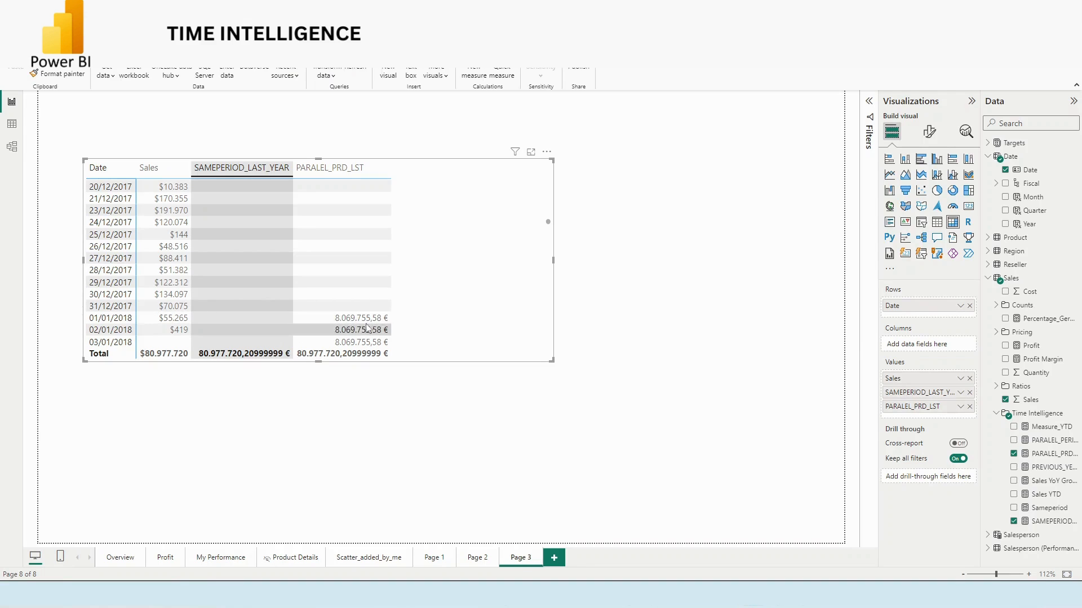
pyautogui.moveTo(328, 318)
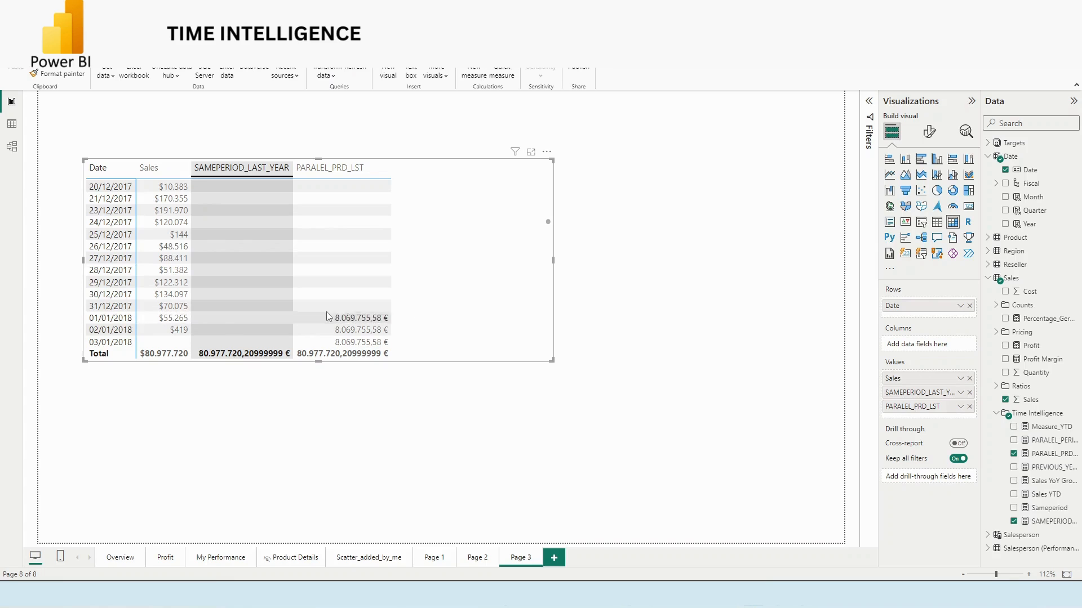
pyautogui.scroll(3)
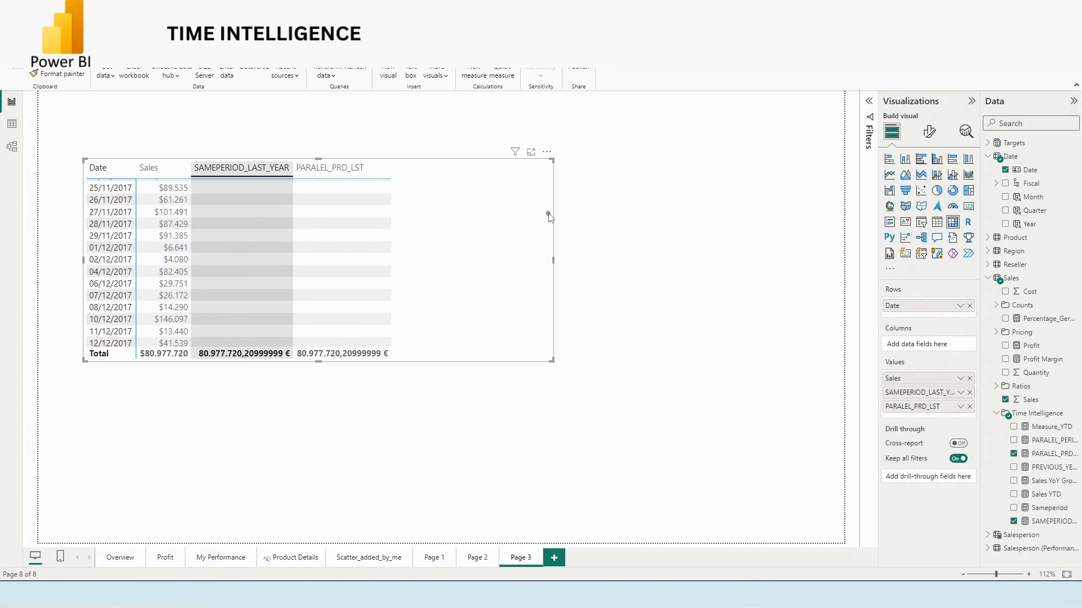
pyautogui.scroll(3)
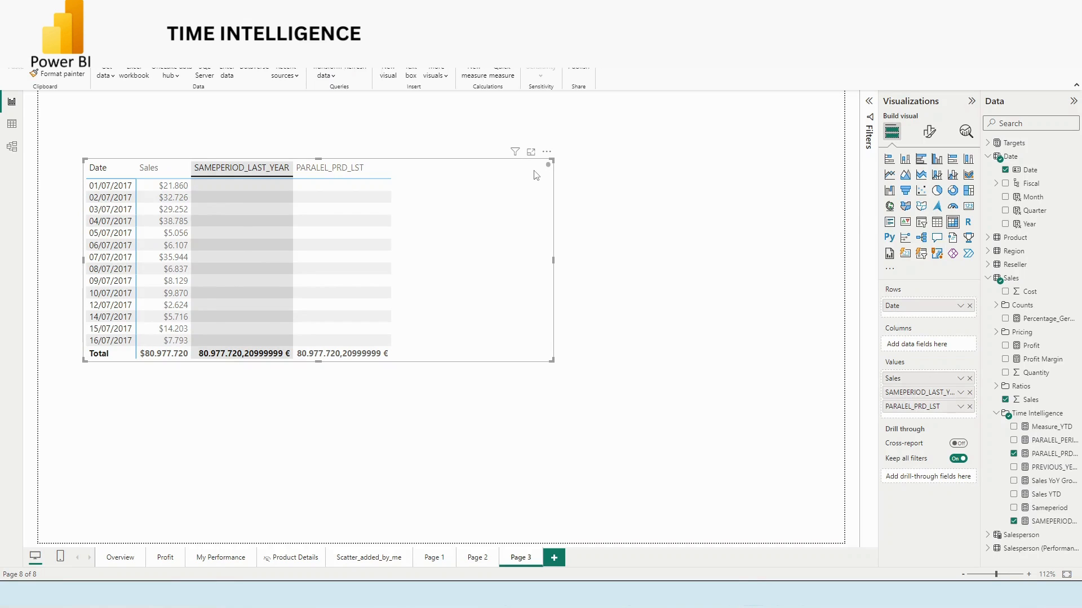
pyautogui.scroll(-3)
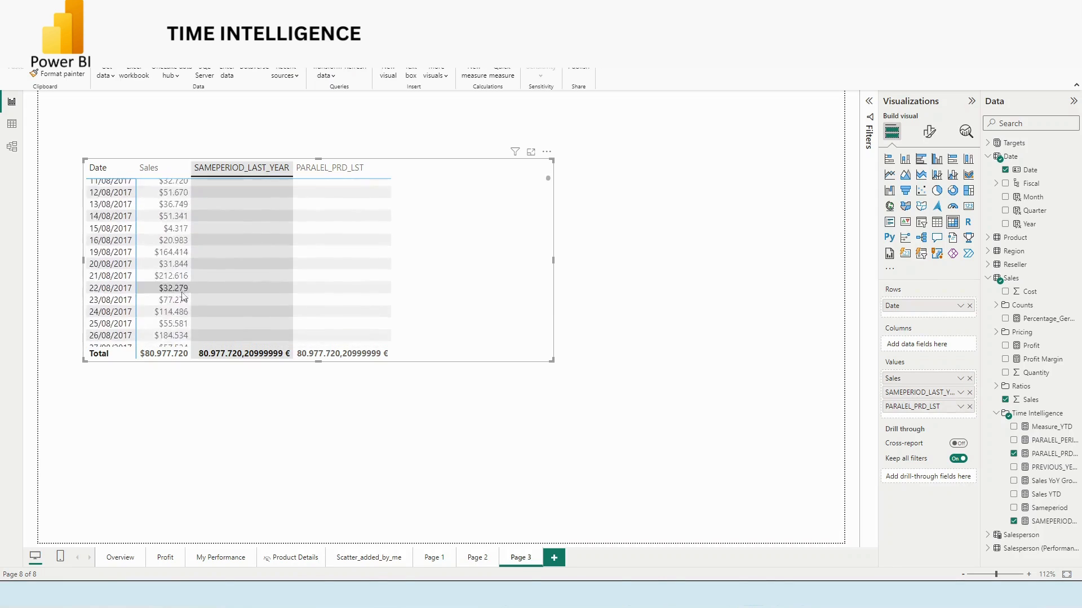
pyautogui.scroll(-3)
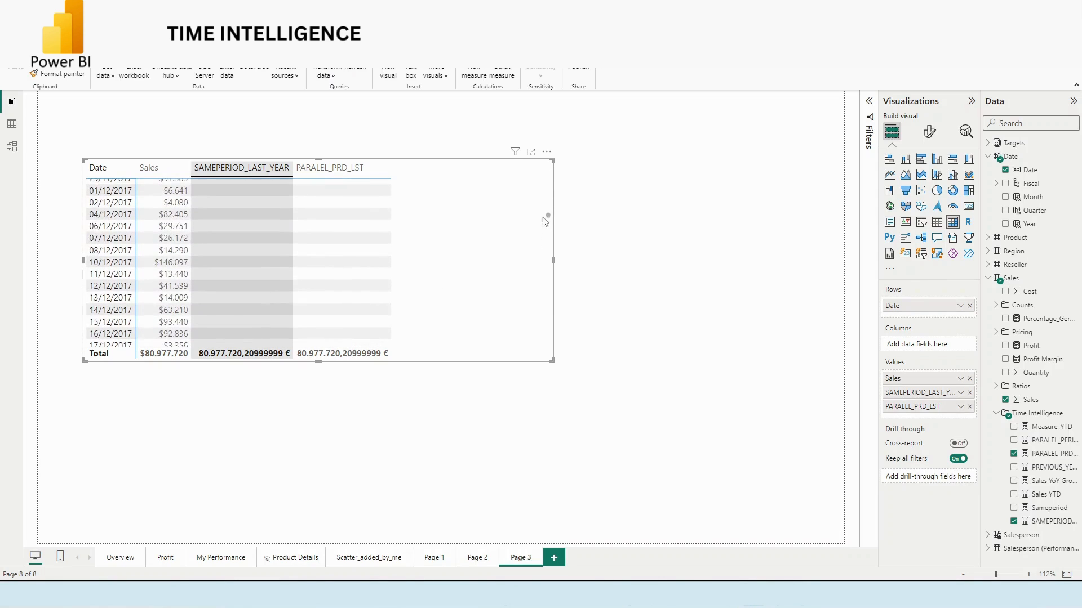
pyautogui.scroll(-3)
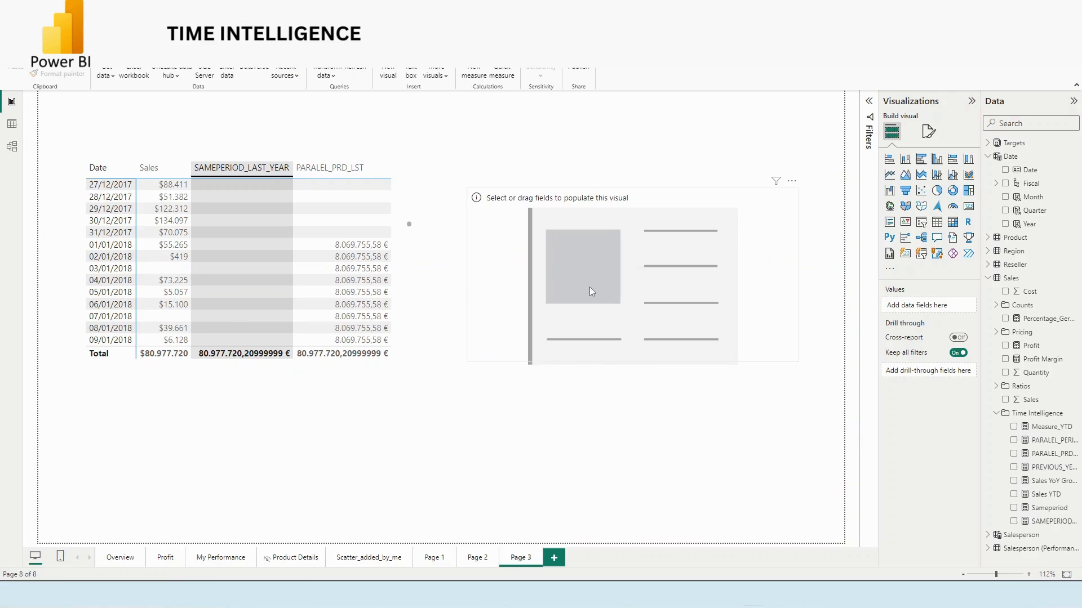
# - Add a Sales card and filter it by Month to July through December 2017
pyautogui.click(589, 291)
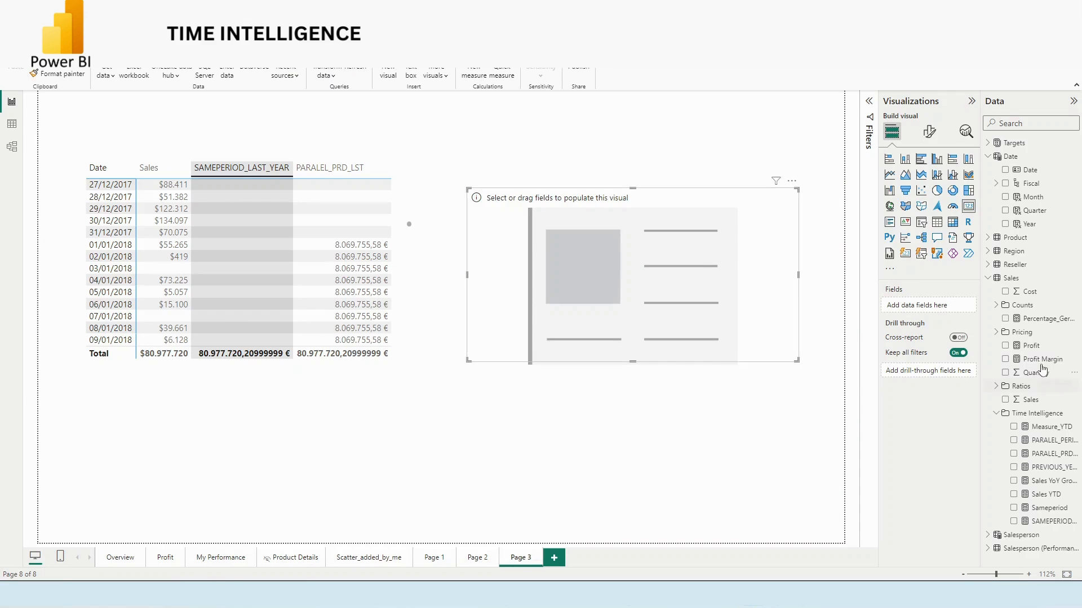
pyautogui.moveTo(1041, 412)
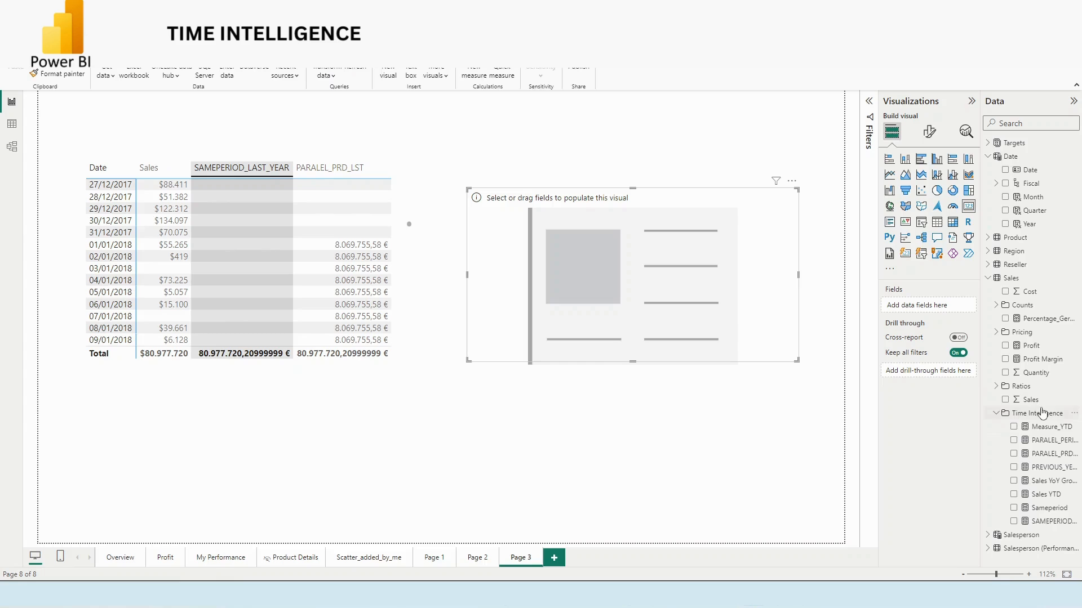
pyautogui.click(1005, 398)
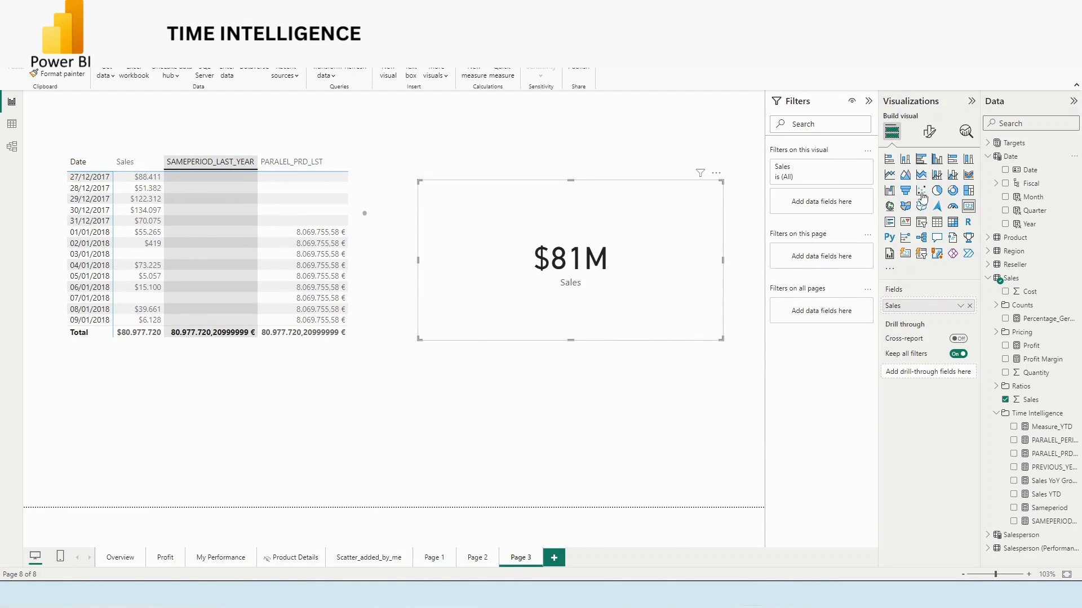
pyautogui.click(821, 171)
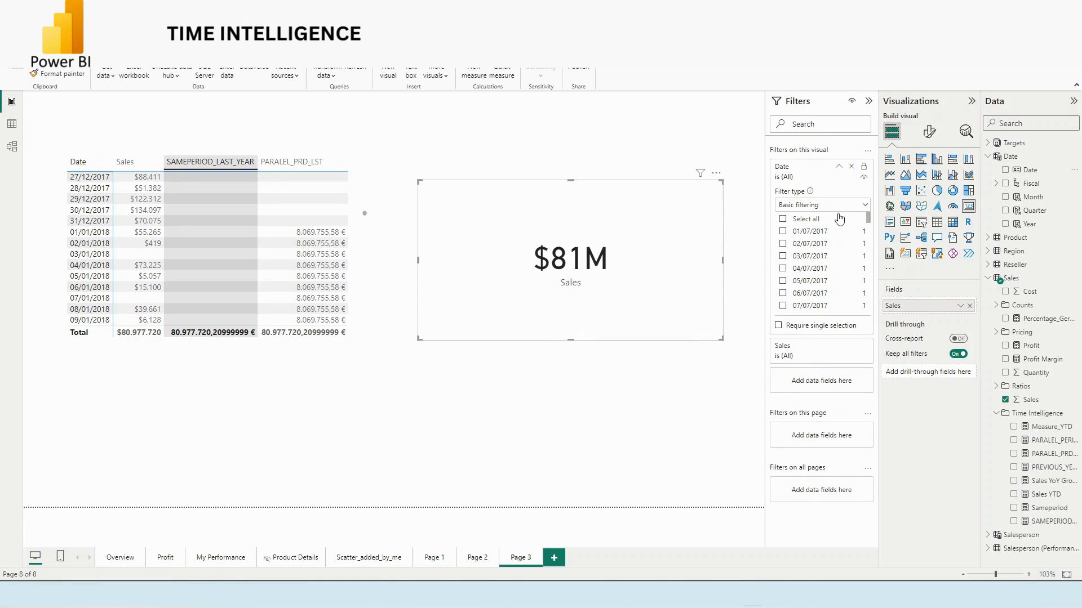
pyautogui.click(850, 167)
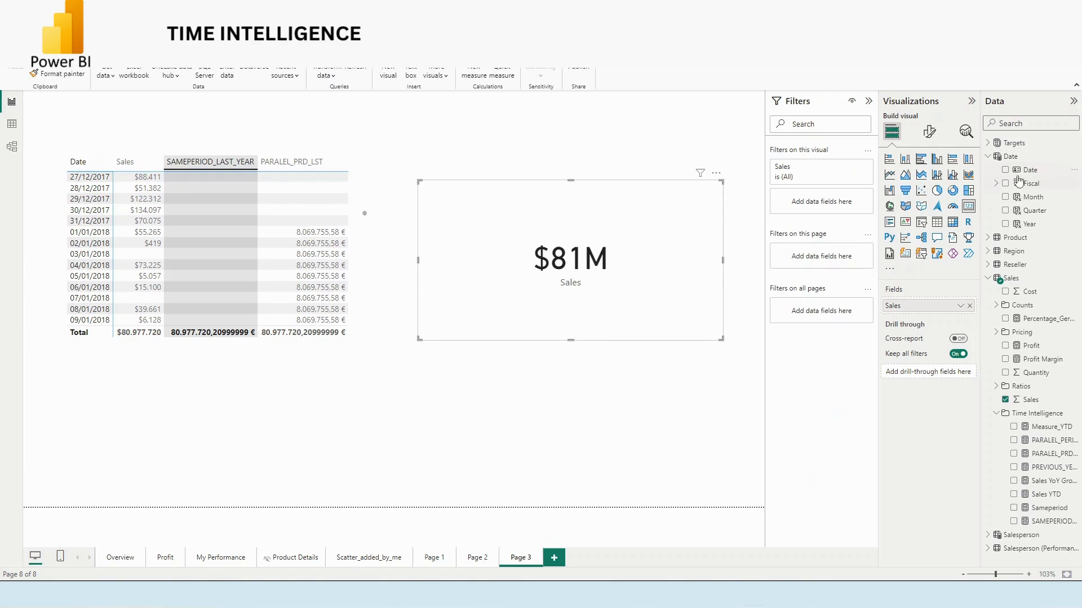
pyautogui.click(1000, 183)
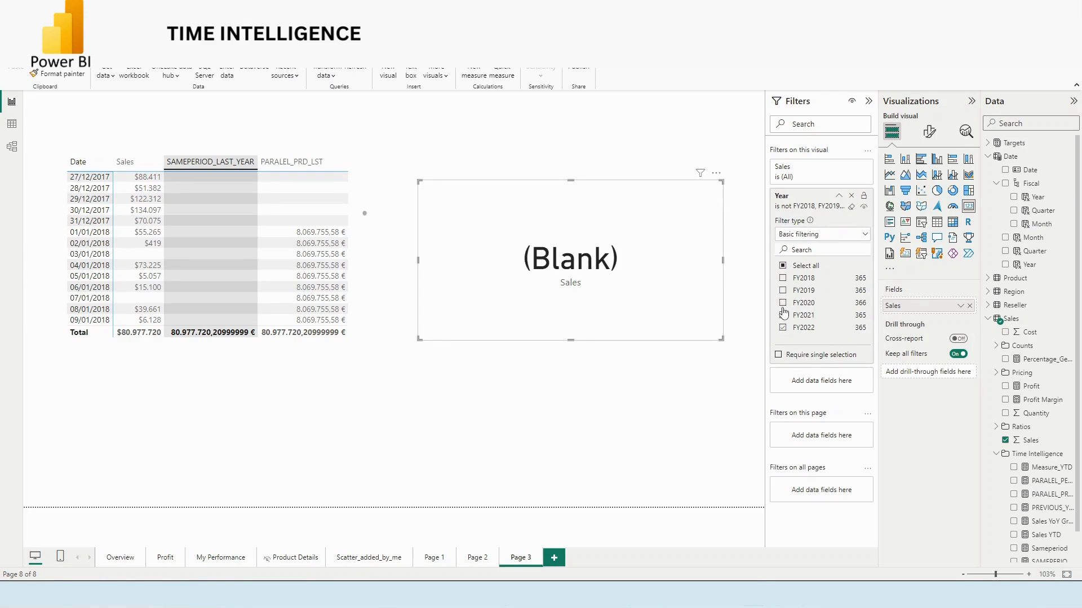
pyautogui.click(851, 205)
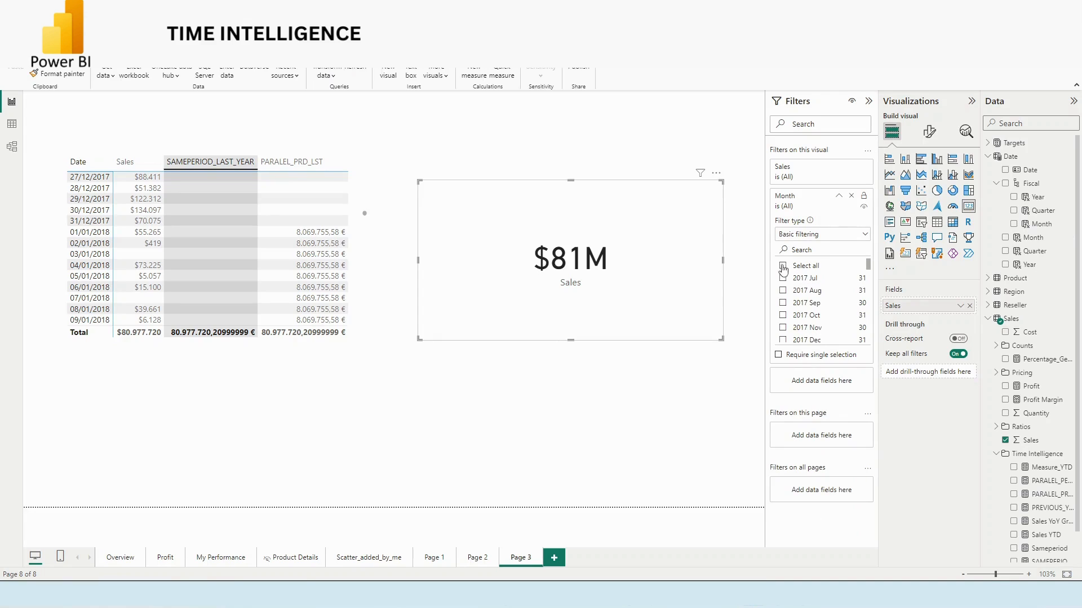
pyautogui.click(782, 278)
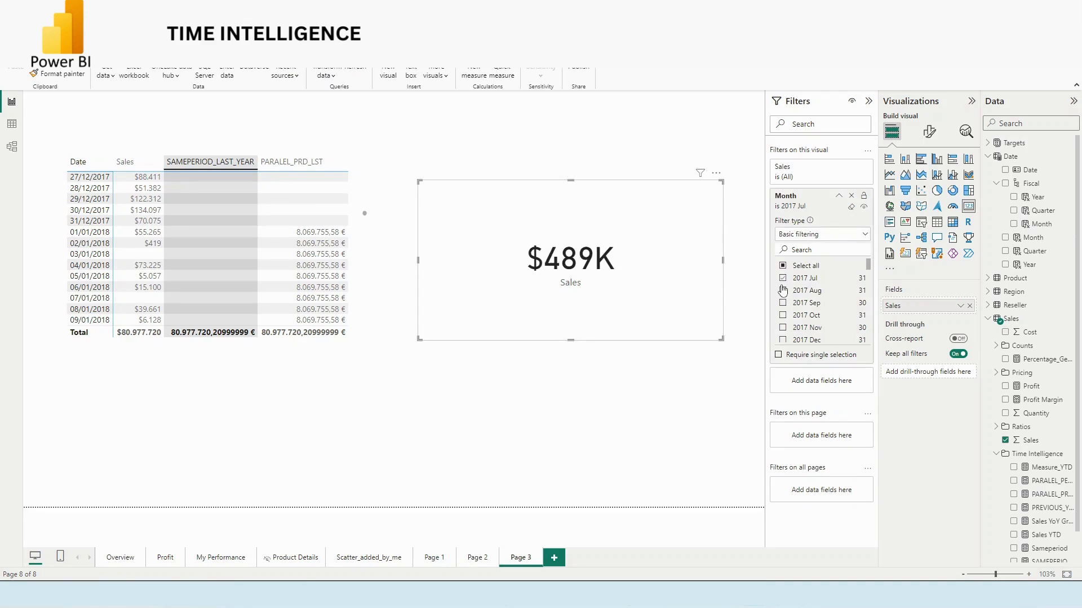
pyautogui.click(783, 328)
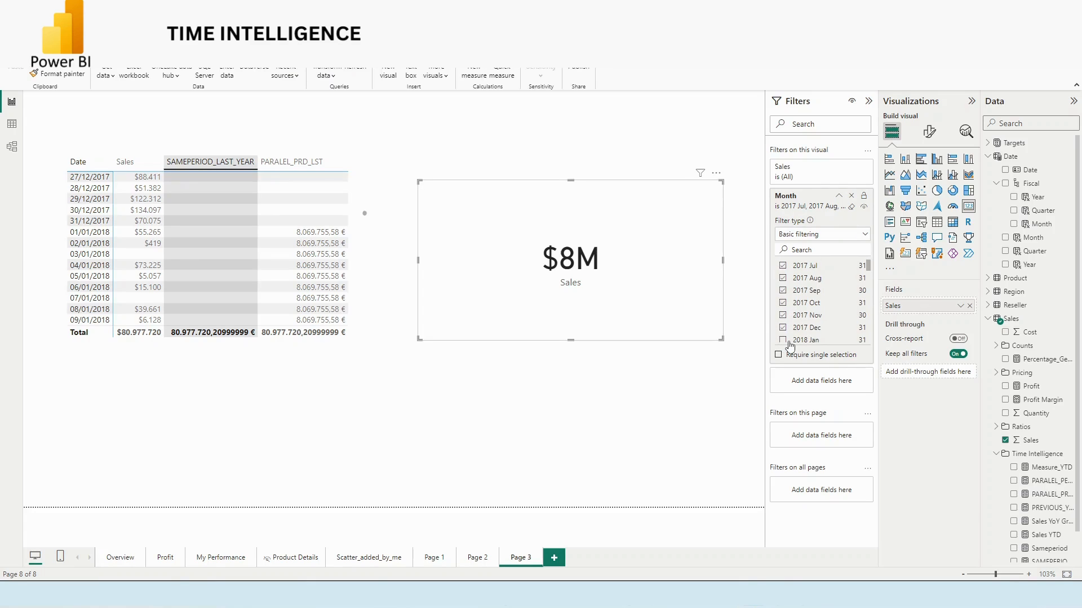
pyautogui.moveTo(483, 307)
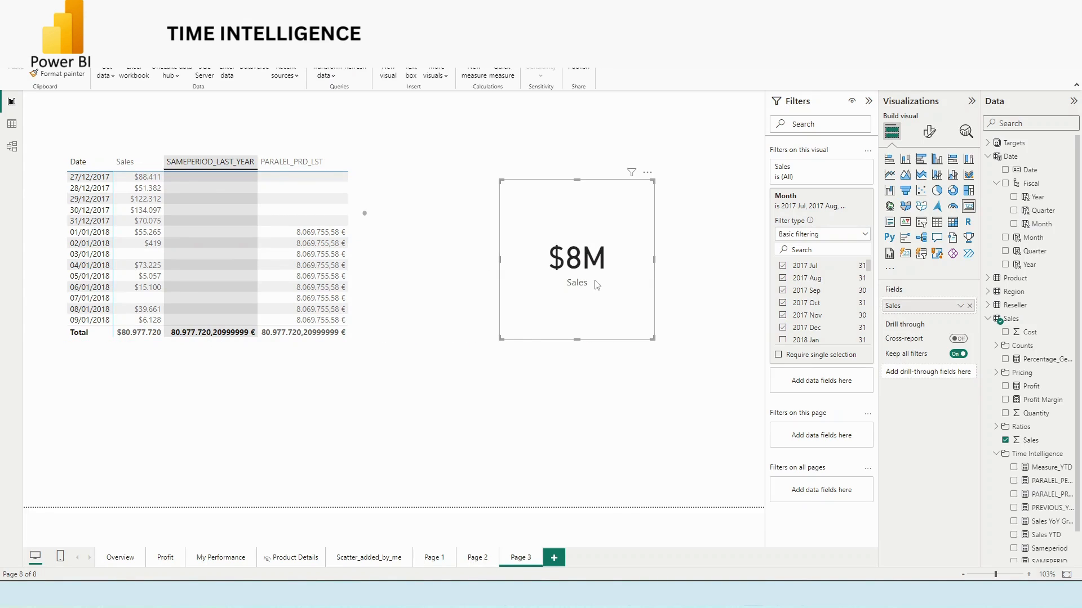
pyautogui.moveTo(615, 555)
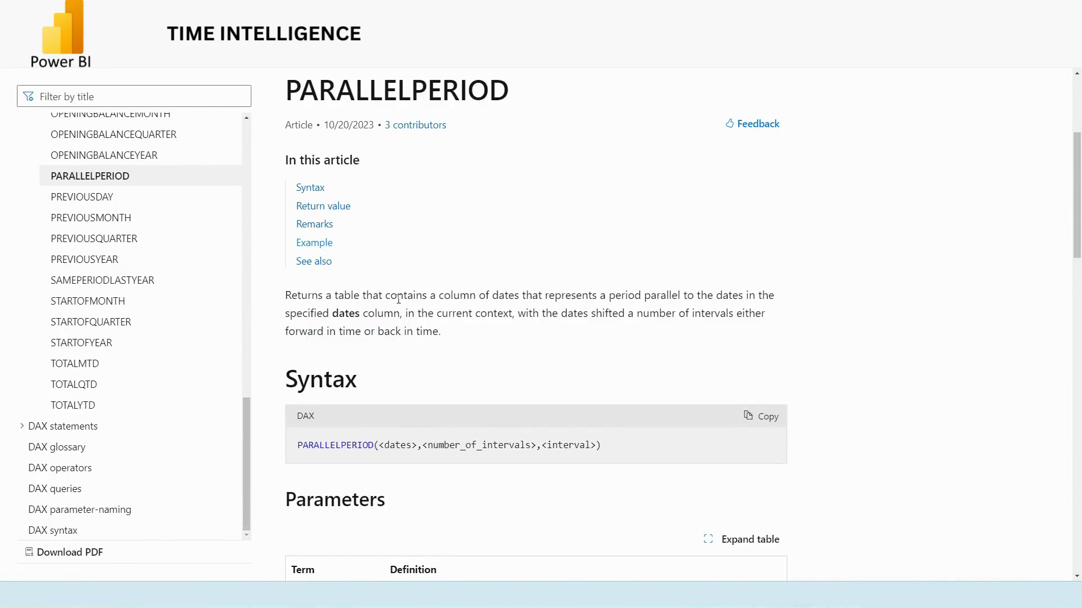
# - Read the PREVIOUSYEAR article through its syntax, year_end_date parameter, remarks and example formula
pyautogui.scroll(-3)
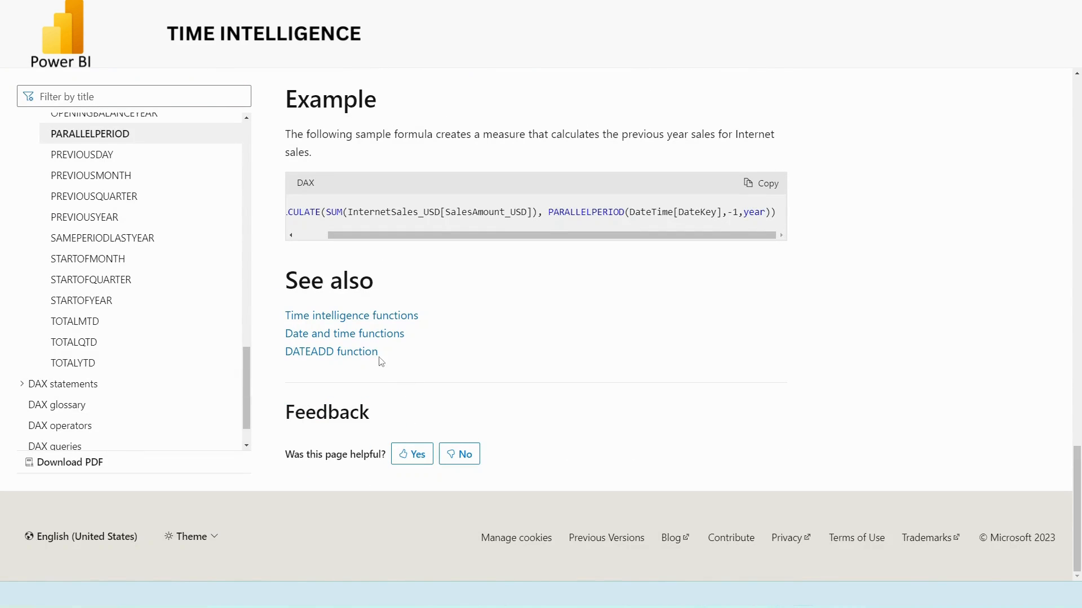
pyautogui.scroll(3)
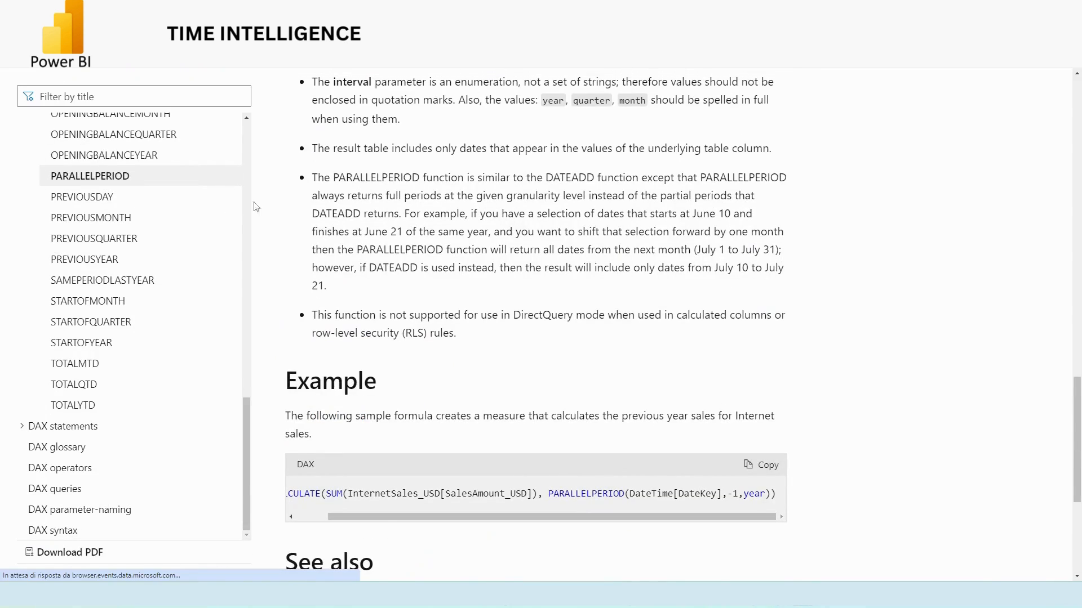
pyautogui.click(84, 259)
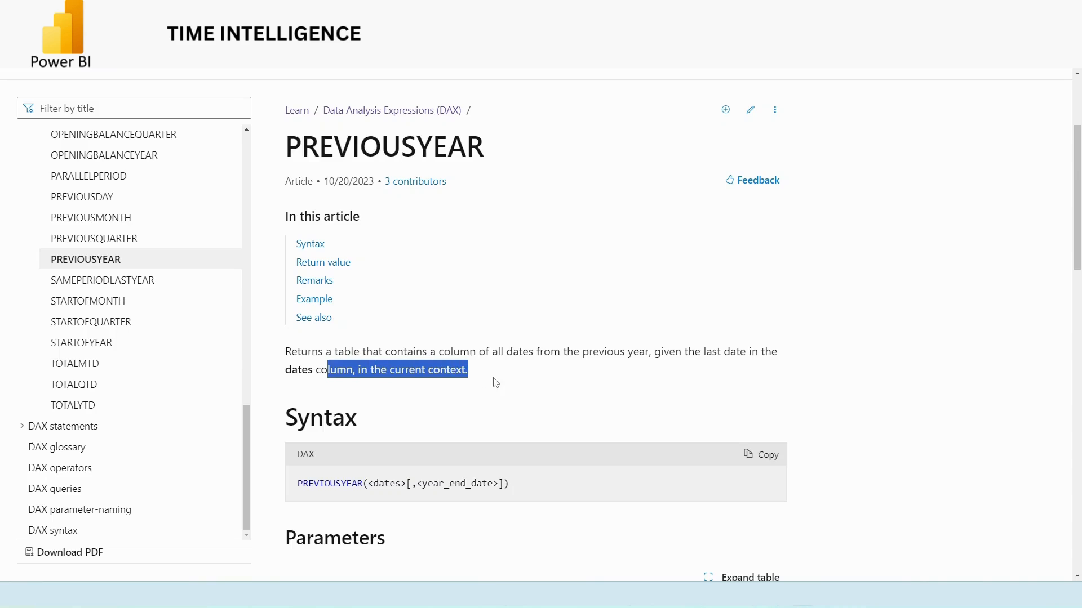
pyautogui.scroll(-3)
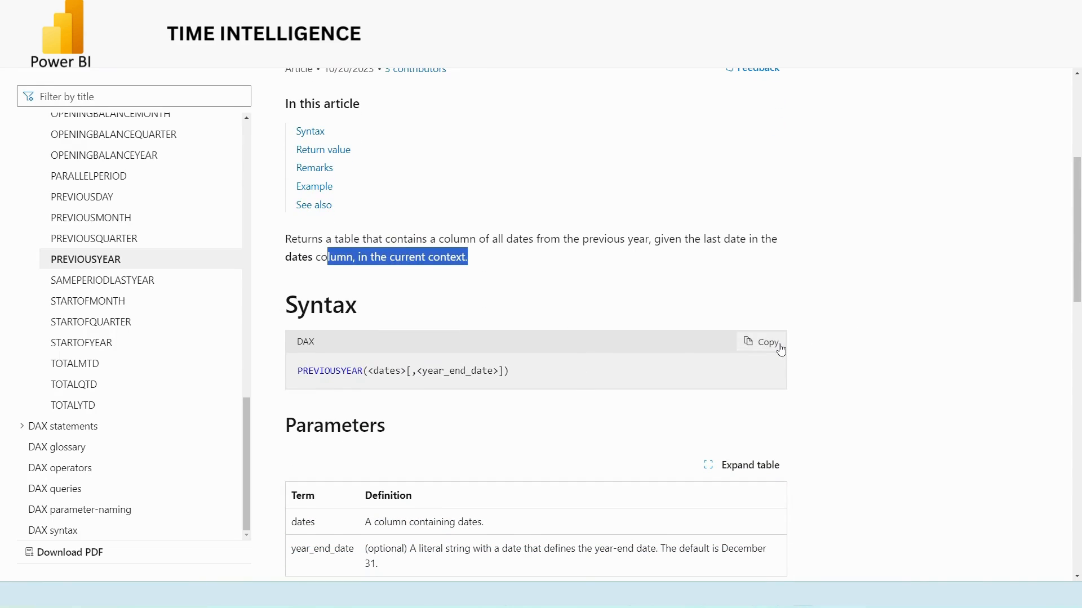
pyautogui.scroll(-3)
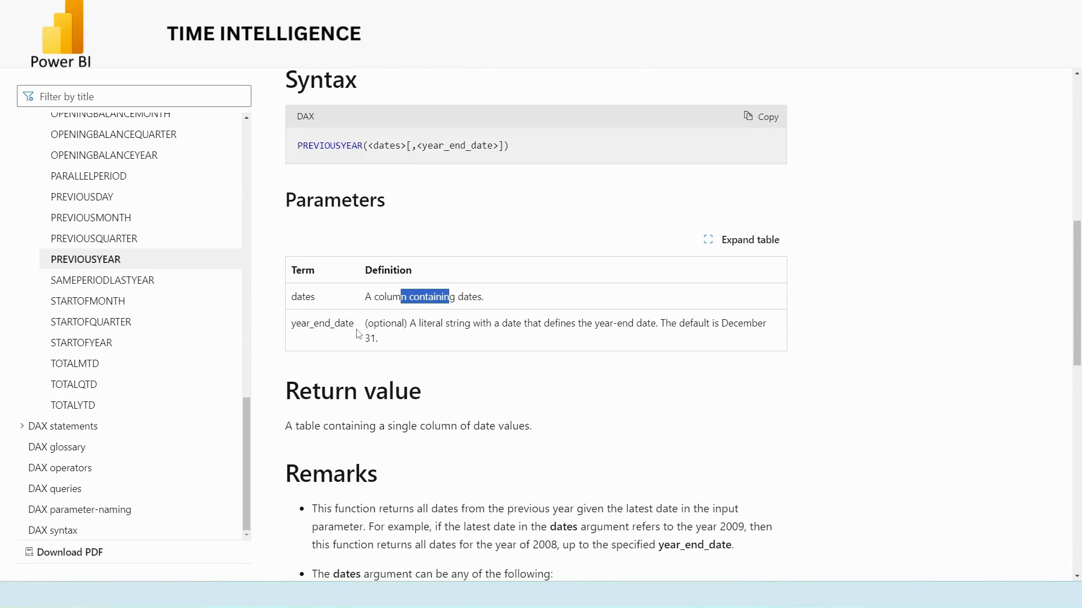
pyautogui.moveTo(311, 329)
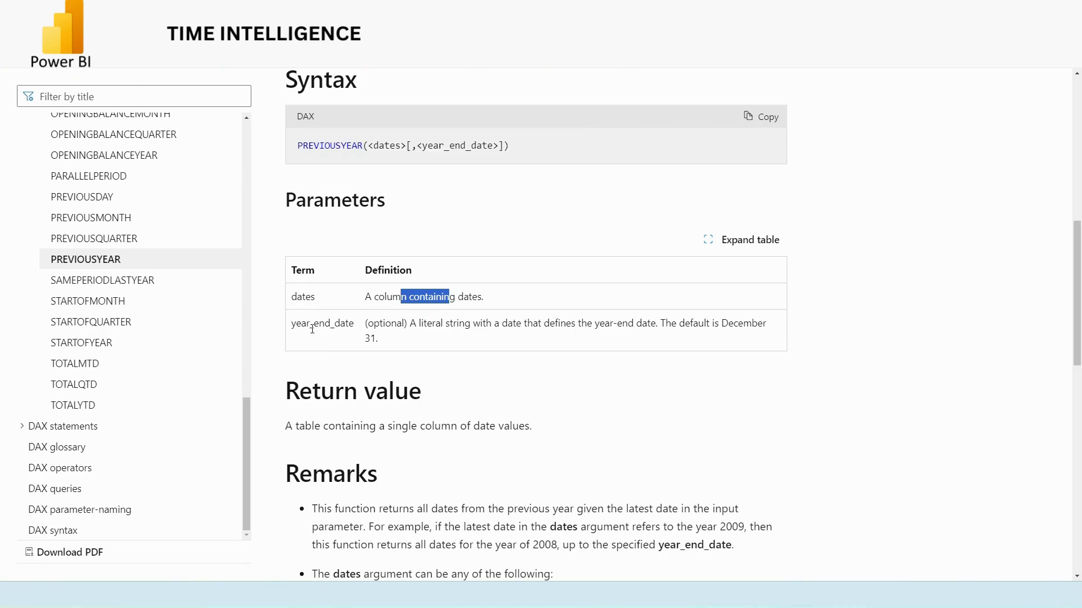
pyautogui.doubleClick(331, 323)
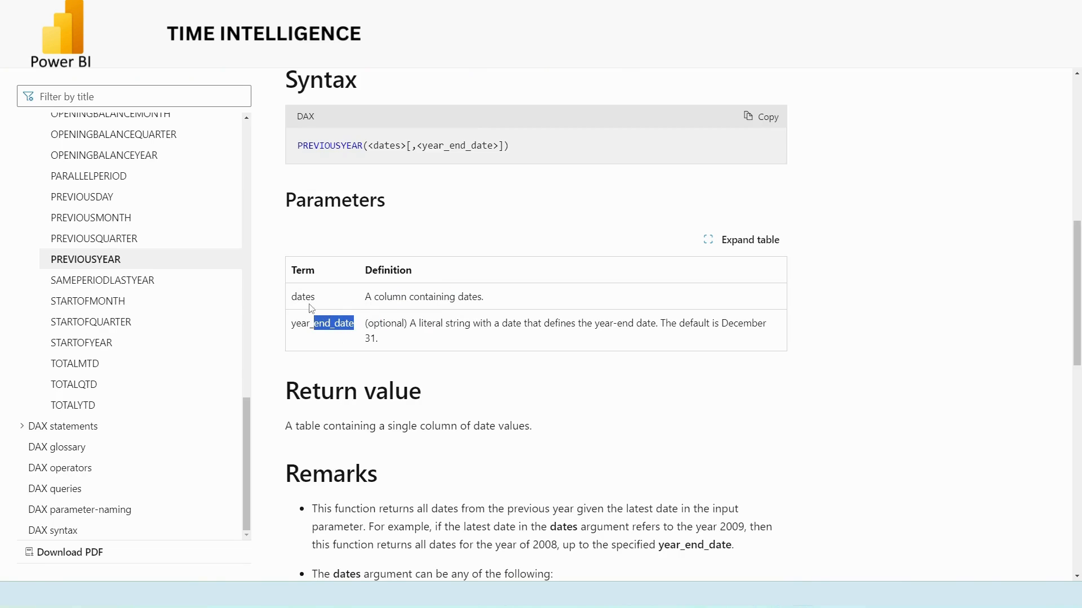
pyautogui.moveTo(102, 280)
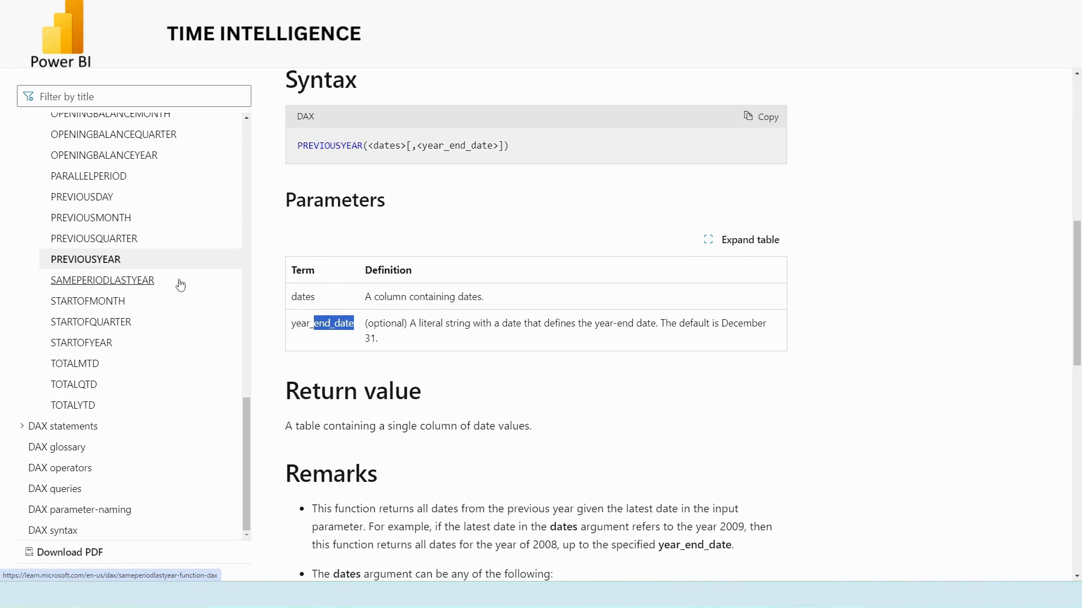
pyautogui.moveTo(308, 297)
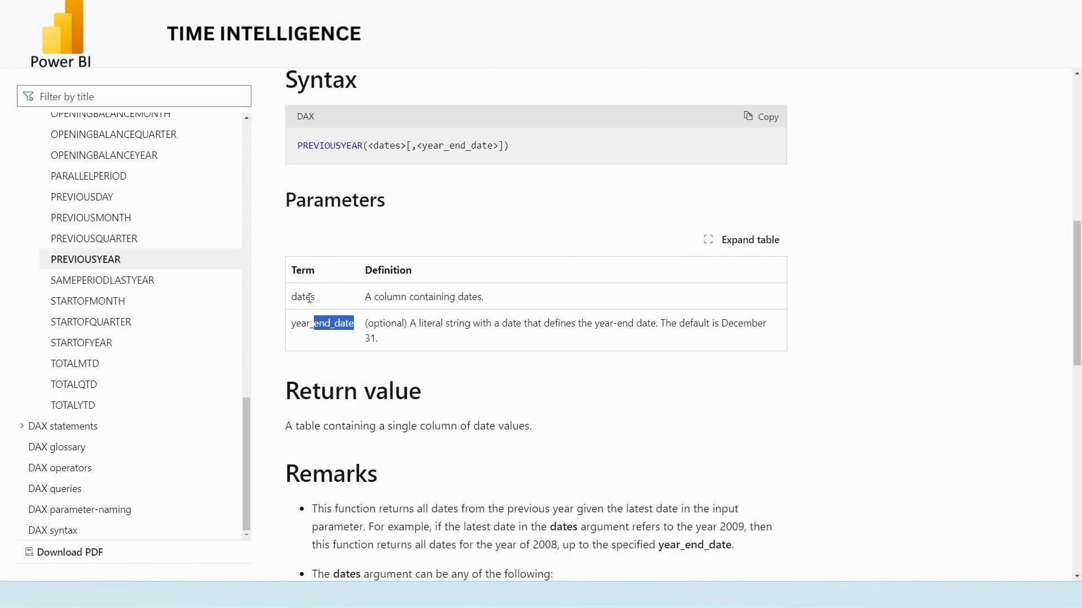
pyautogui.scroll(-3)
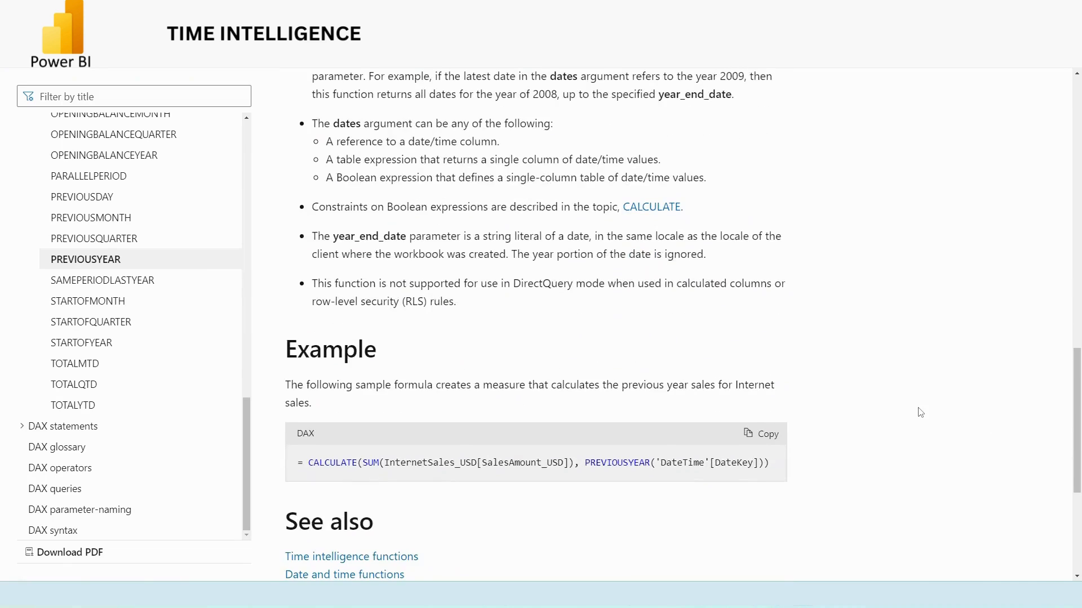
pyautogui.scroll(-3)
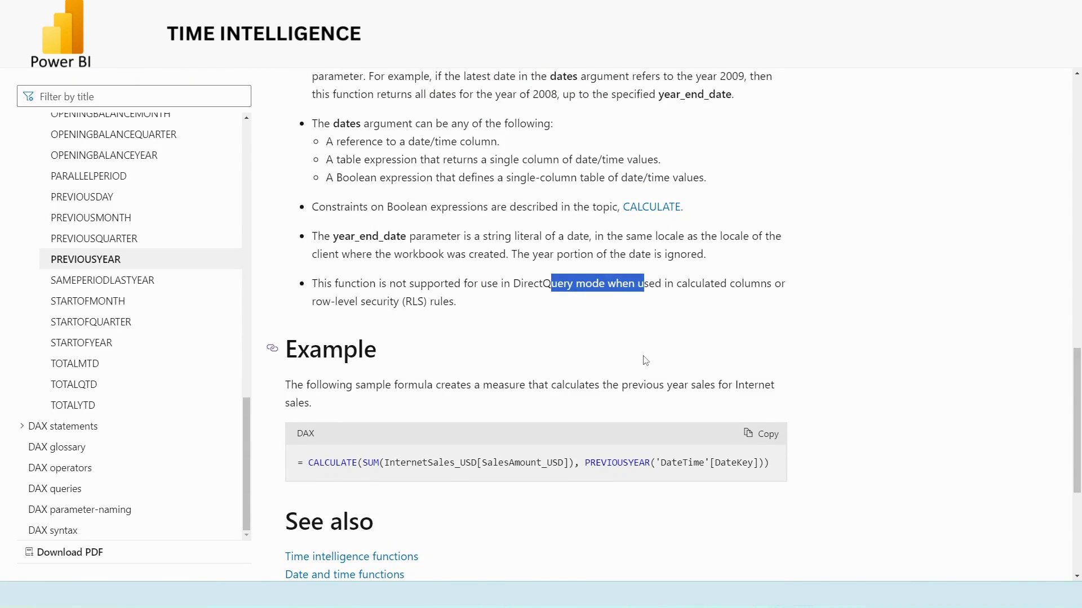
pyautogui.scroll(-3)
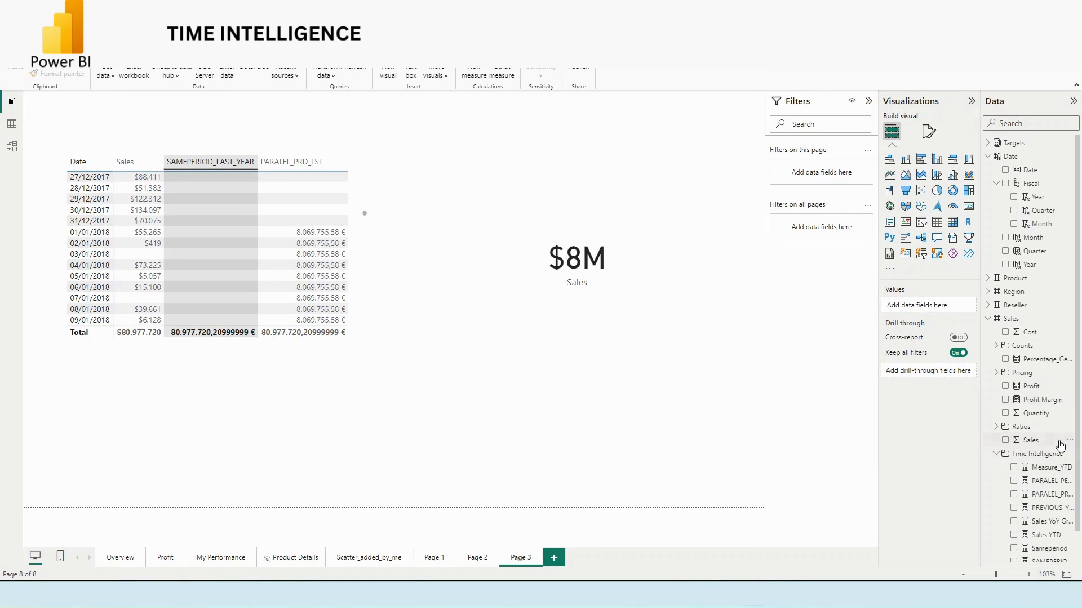
# - Define PRYR = CALCULATE(SUM(Sales[Sales]), PREVIOUSYEAR('Date'[Date])) and add it to the matrix
pyautogui.scroll(-3)
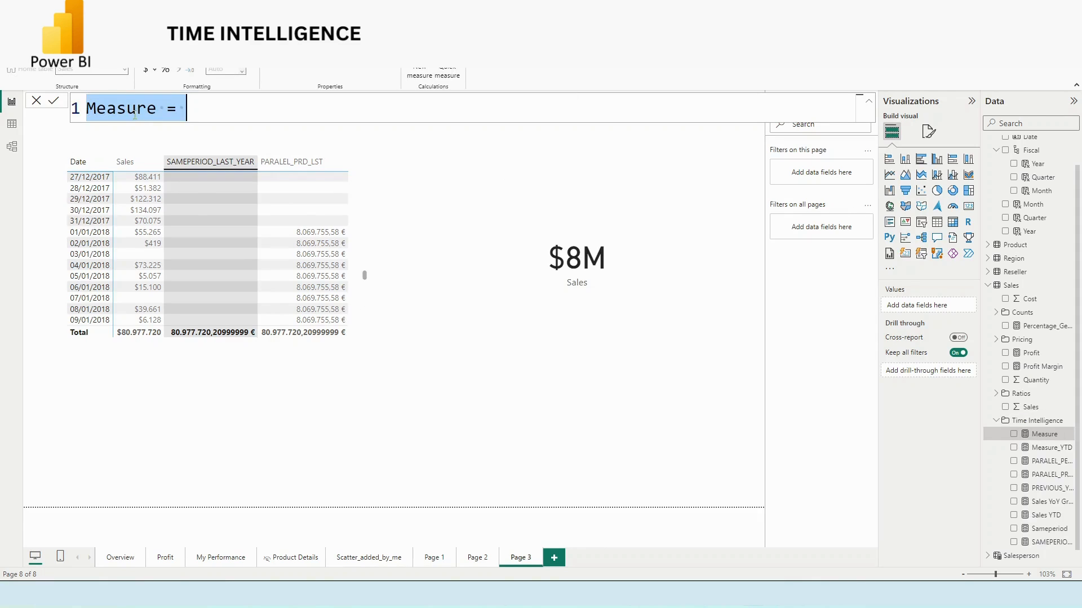
pyautogui.write('PR')
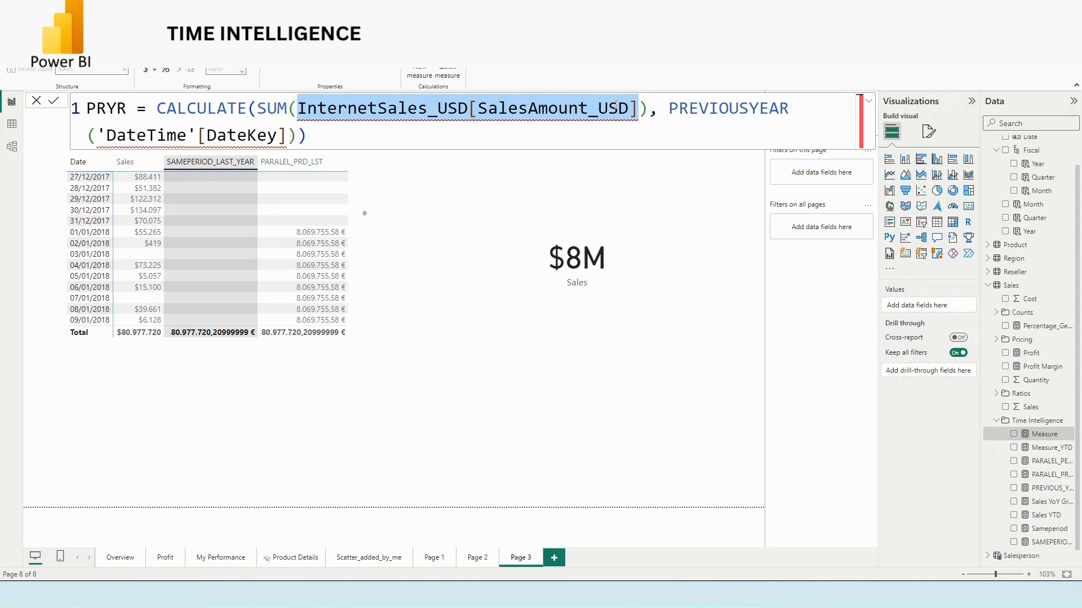
pyautogui.write('SALES')
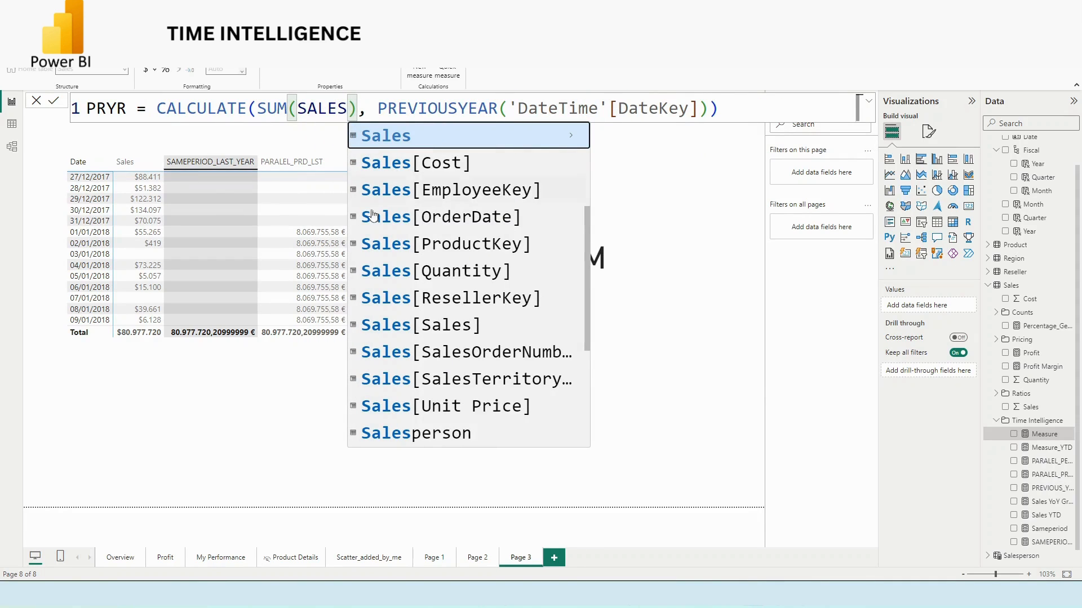
pyautogui.click(419, 324)
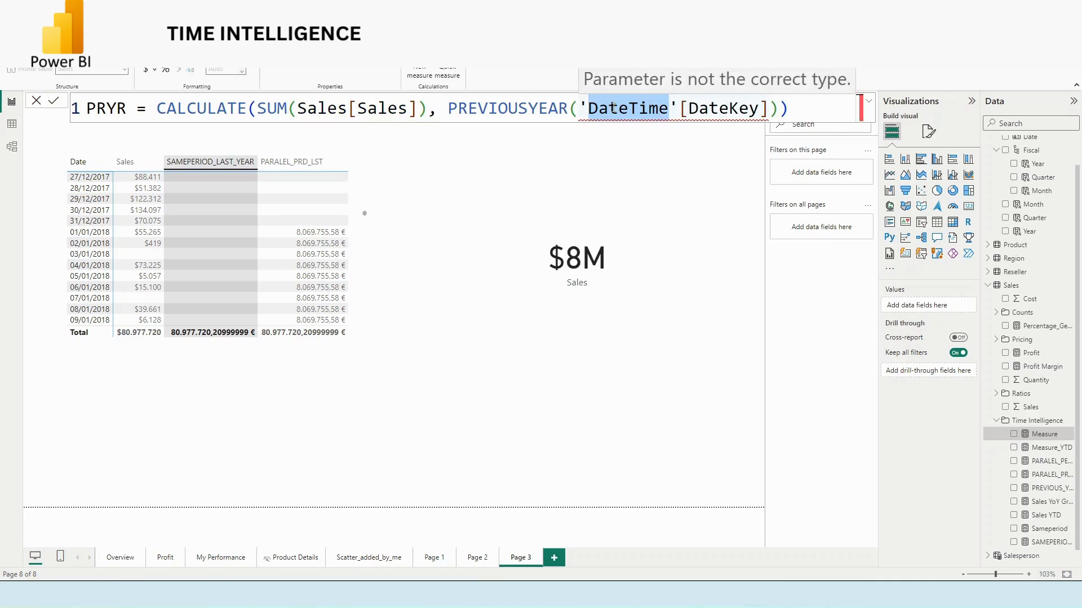
pyautogui.write('DA')
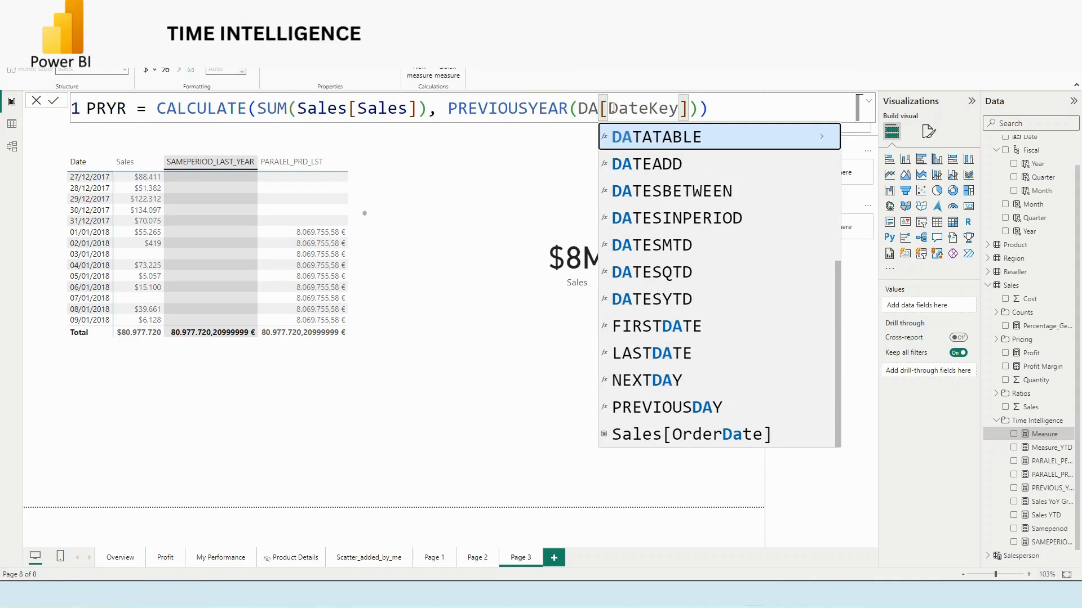
pyautogui.write("te'")
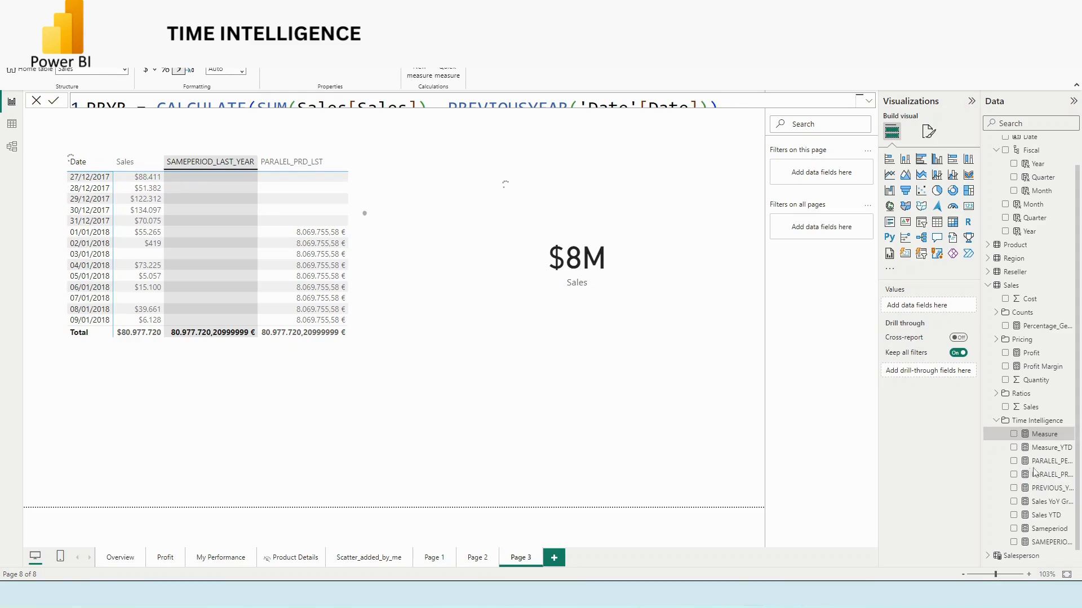
pyautogui.moveTo(1047, 488)
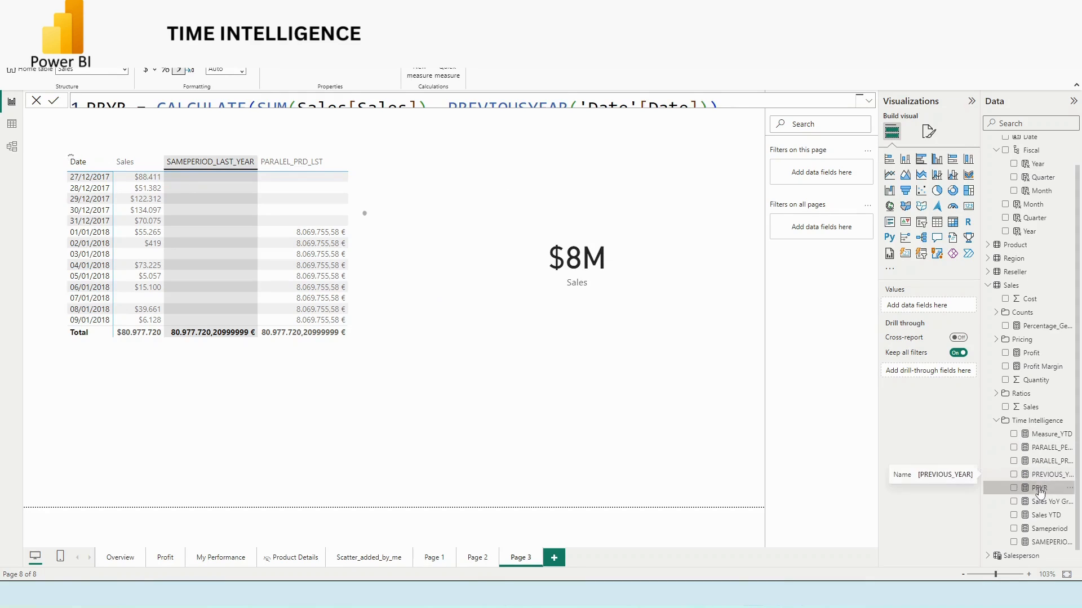
pyautogui.click(1014, 488)
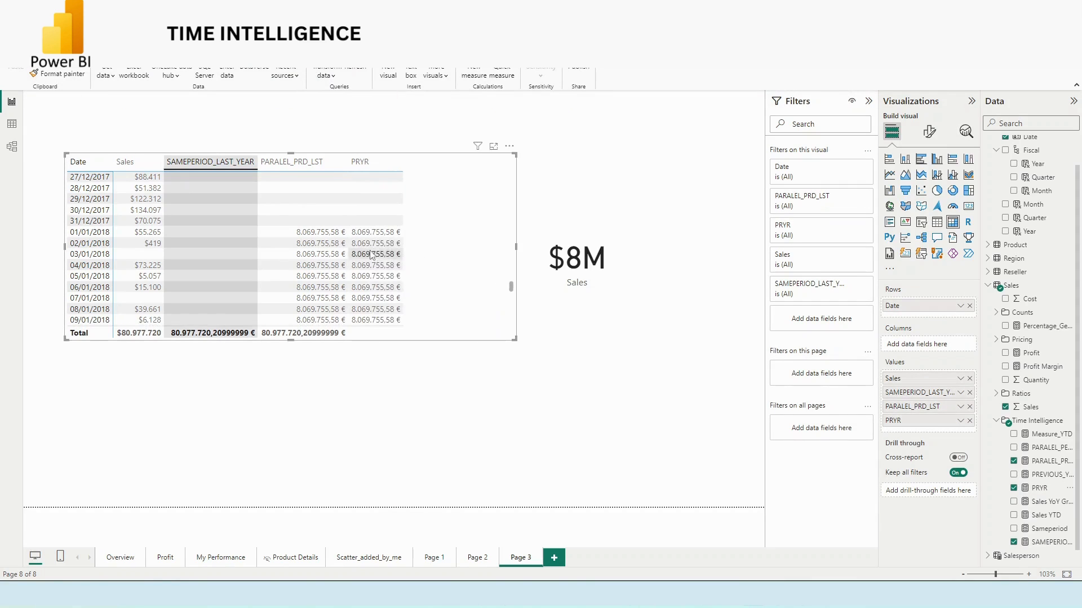
pyautogui.moveTo(270, 238)
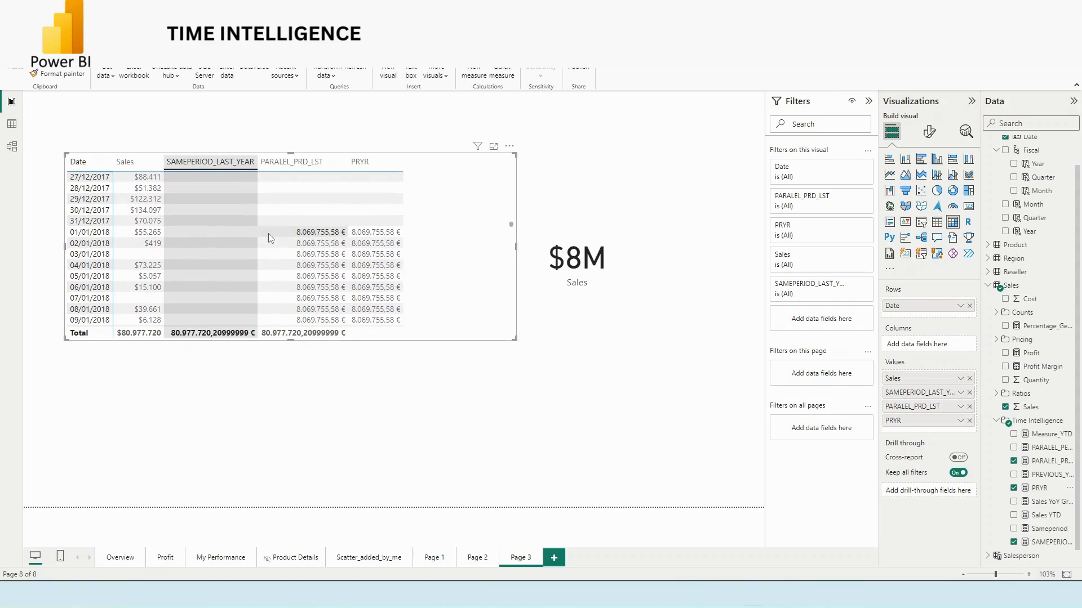
pyautogui.moveTo(305, 233)
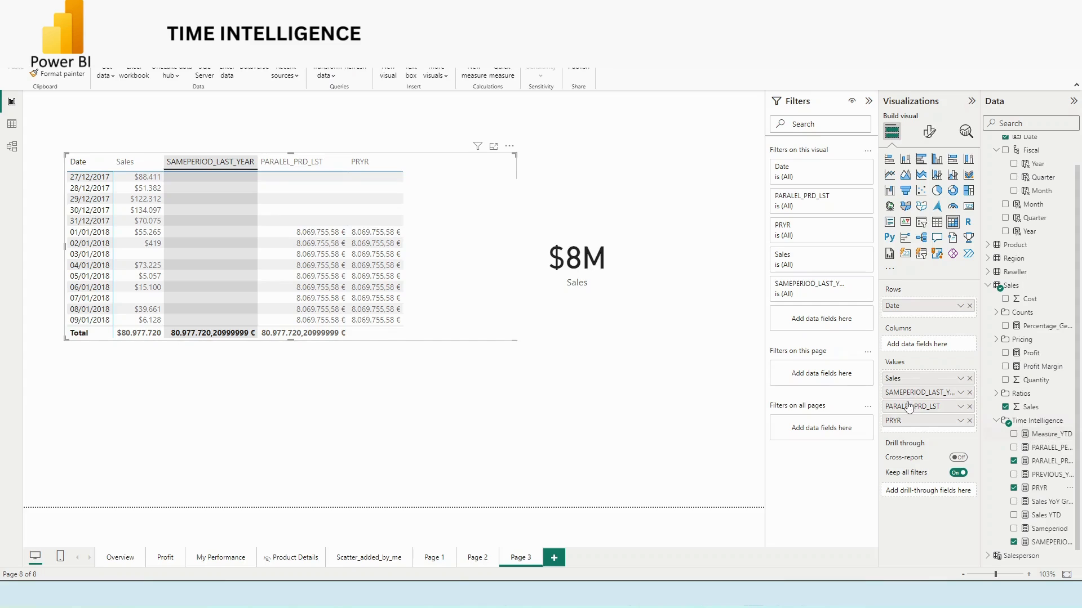
pyautogui.moveTo(914, 406)
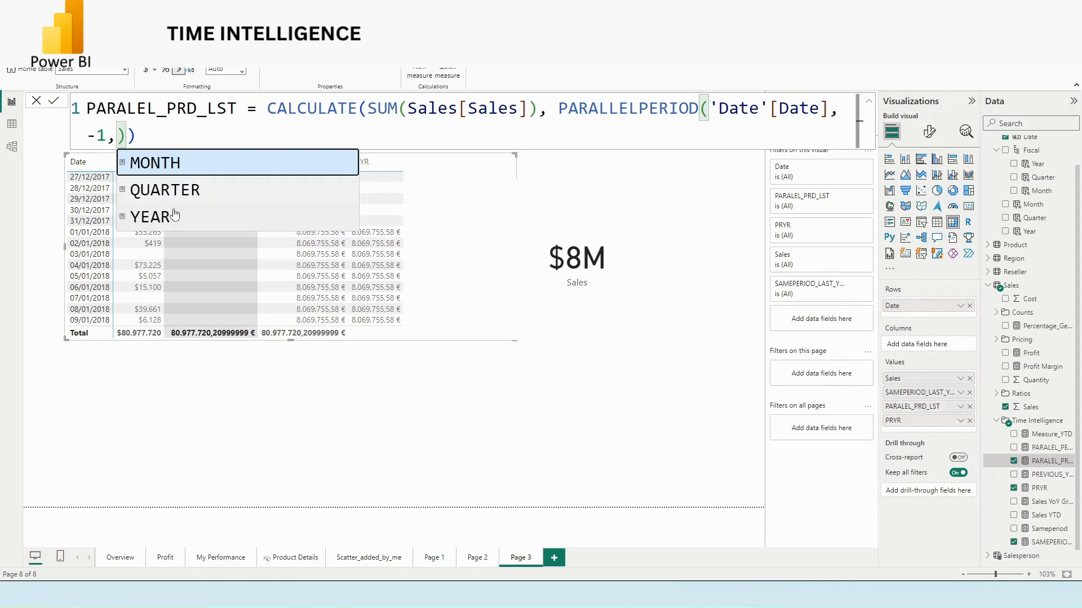
# - Change PARALEL_PRD_LST to PARALLELPERIOD('Date'[Date], -1, MONTH) and review the prior-month values in the matrix
pyautogui.click(154, 162)
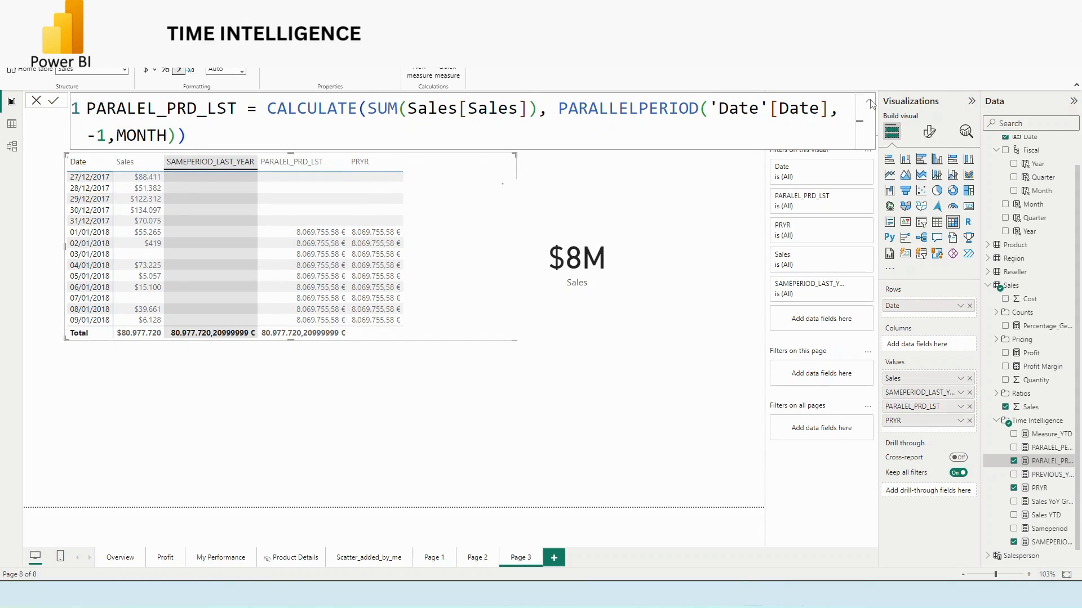
pyautogui.click(859, 103)
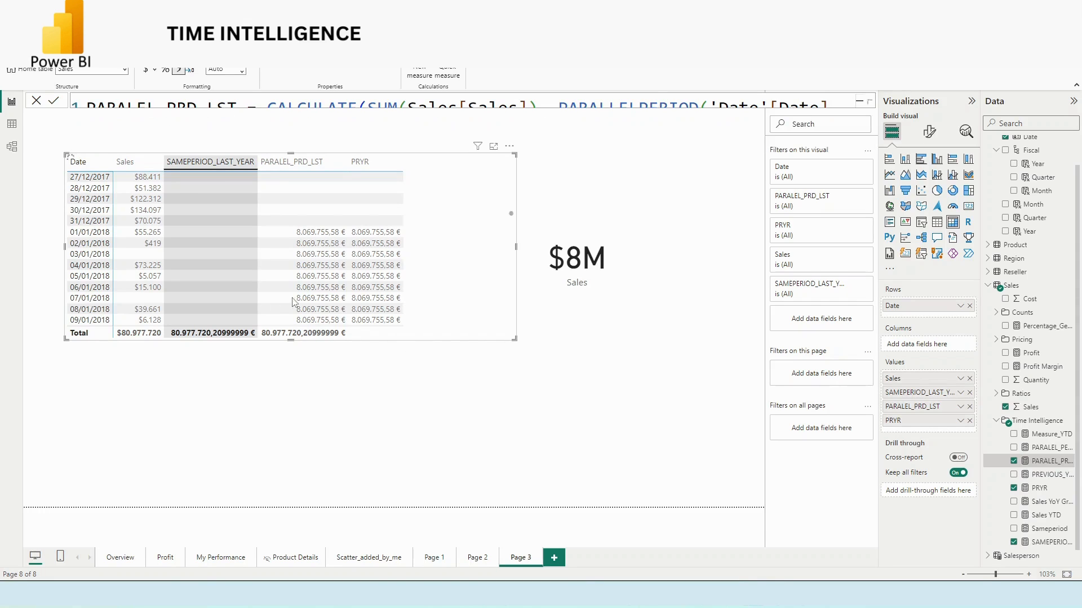
pyautogui.scroll(3)
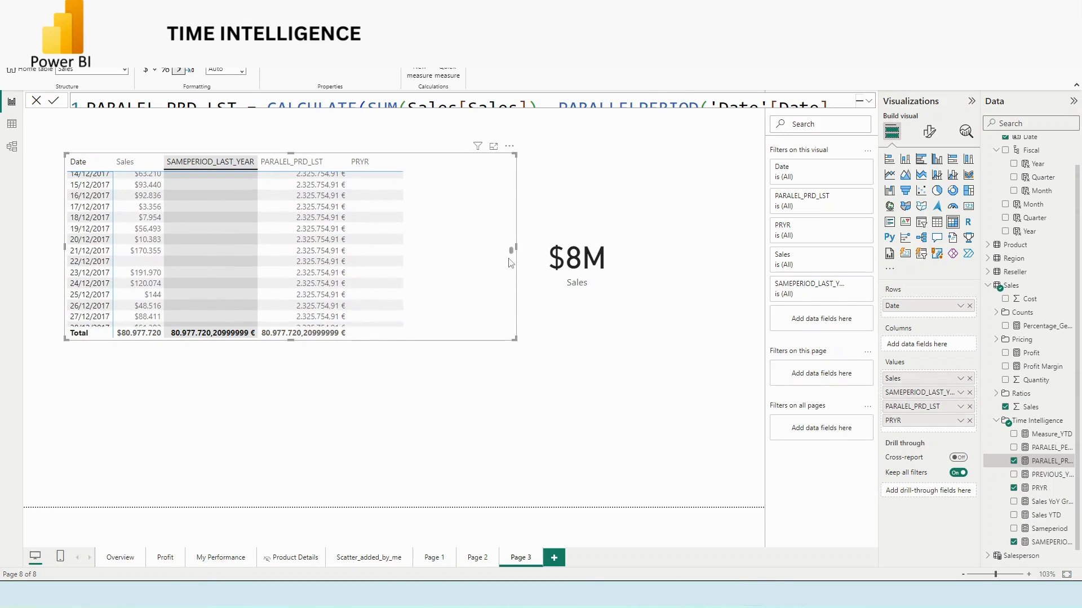
pyautogui.scroll(-3)
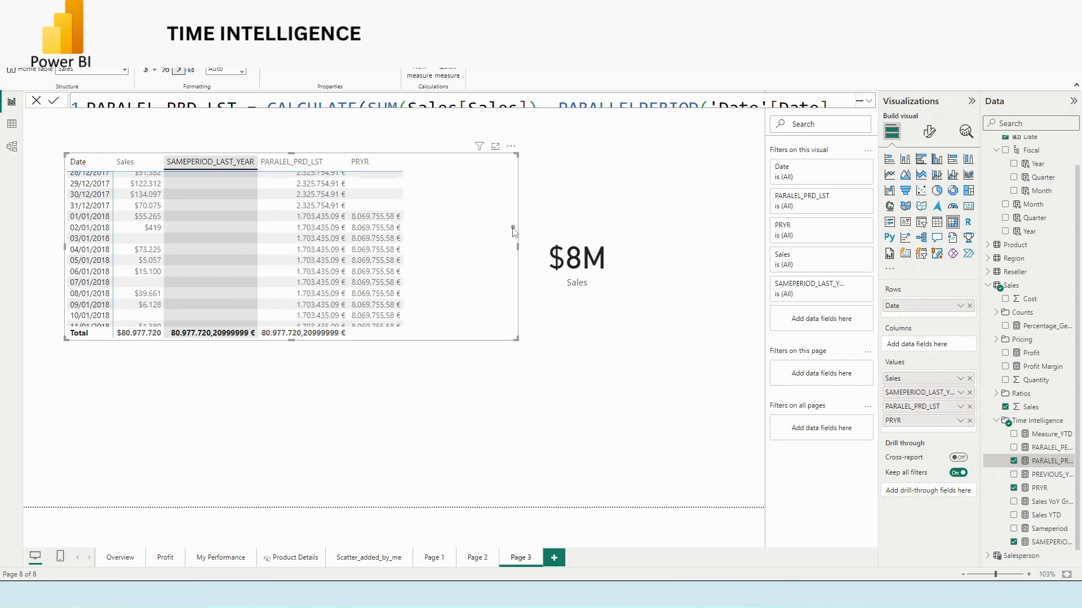
pyautogui.scroll(3)
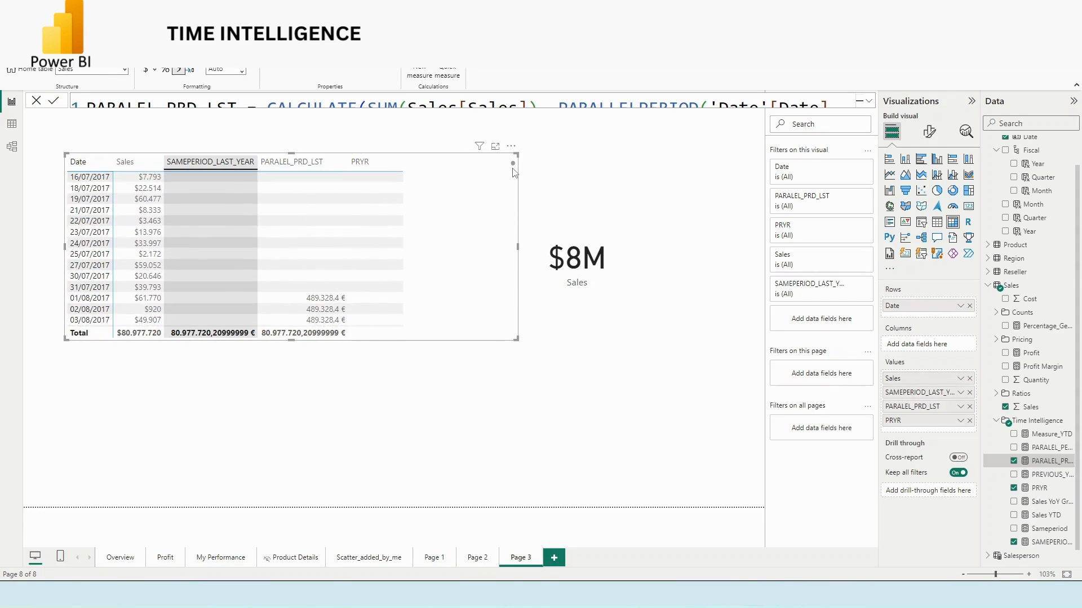
pyautogui.scroll(3)
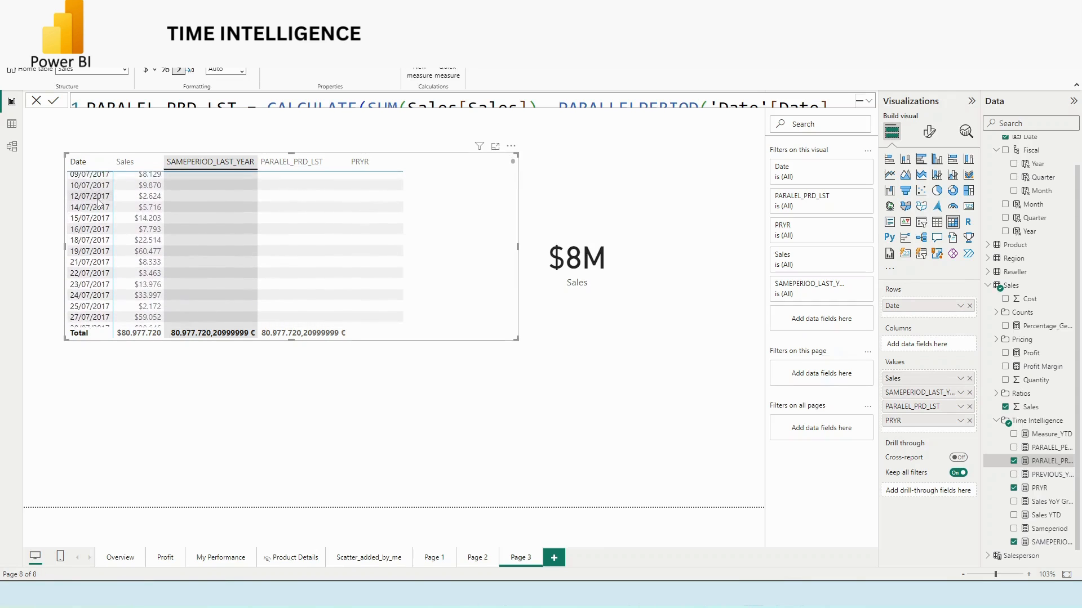
pyautogui.scroll(-3)
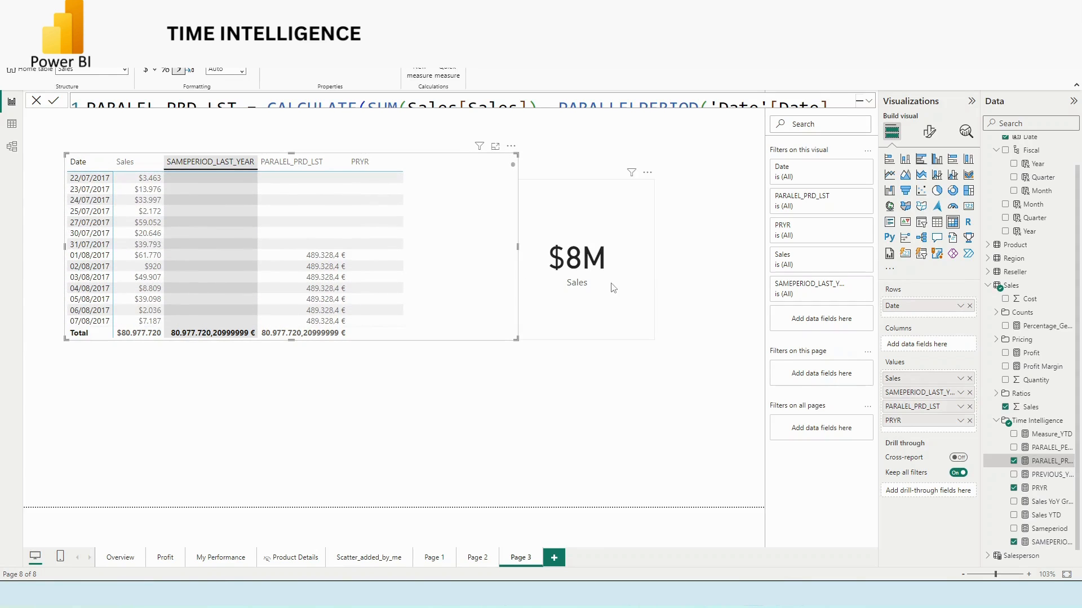
pyautogui.click(577, 259)
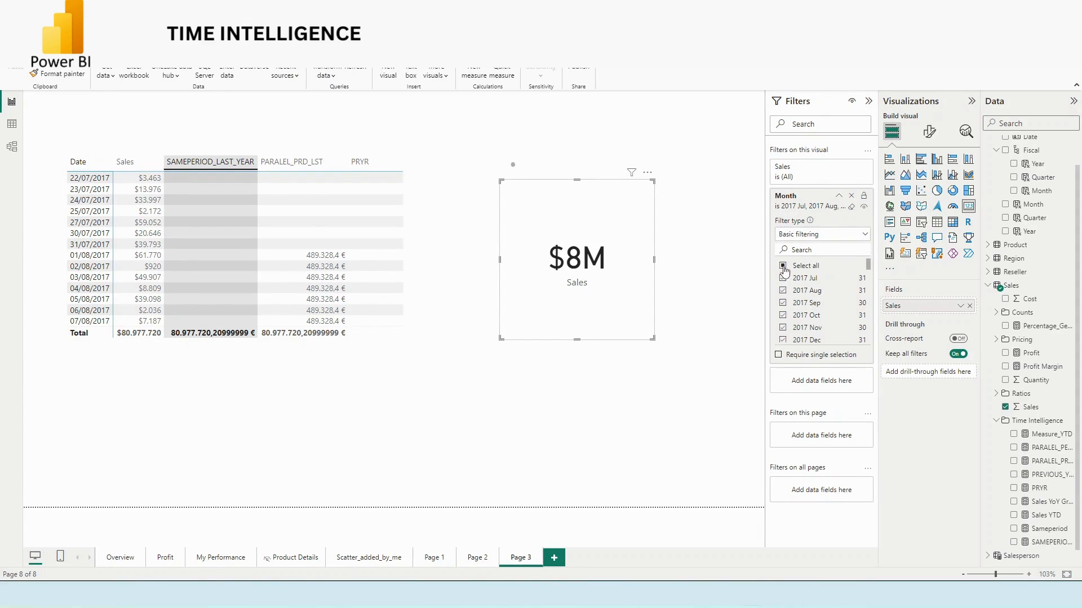
# - Filter the Sales card's Month to 2017 Jul only so it shows $489K
pyautogui.click(783, 265)
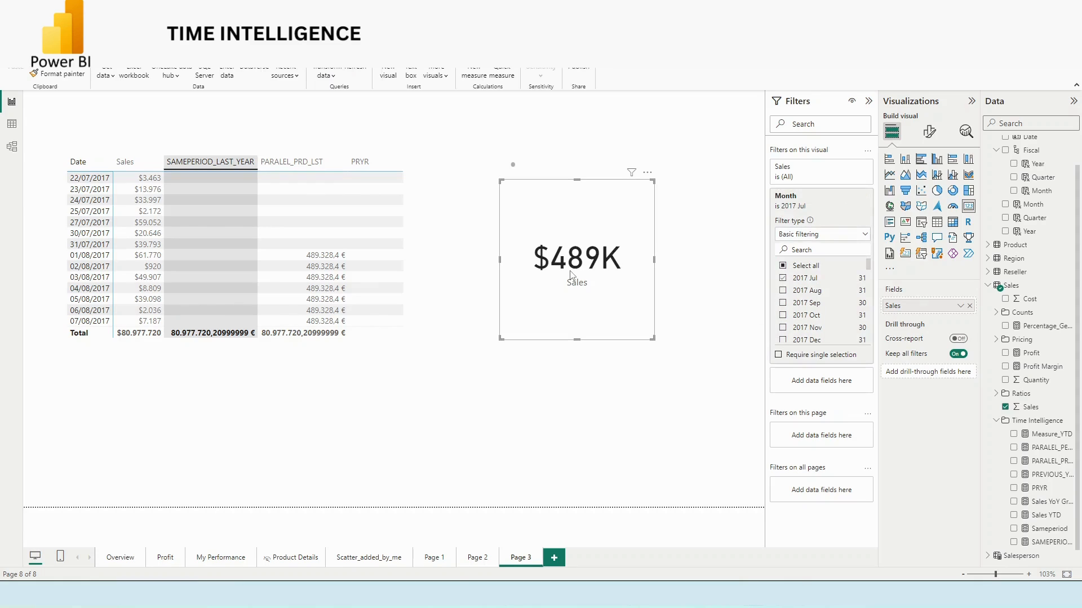